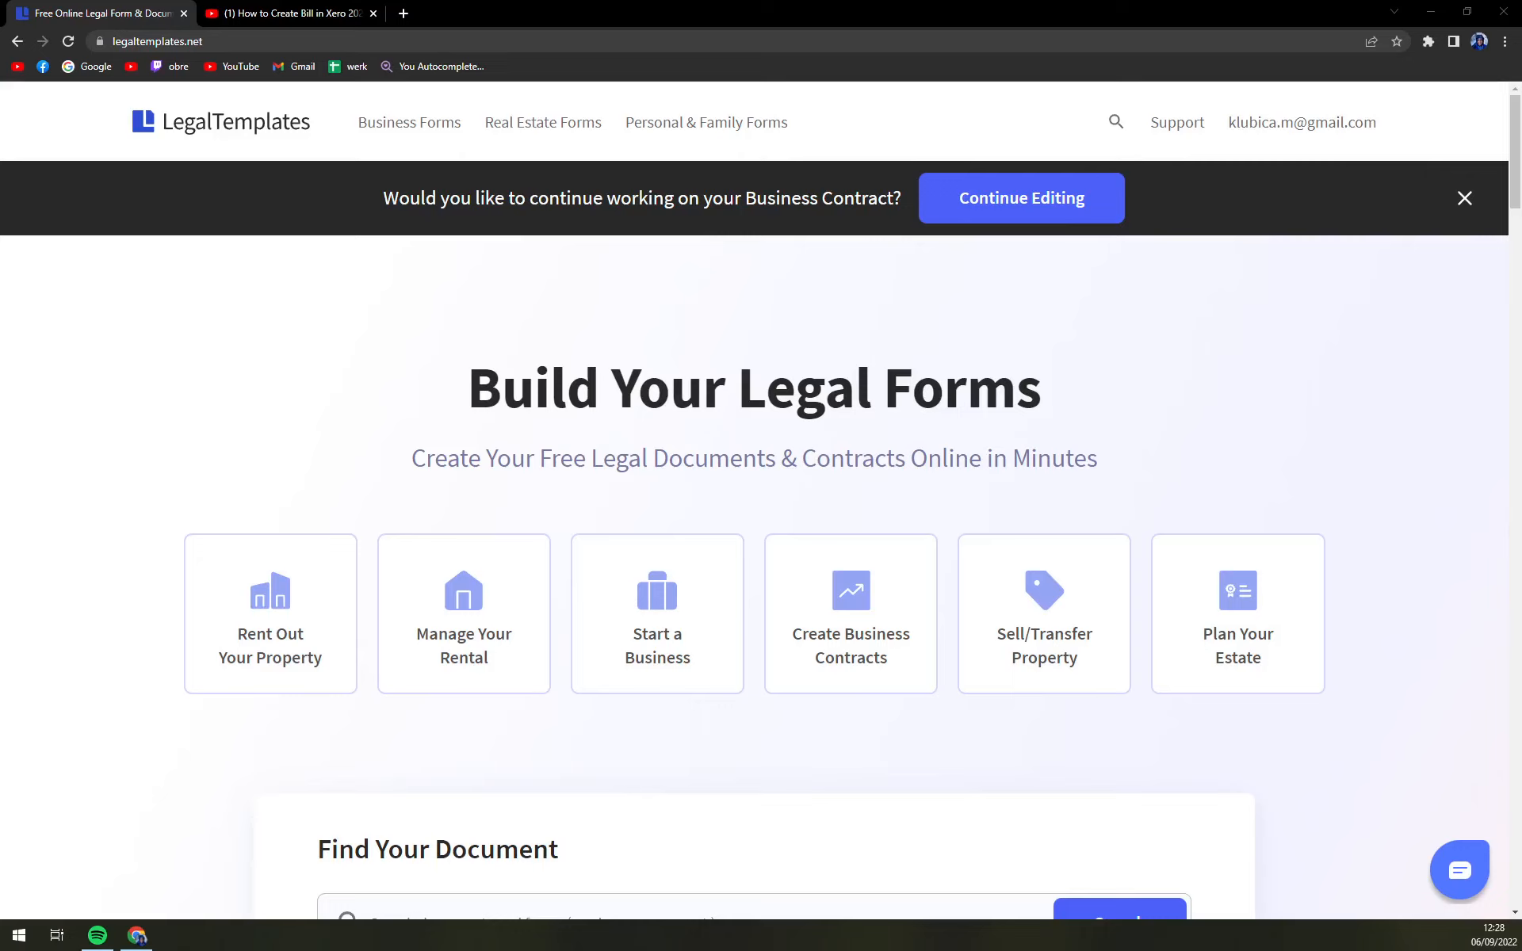
- From the YouTube video description, follow the link to the LegalTemplates site
click(288, 13)
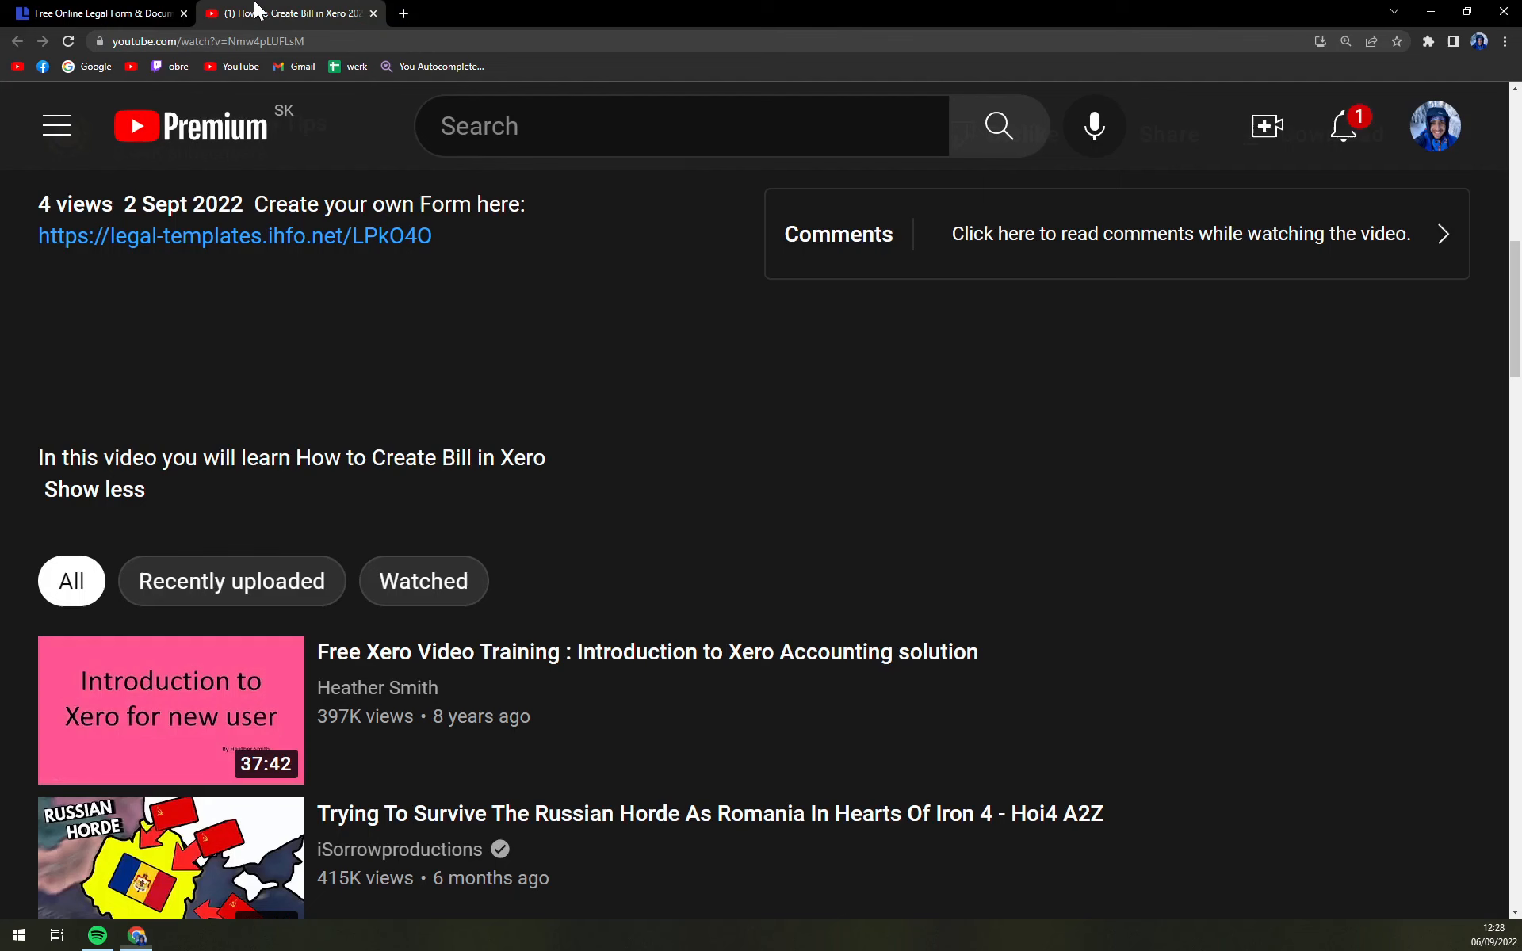
mouse_move(225, 246)
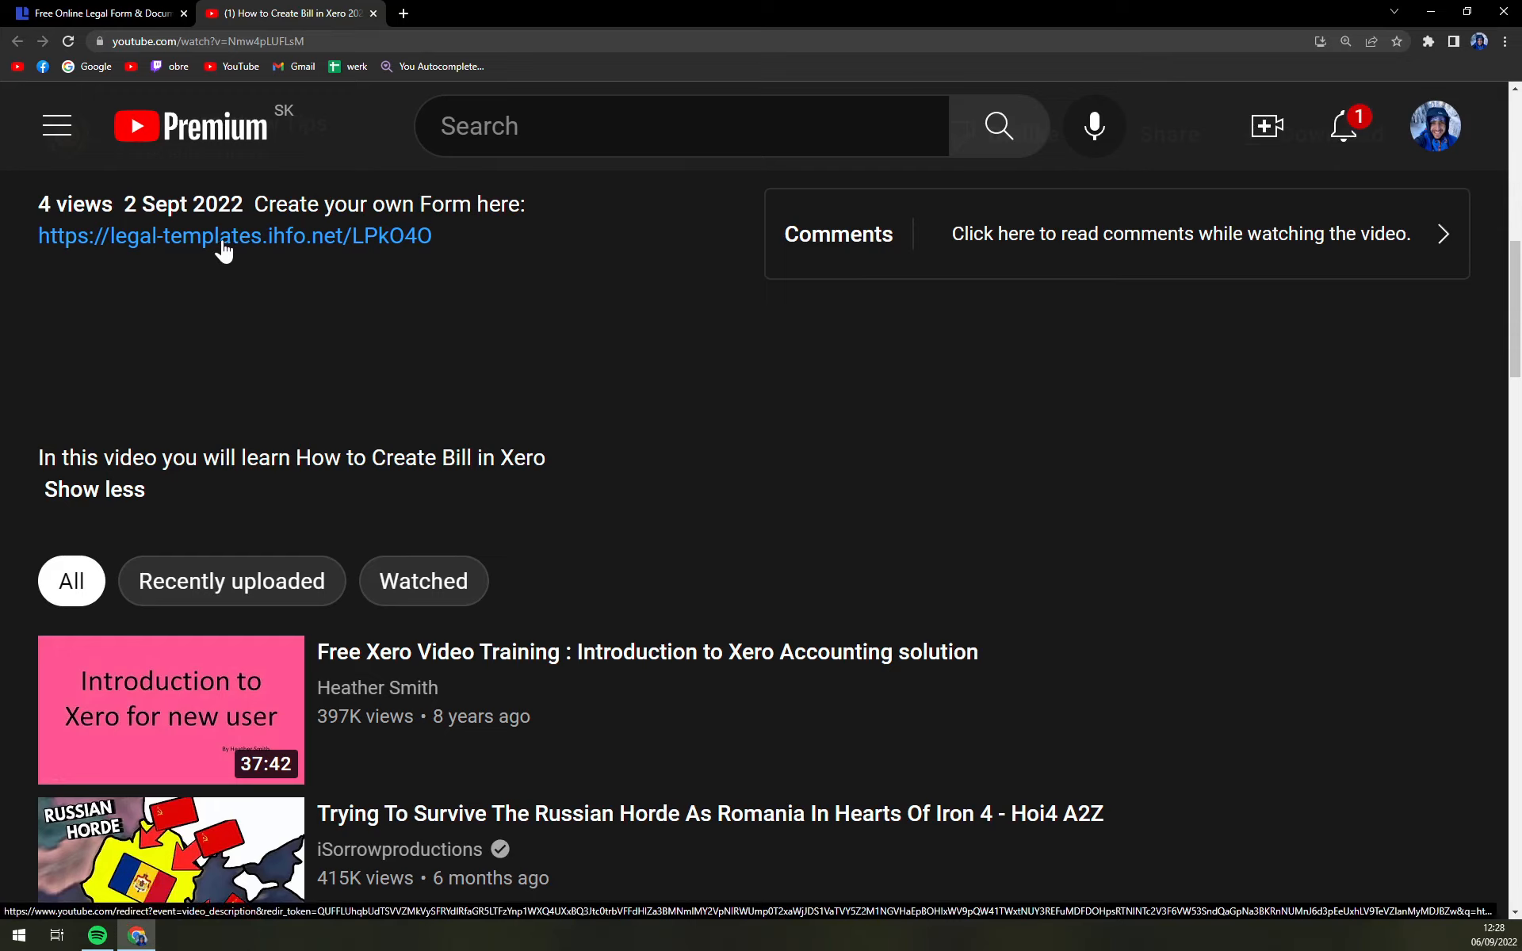
click(225, 237)
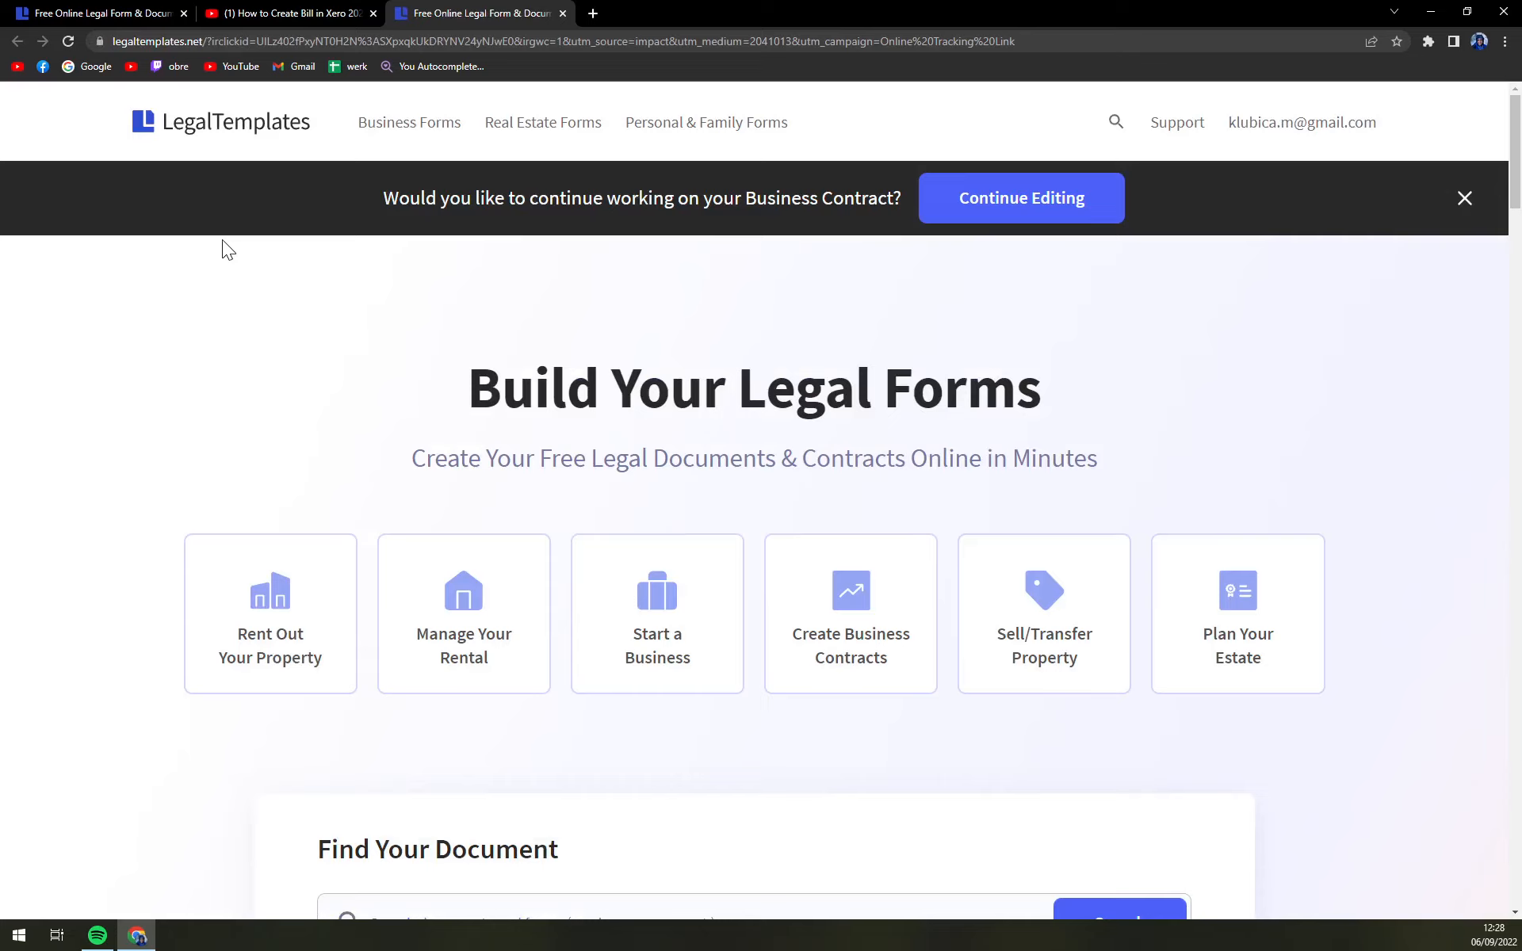
mouse_move(268, 287)
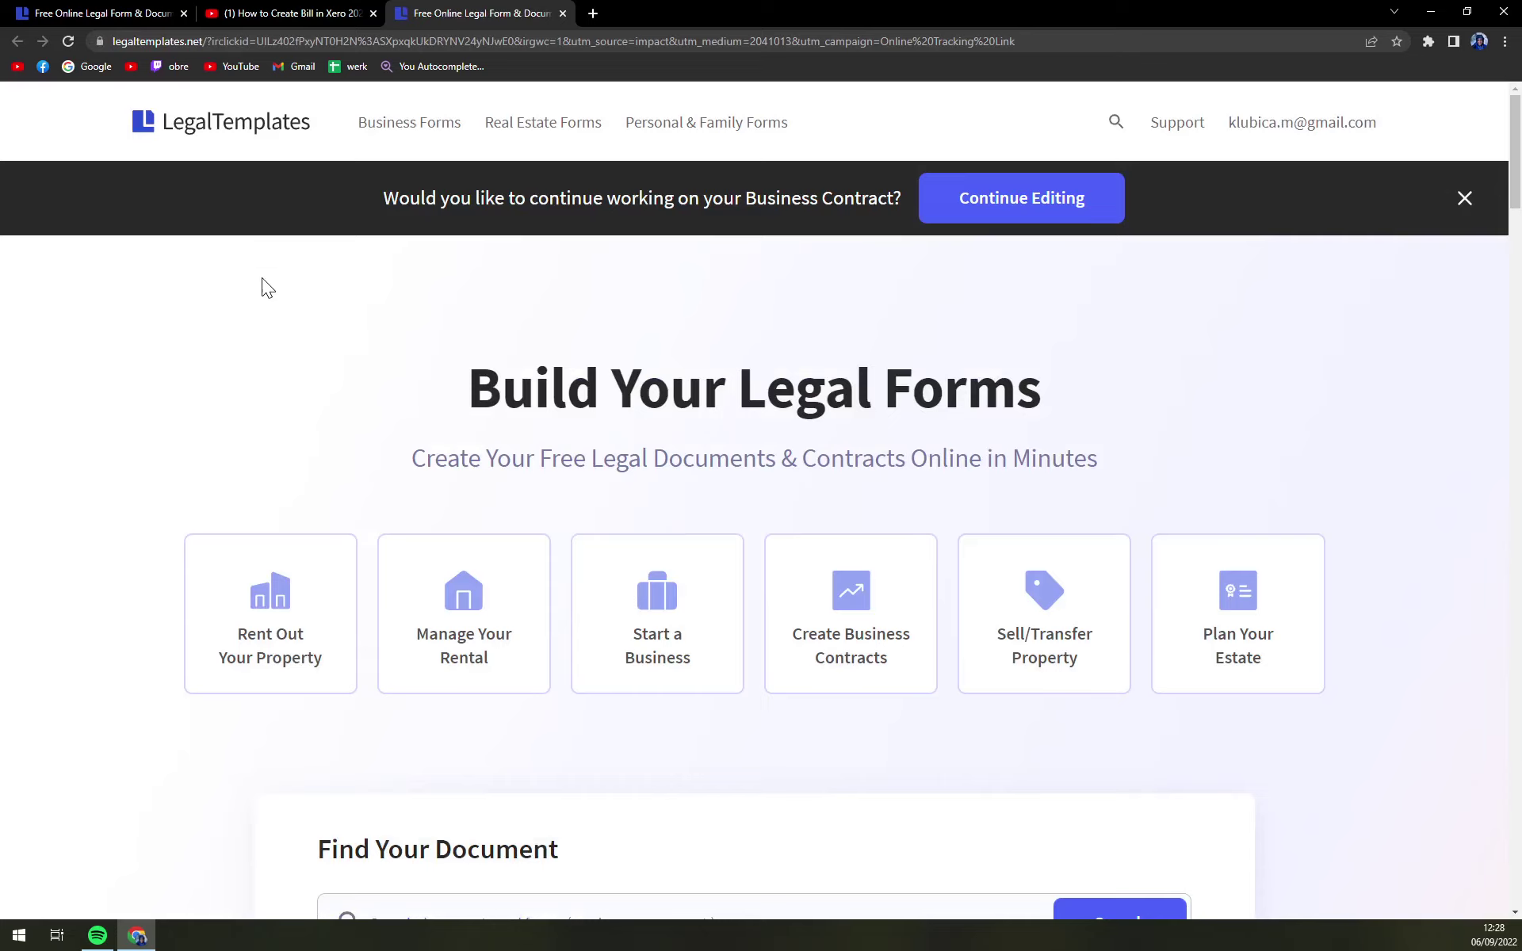
mouse_move(370, 135)
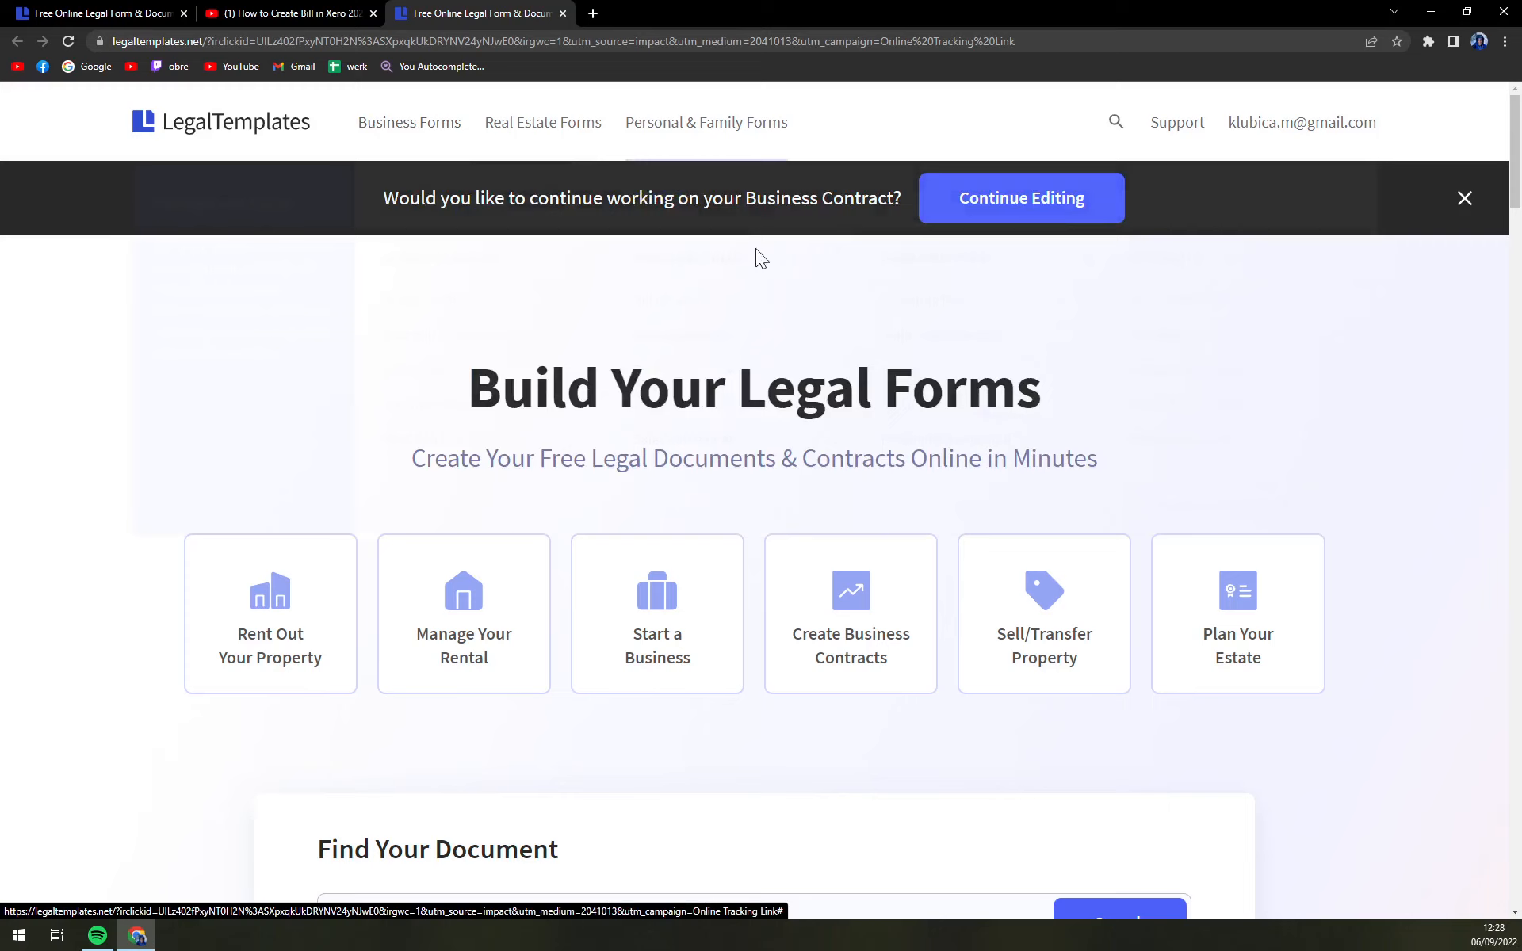
- Browse all business forms and search 'DJ' to reach the Free DJ Contract Template page
click(409, 122)
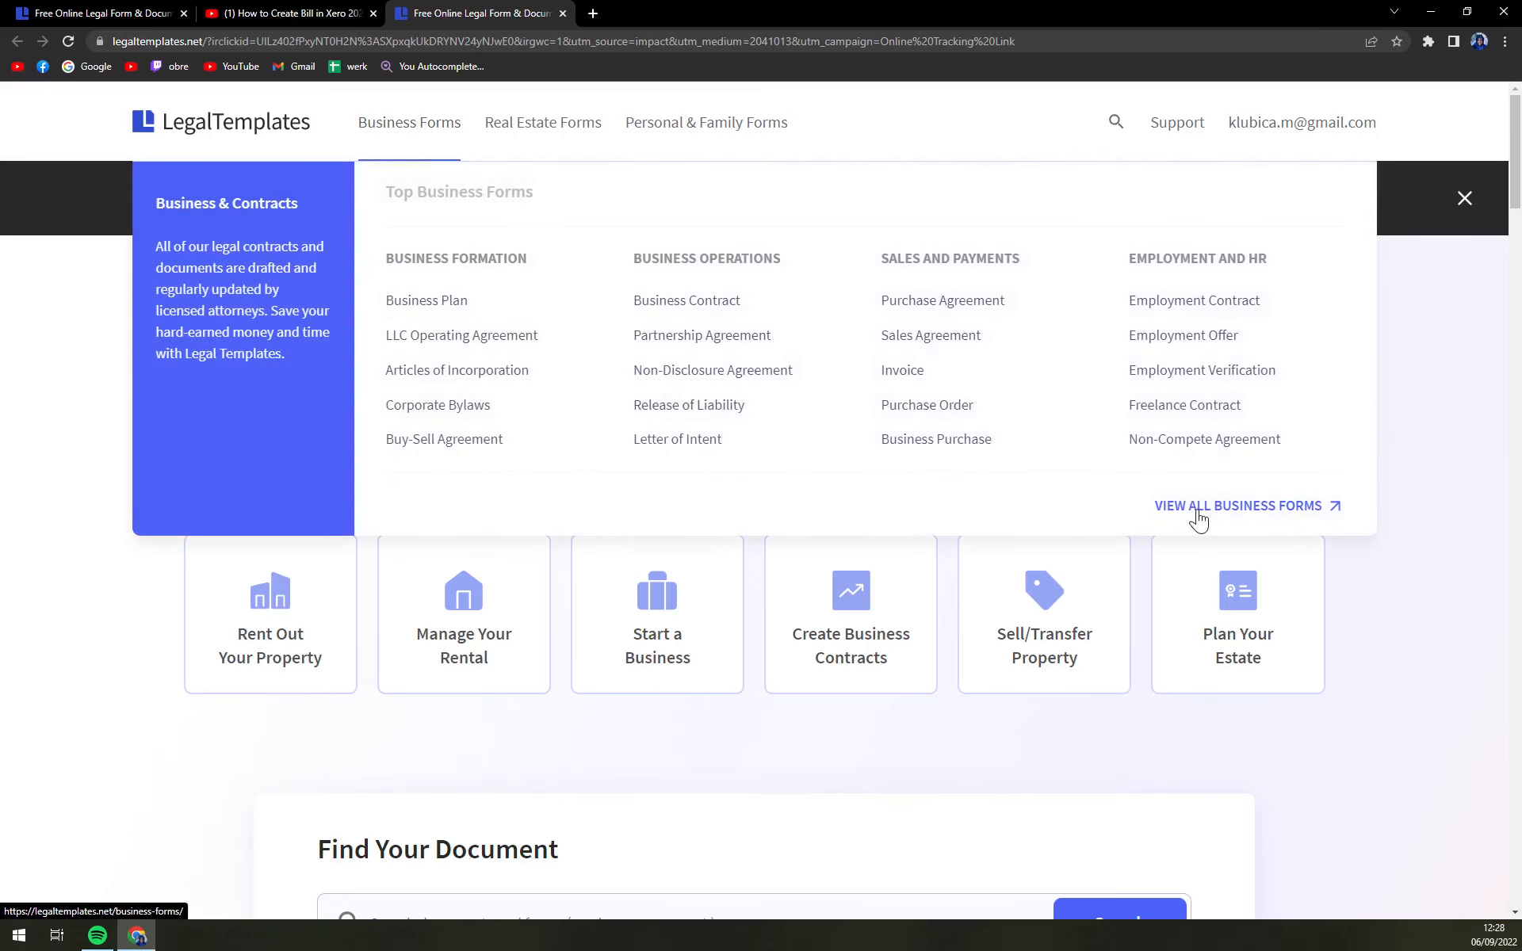
click(1239, 506)
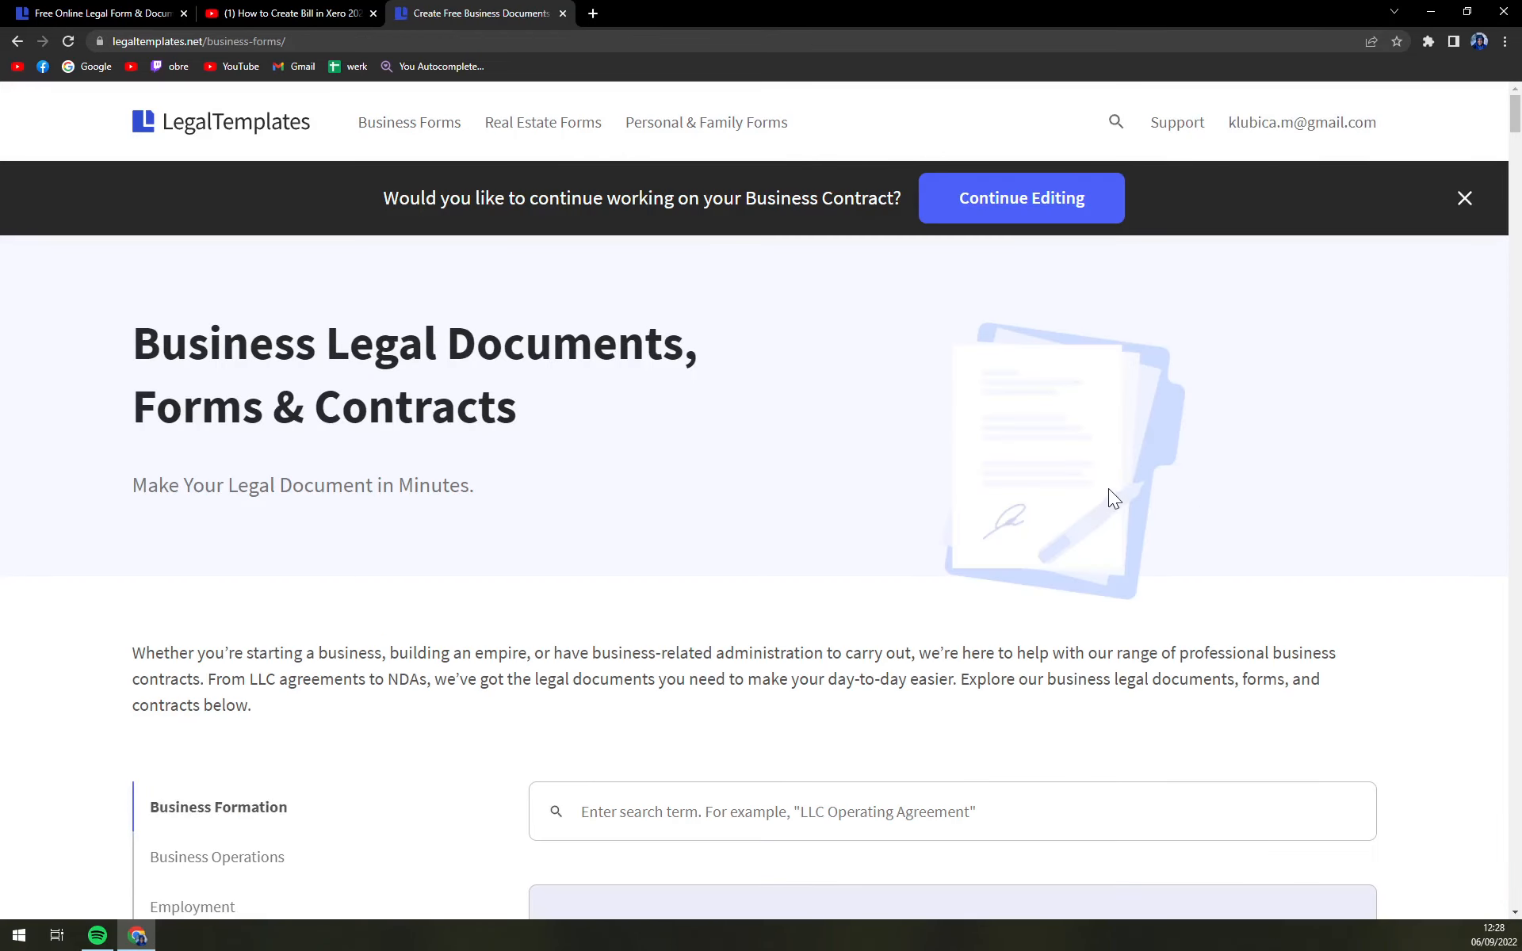
scroll(down, 3)
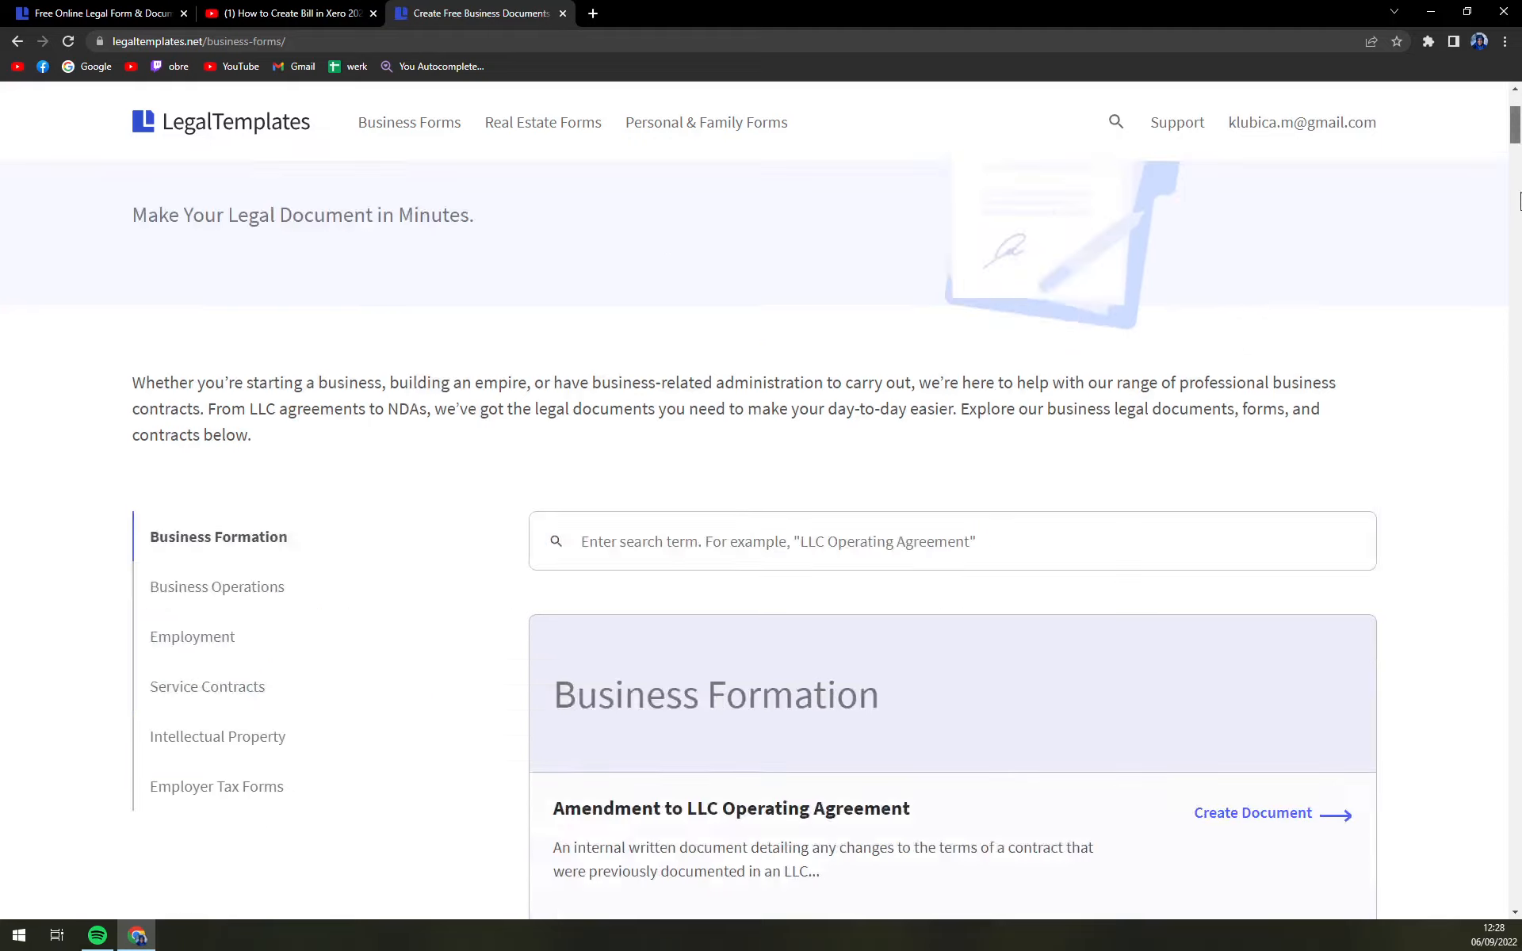
scroll(down, 3)
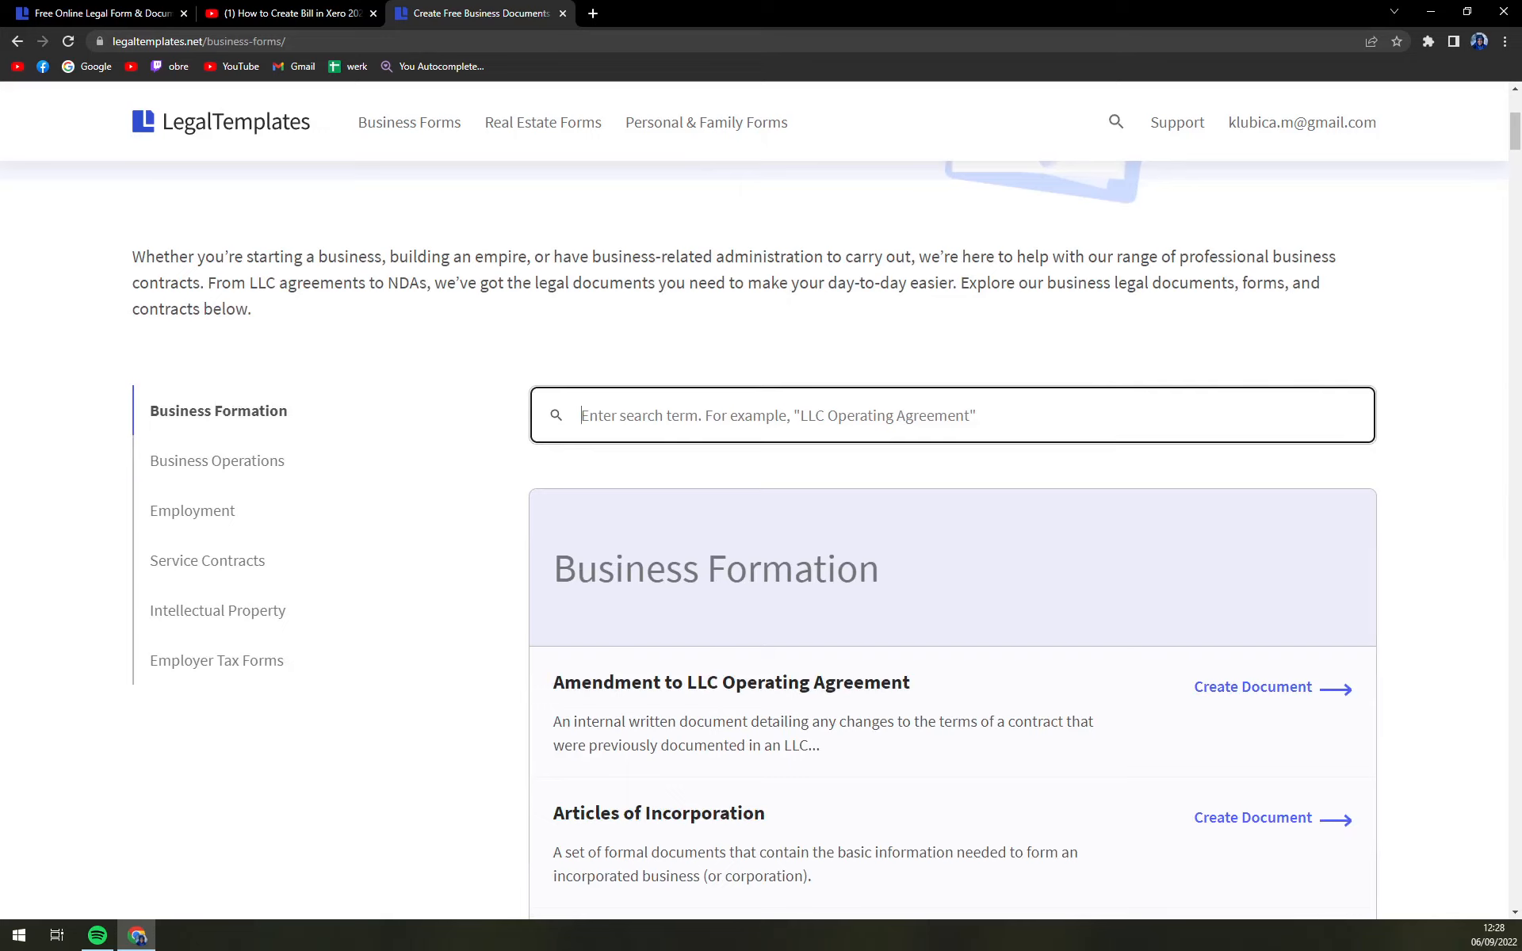
text(DJ)
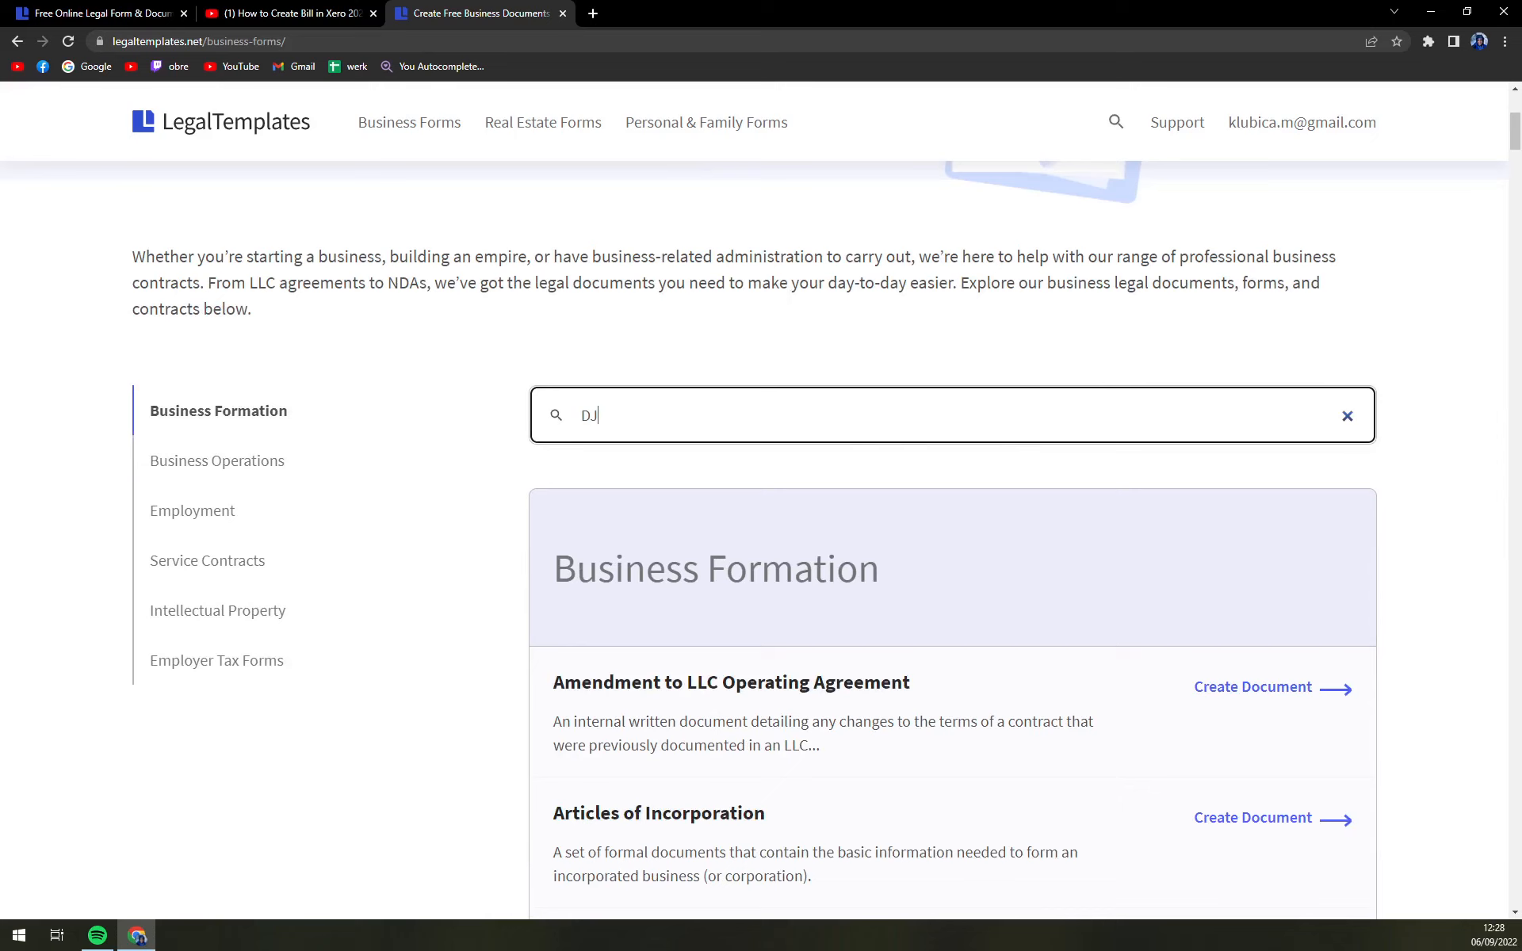
text(c)
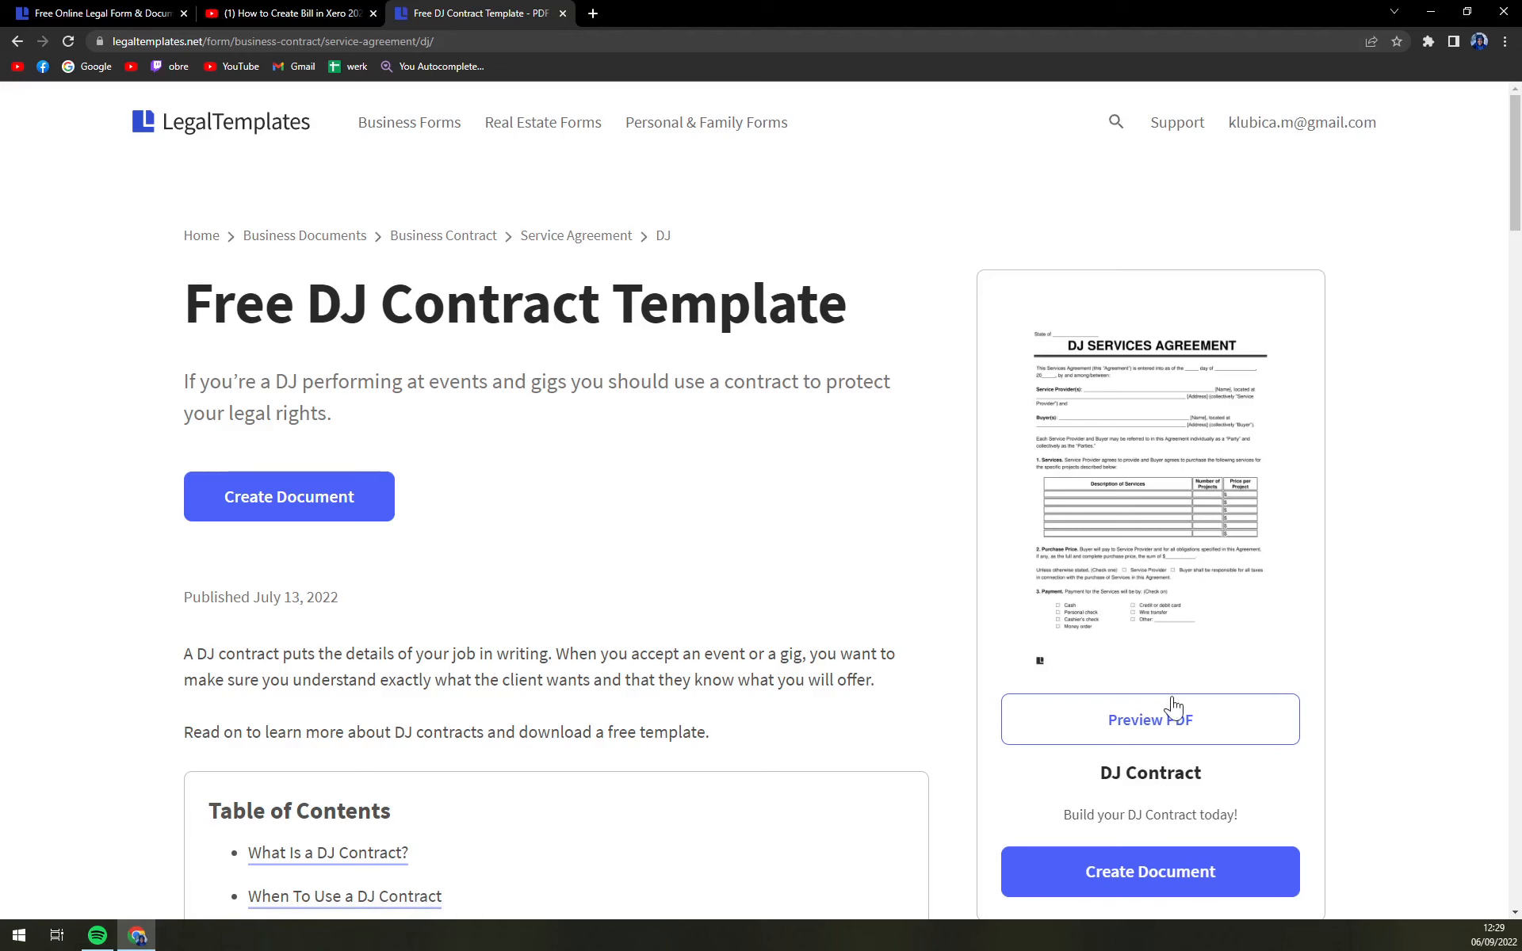
- Preview the sample DJ contract PDF, then start filling in its details
click(1150, 720)
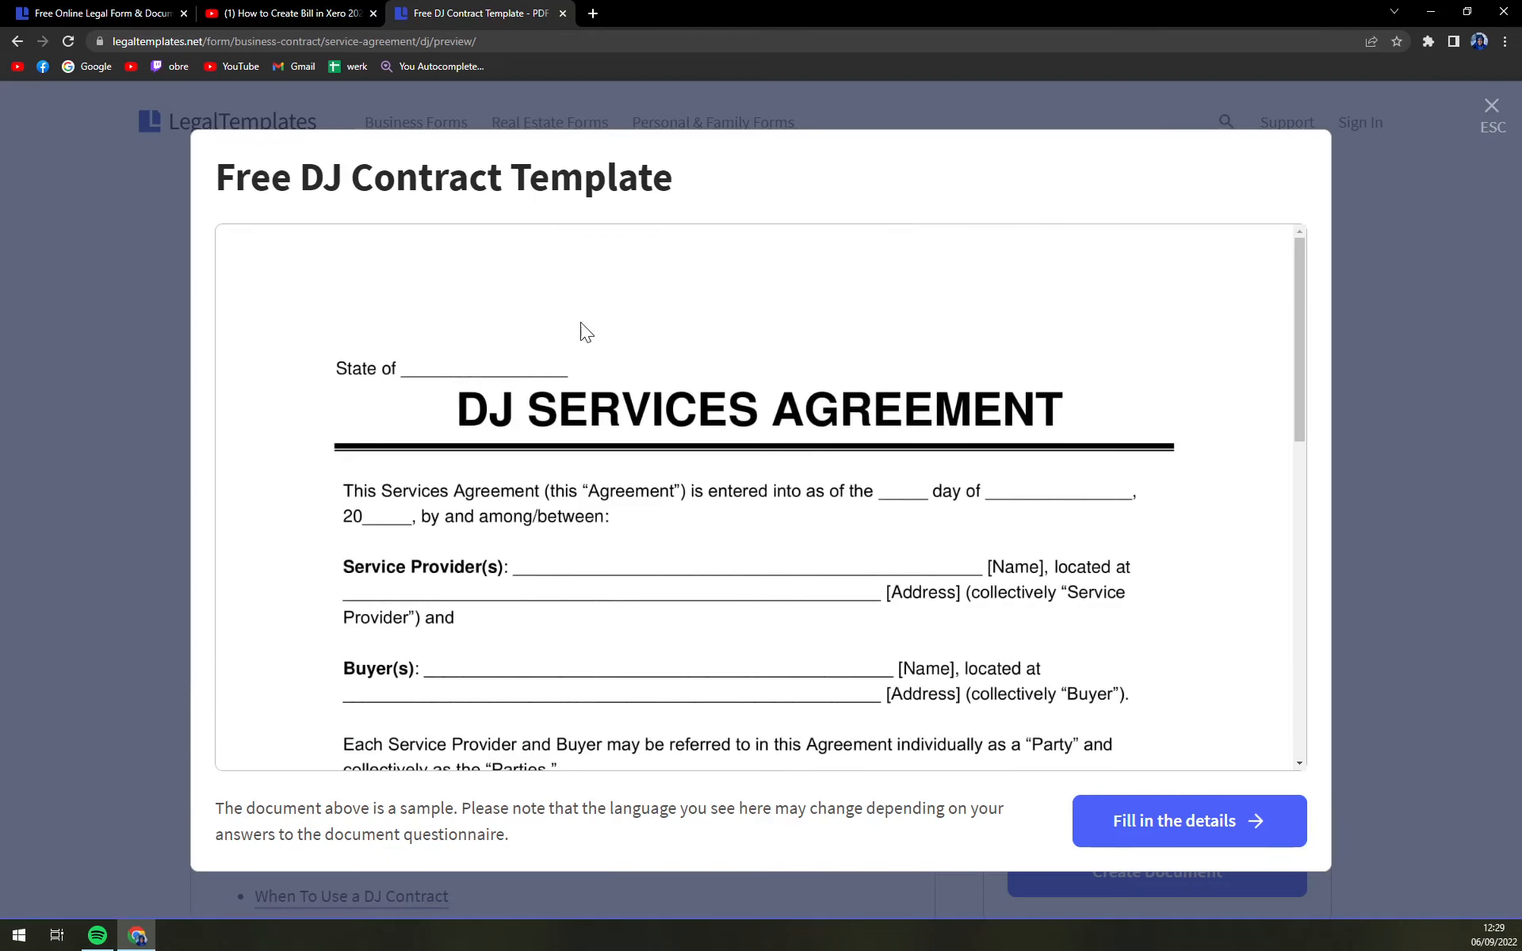
click(1492, 105)
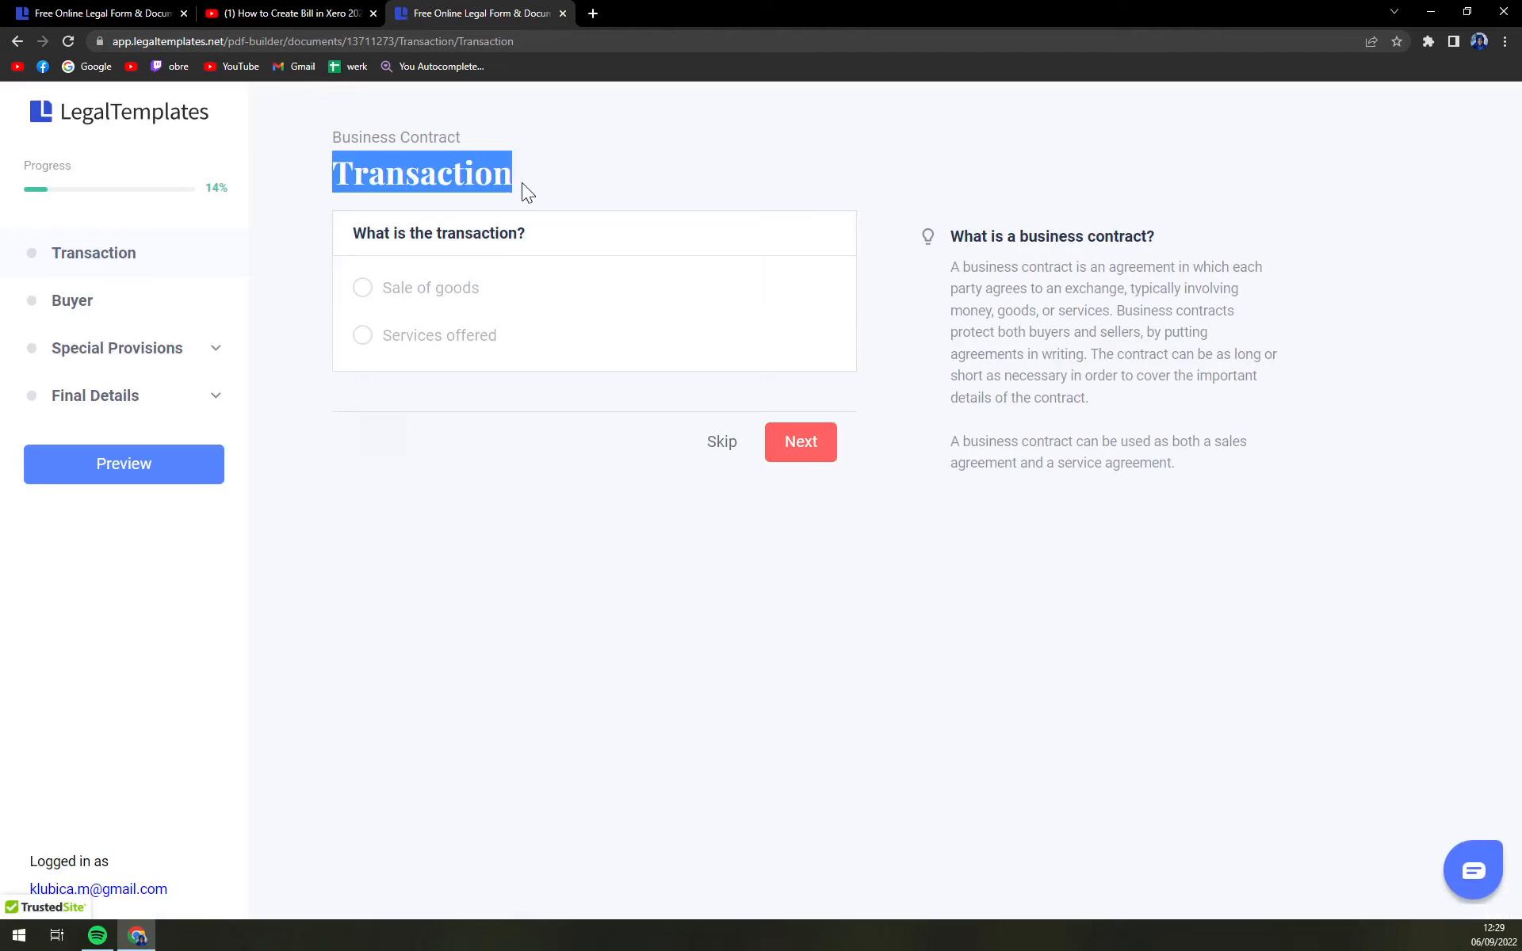
- Set the transaction type to services offered and continue
click(361, 288)
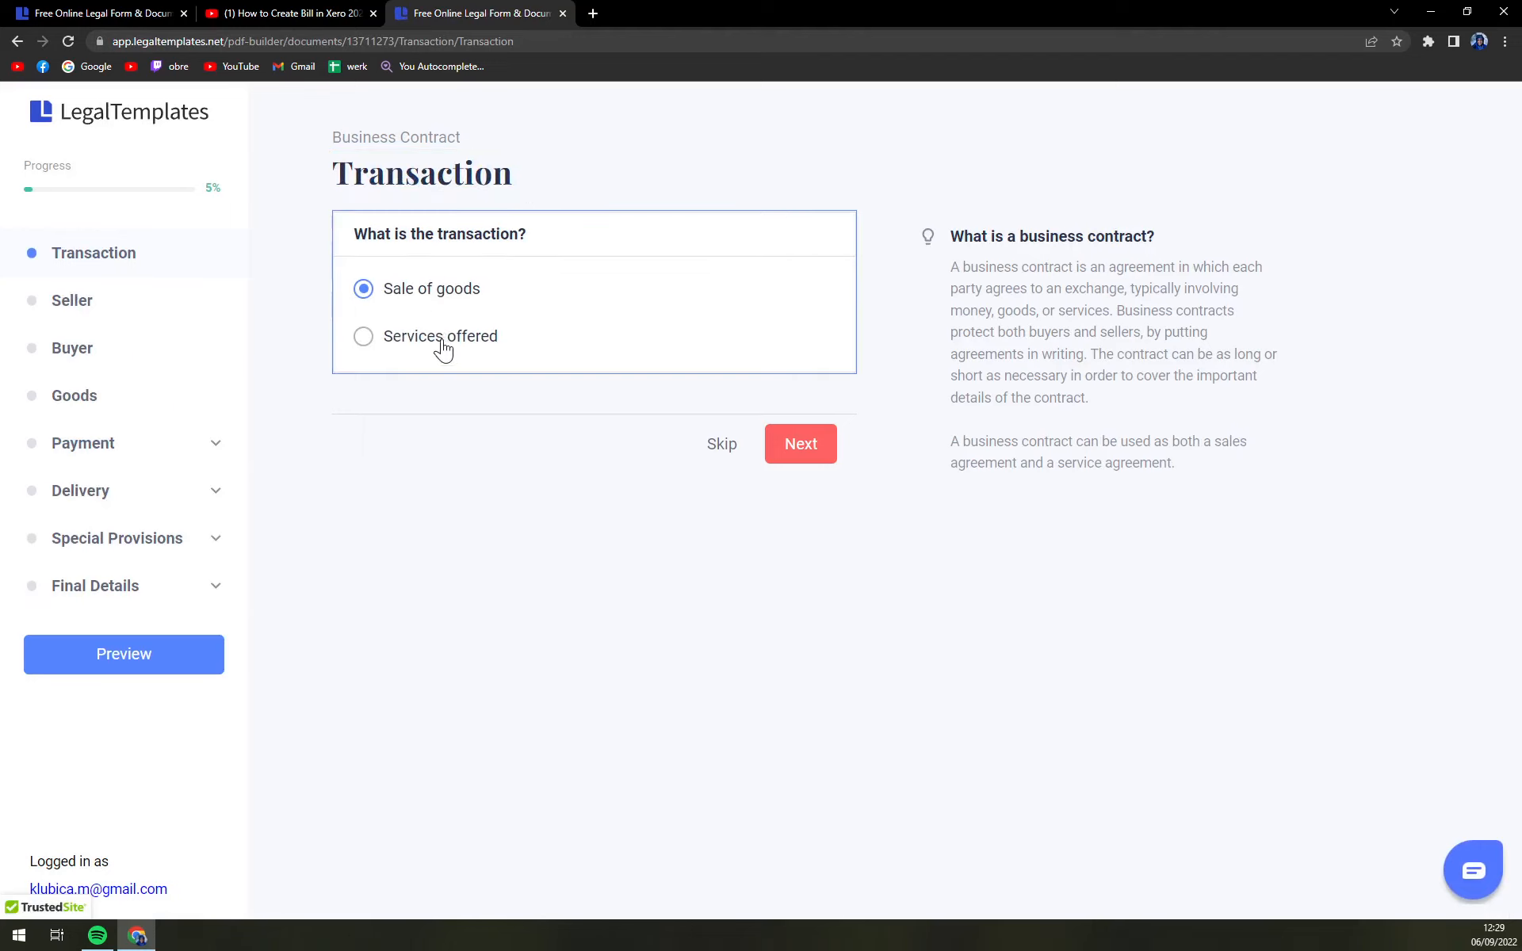
click(363, 336)
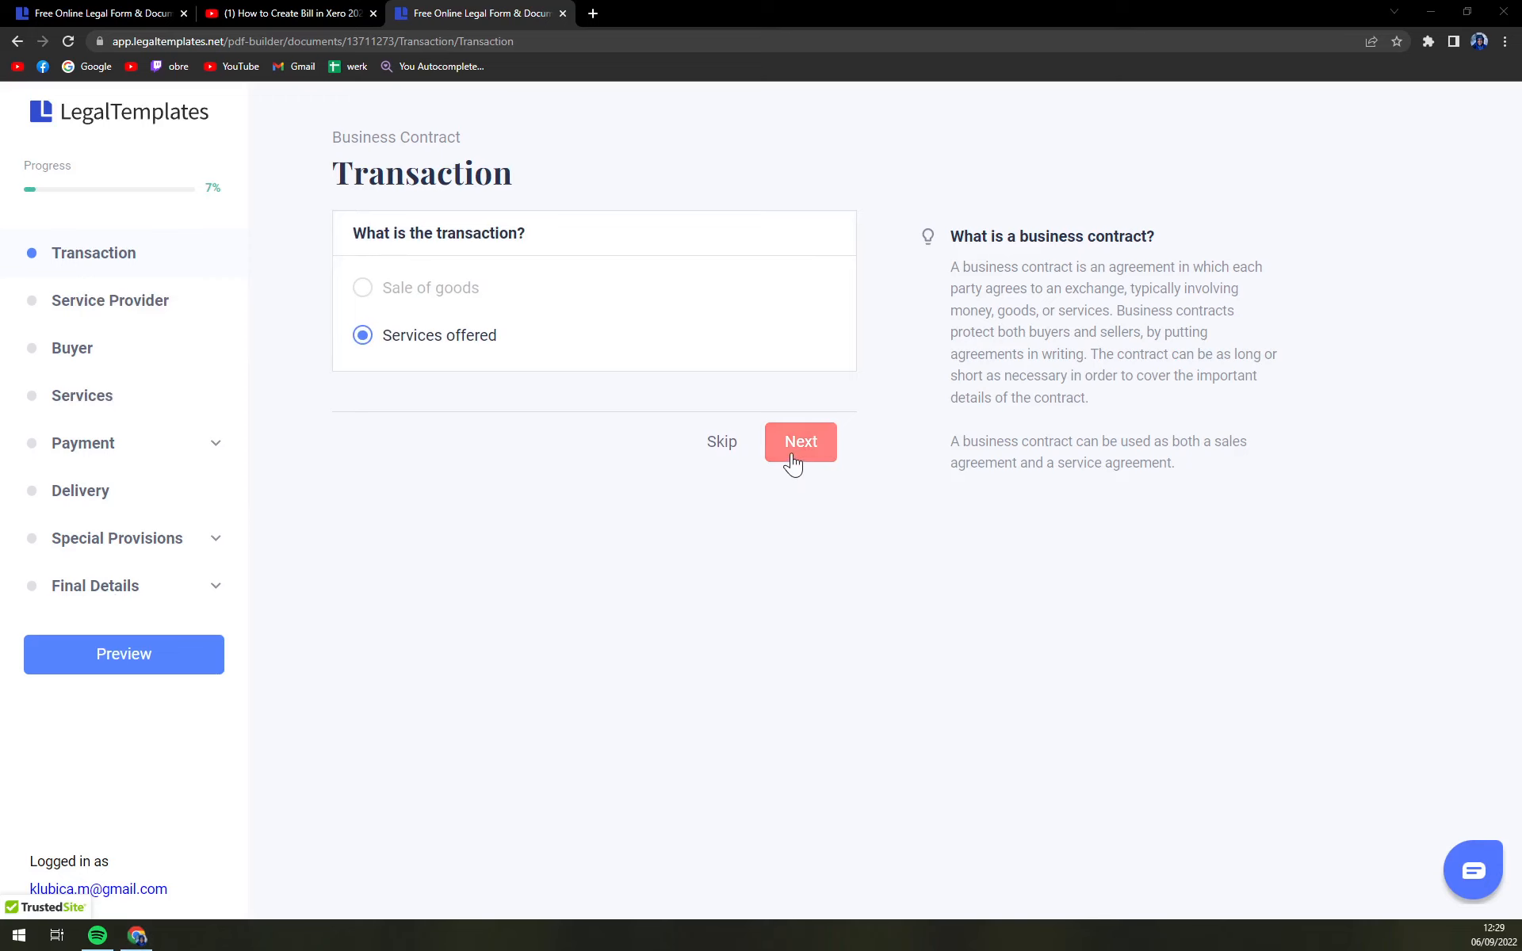
click(801, 441)
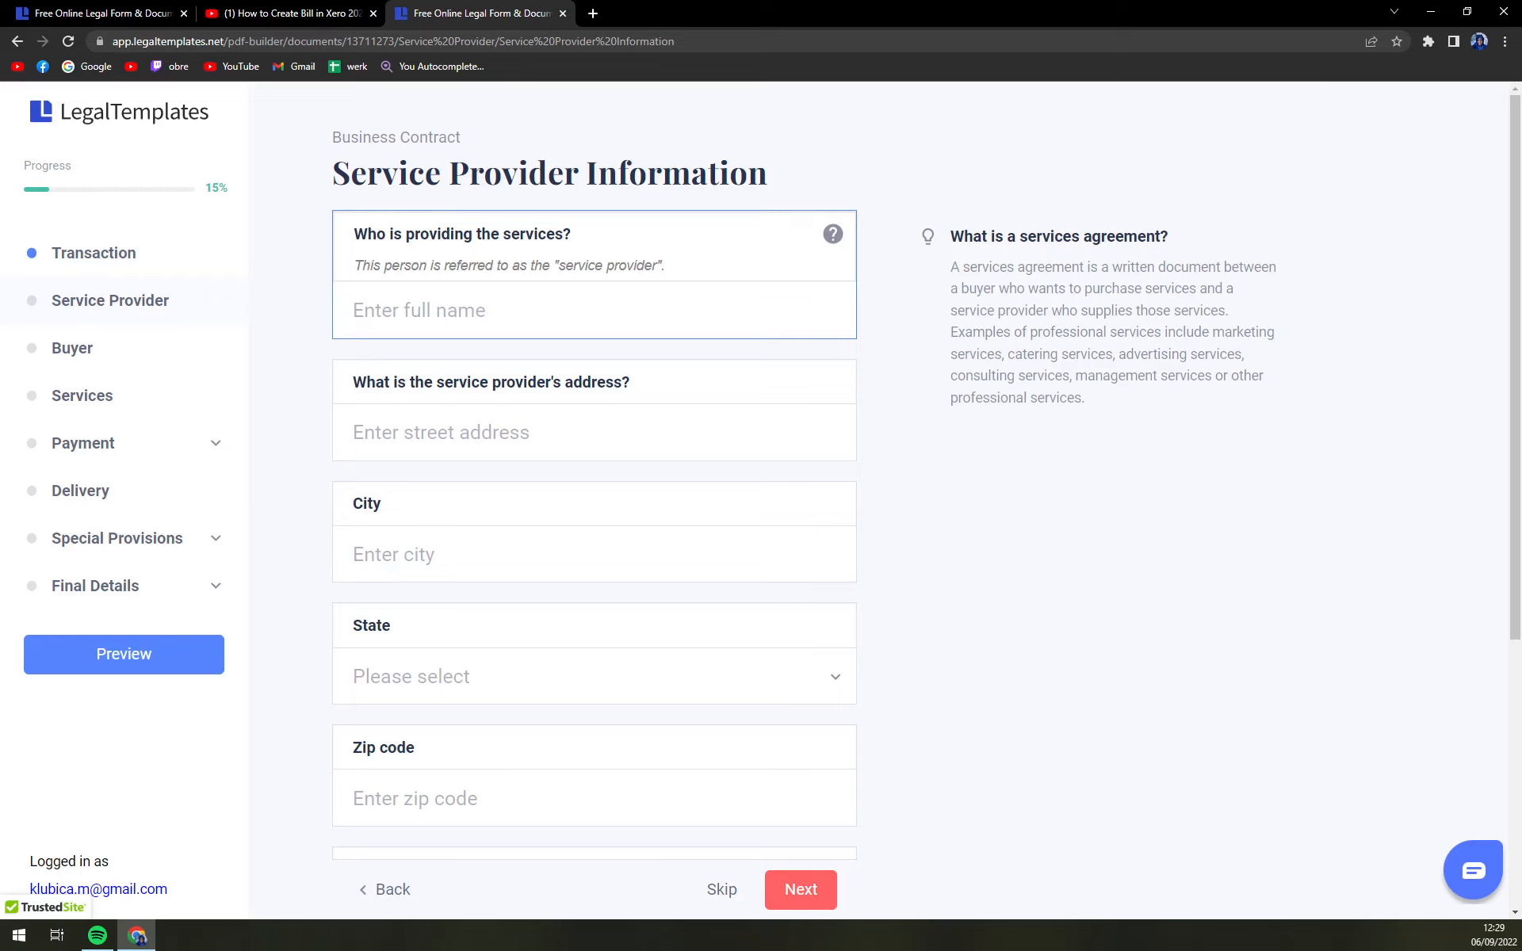
- Leave the service provider details blank and name the buyer YOU YOU
scroll(down, 3)
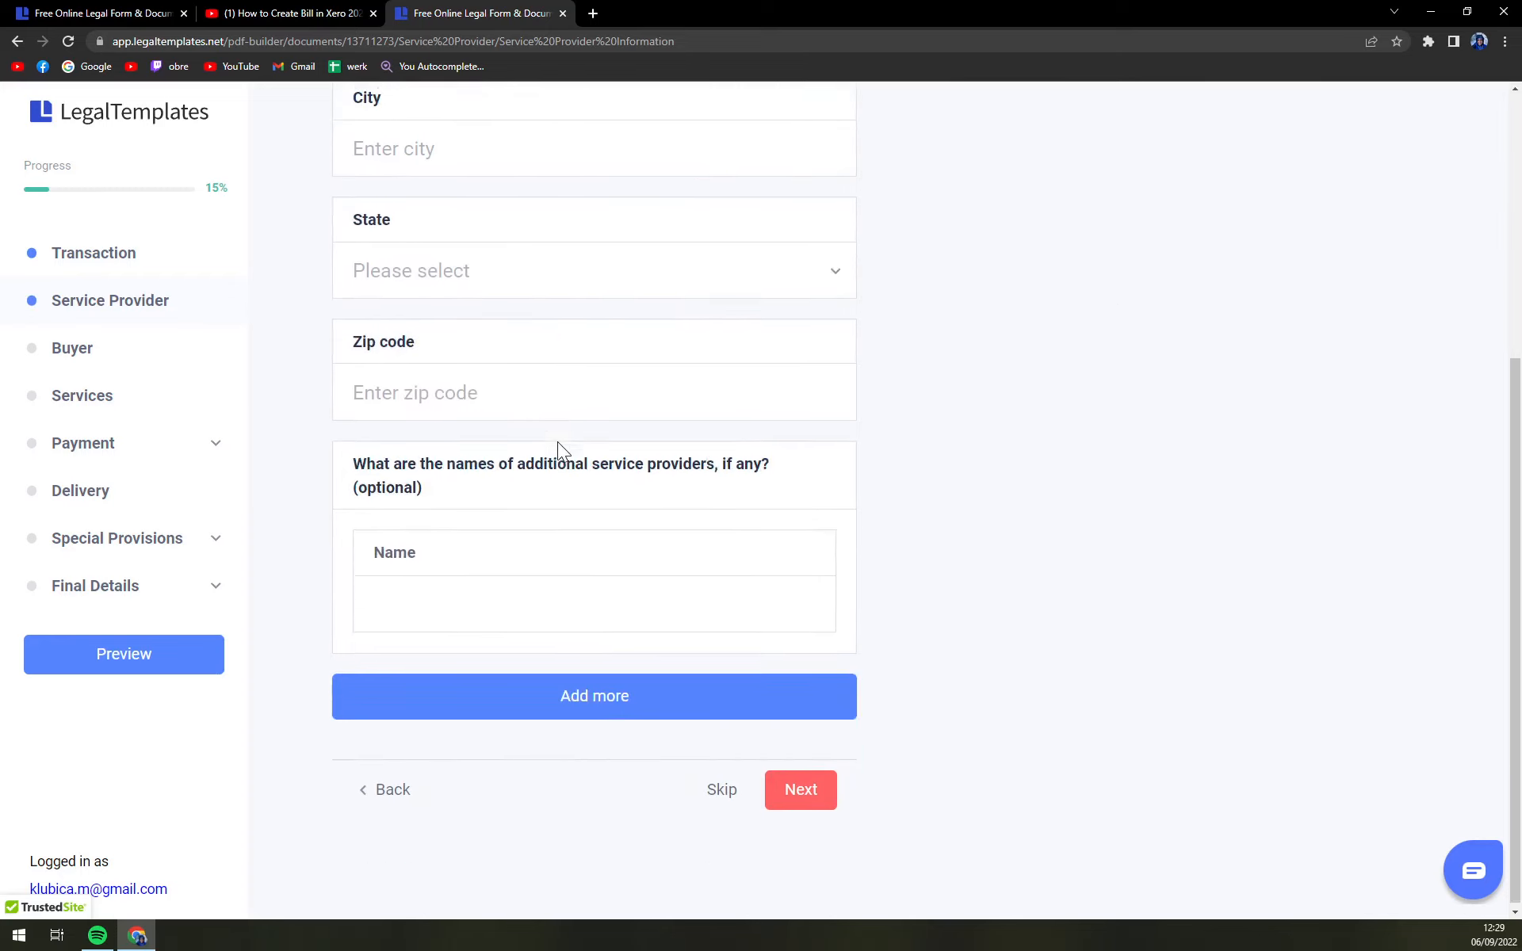
click(800, 790)
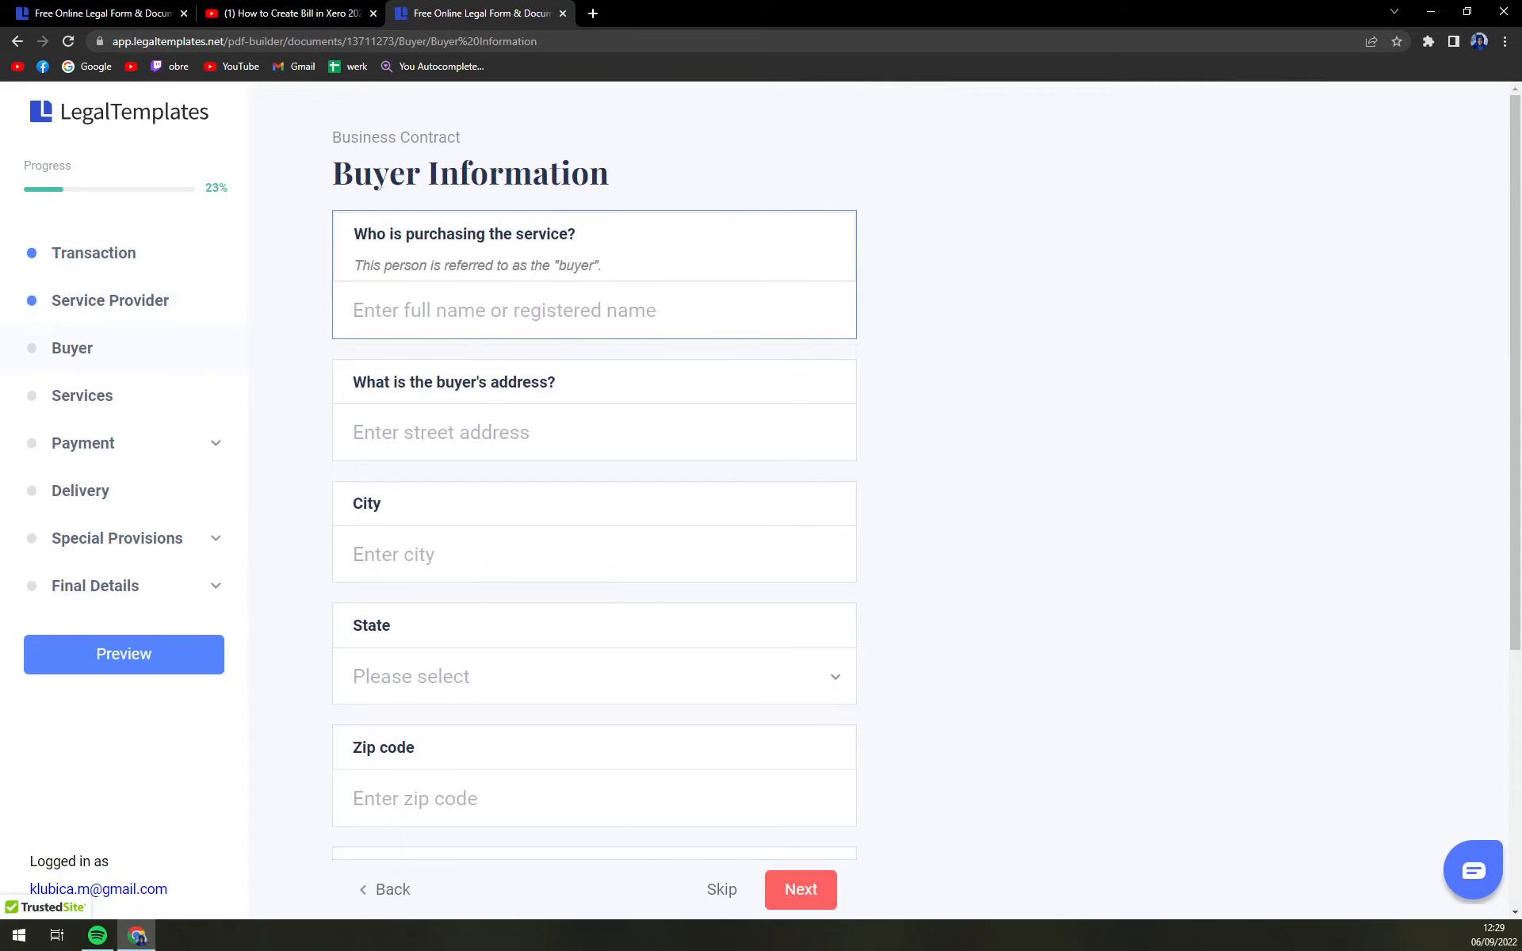
text(YOU YOU)
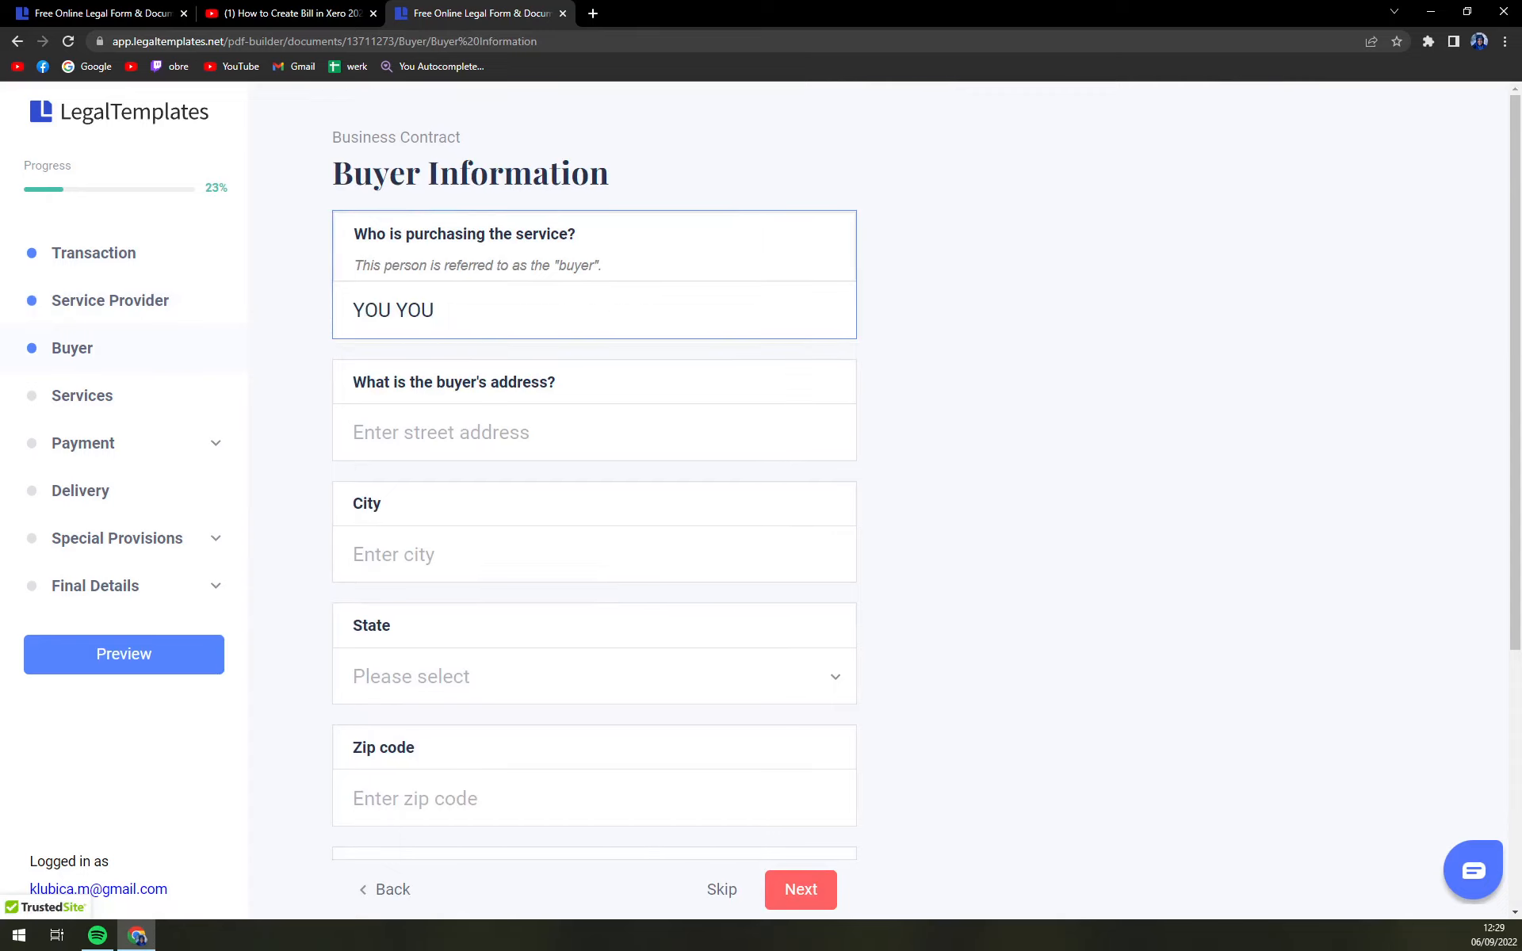
mouse_move(600, 564)
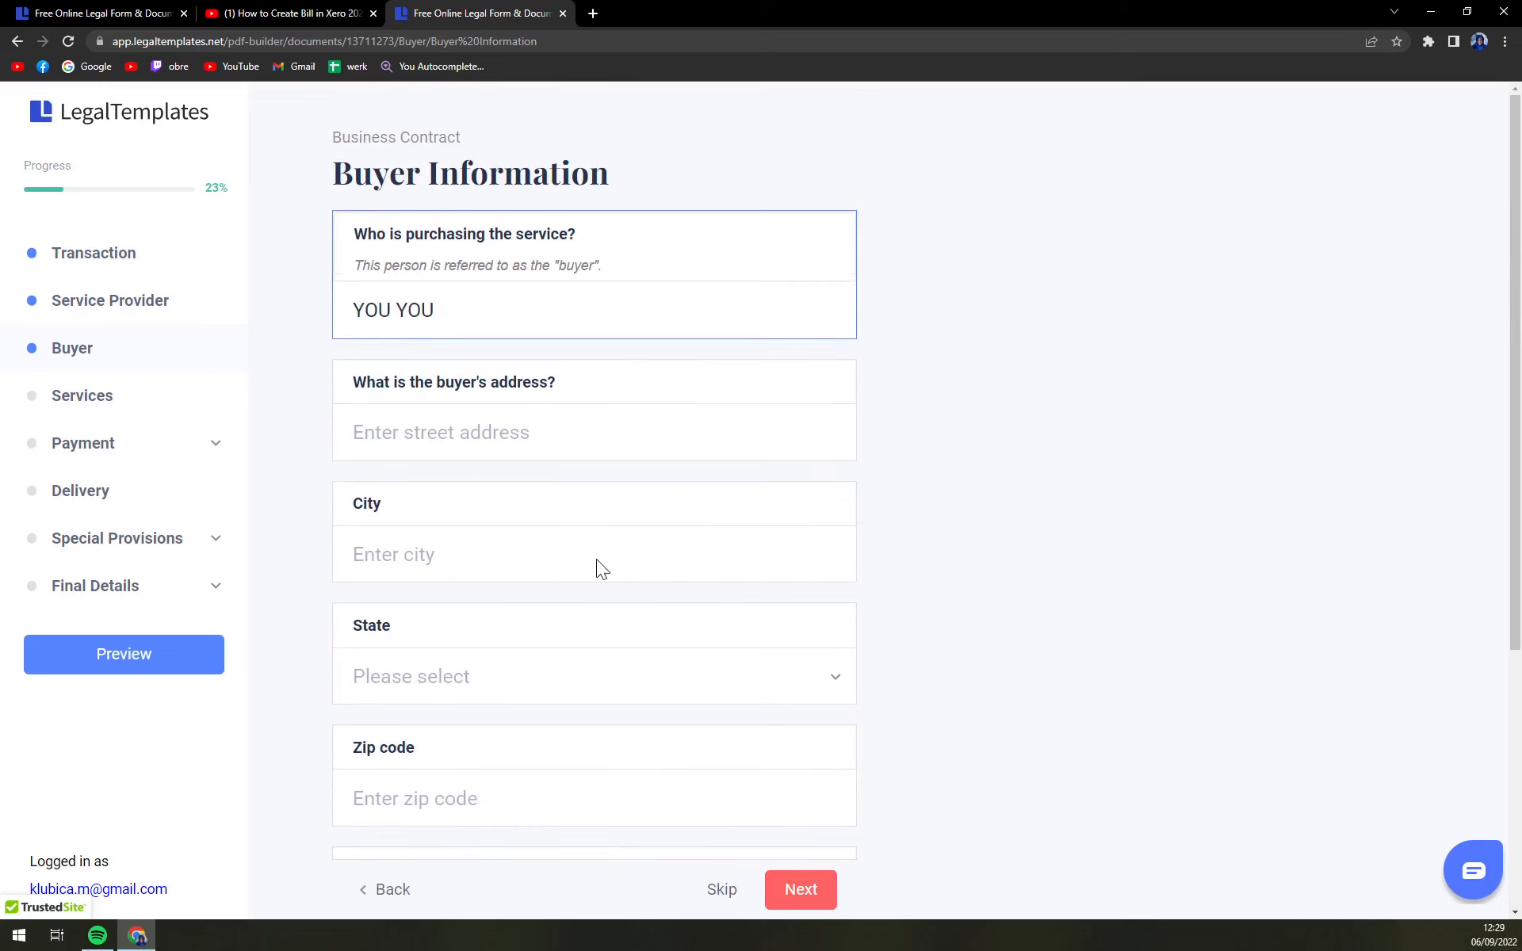
click(801, 889)
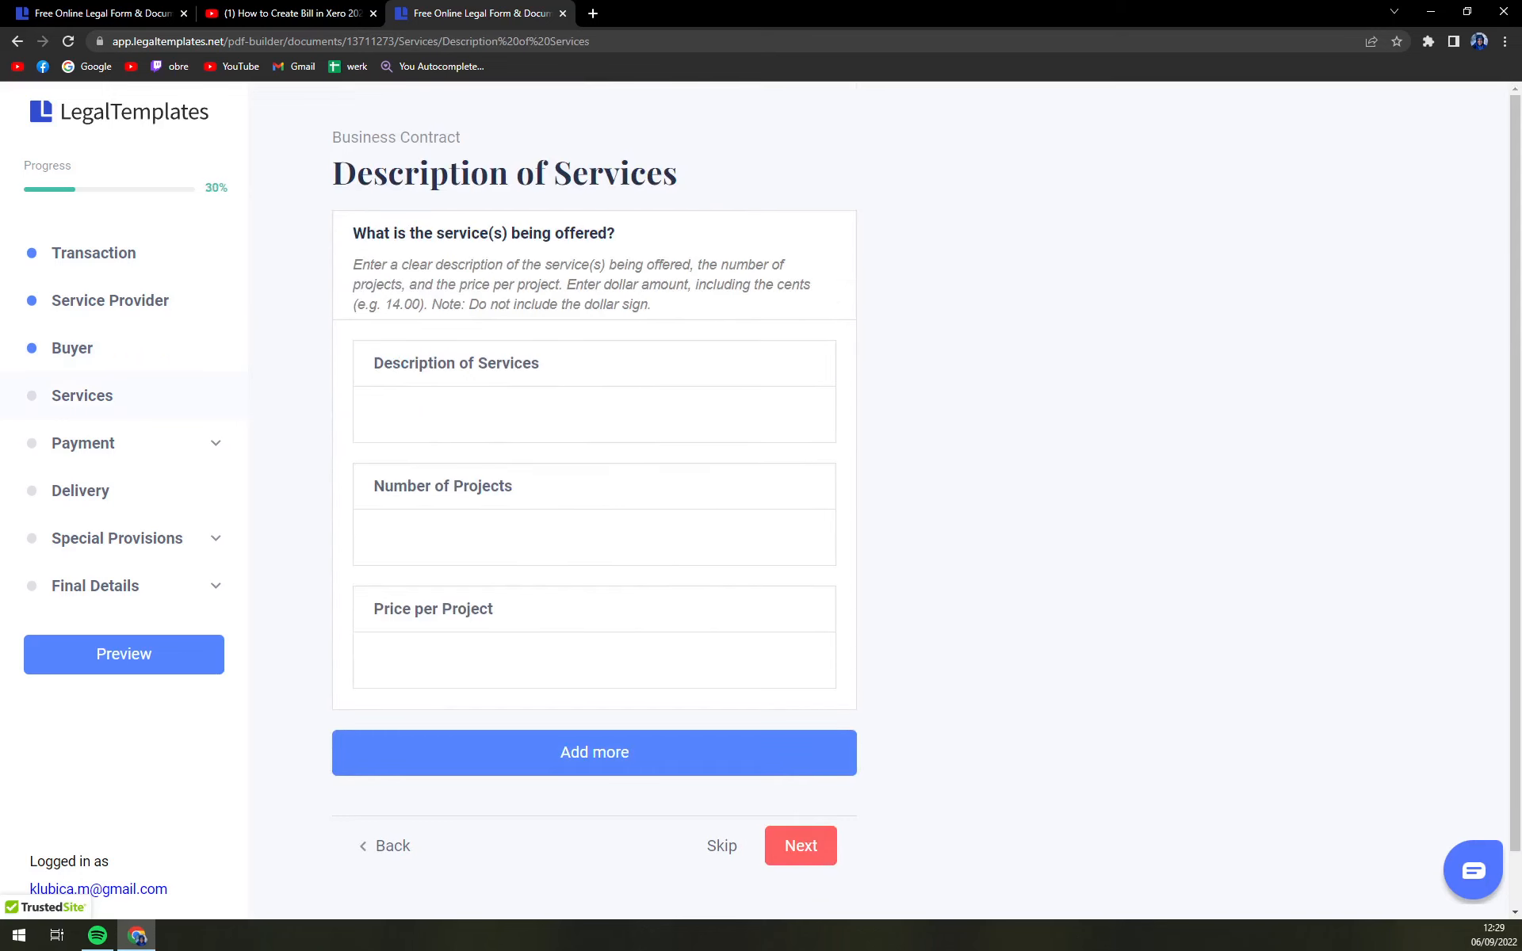
- Describe the service as DJing at party, 1 project at a price of 5000
click(593, 414)
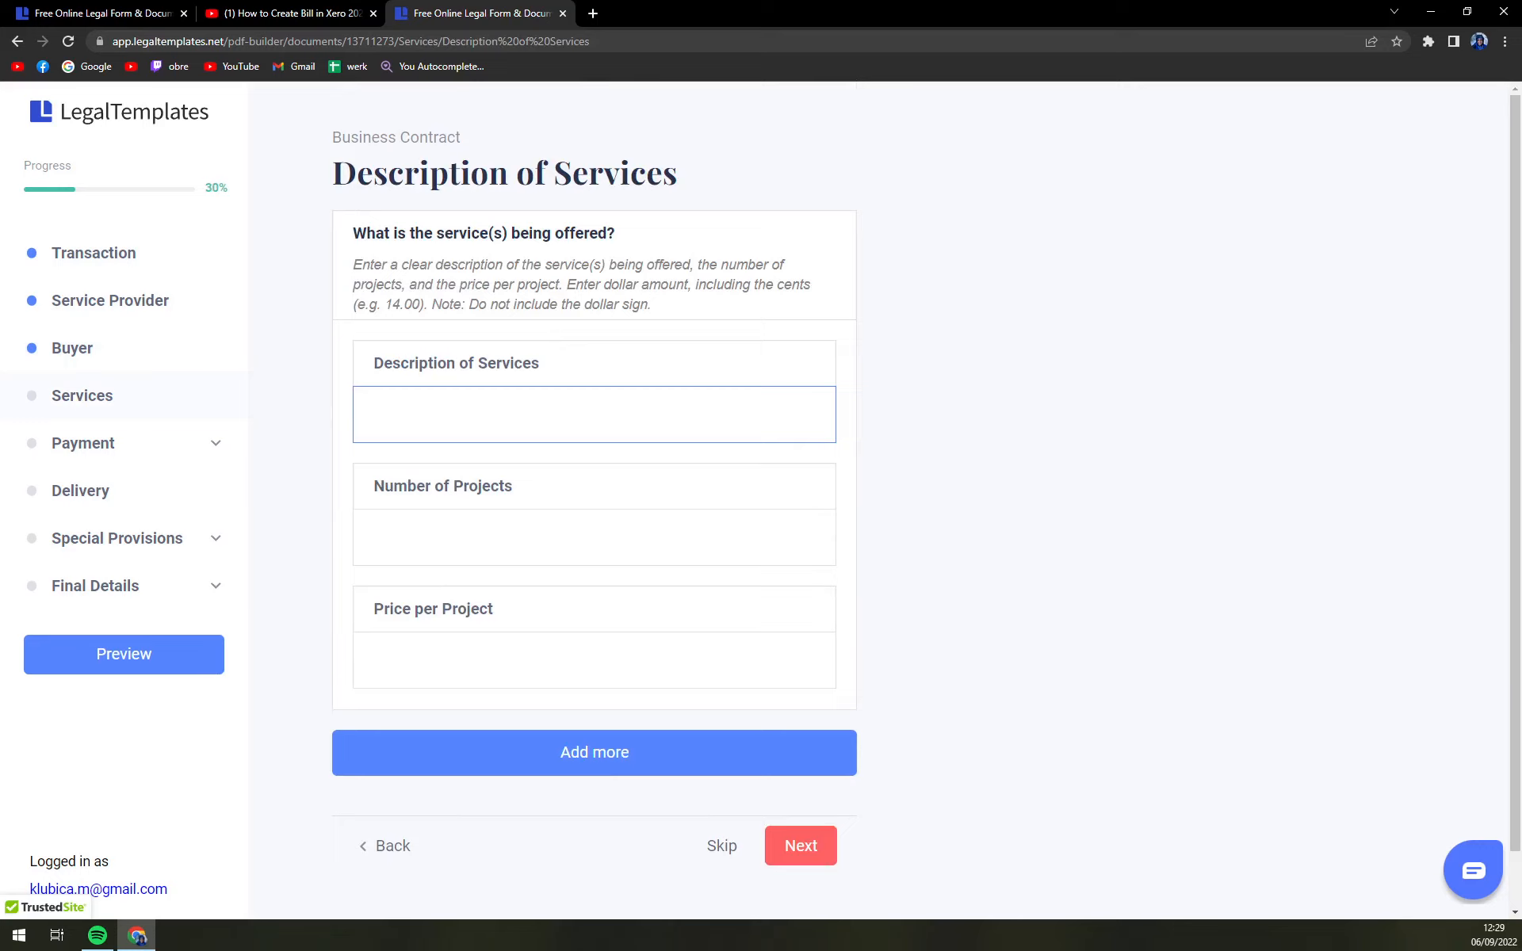
text(DJing)
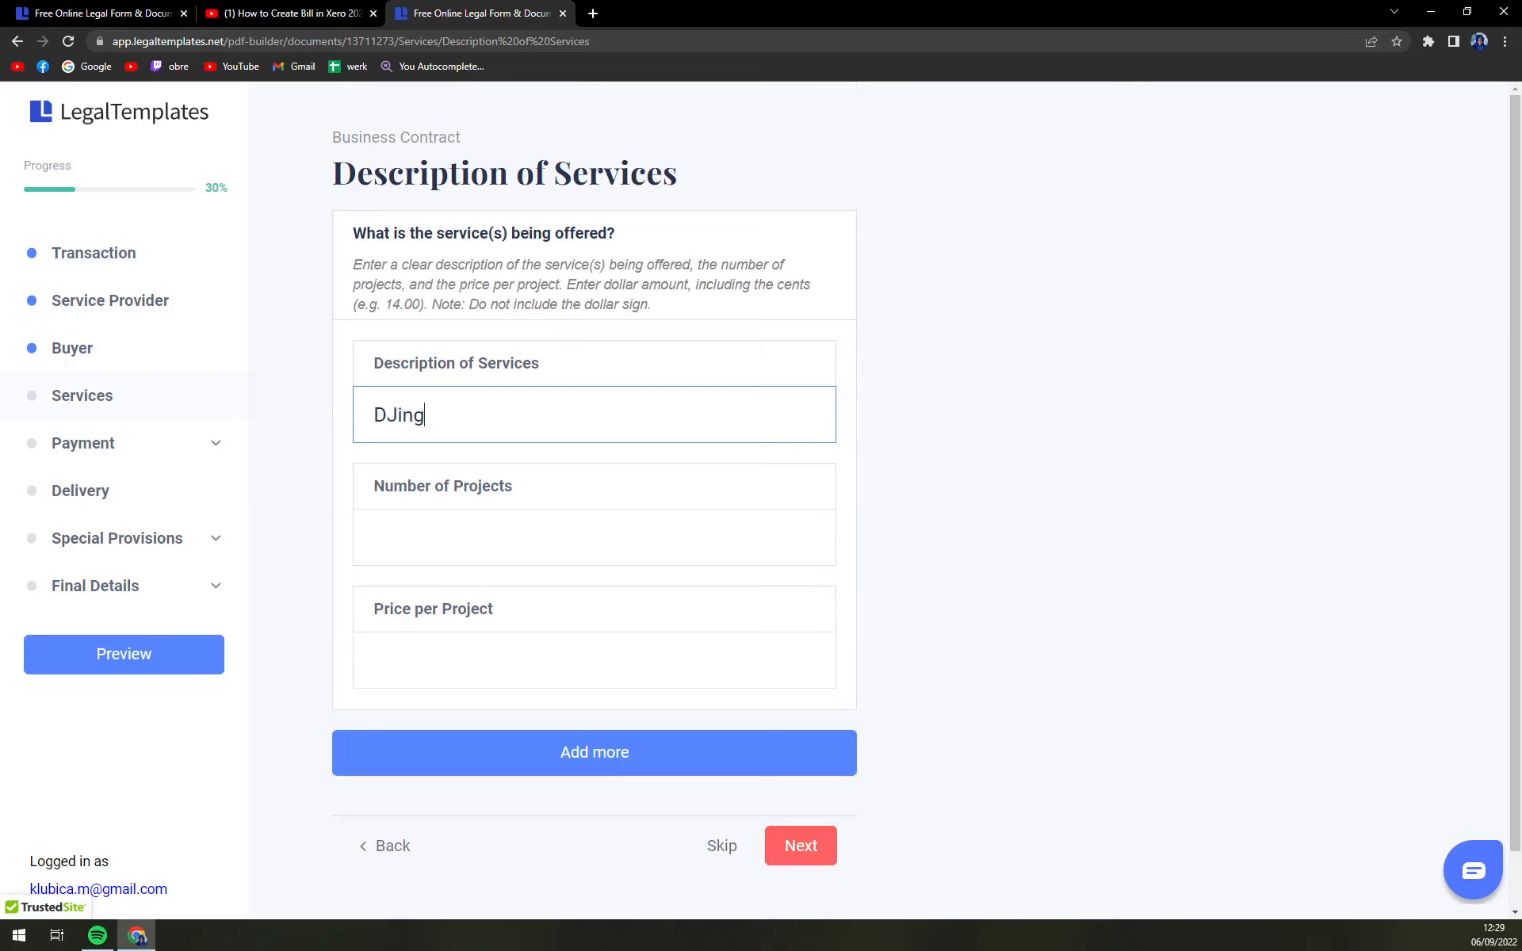
text(at party)
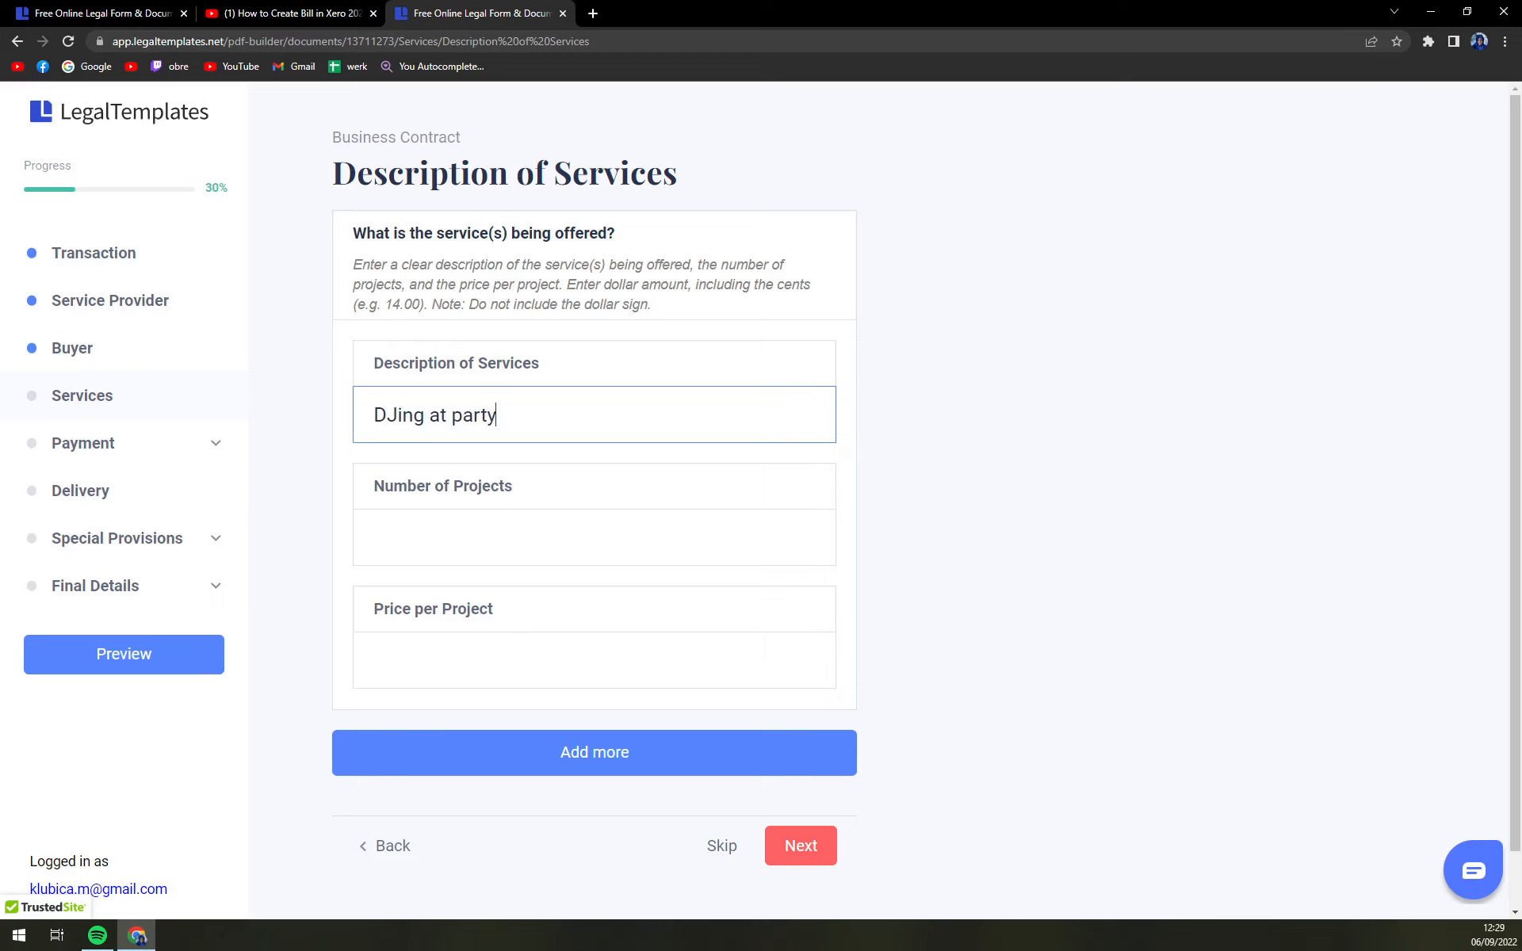
text(1)
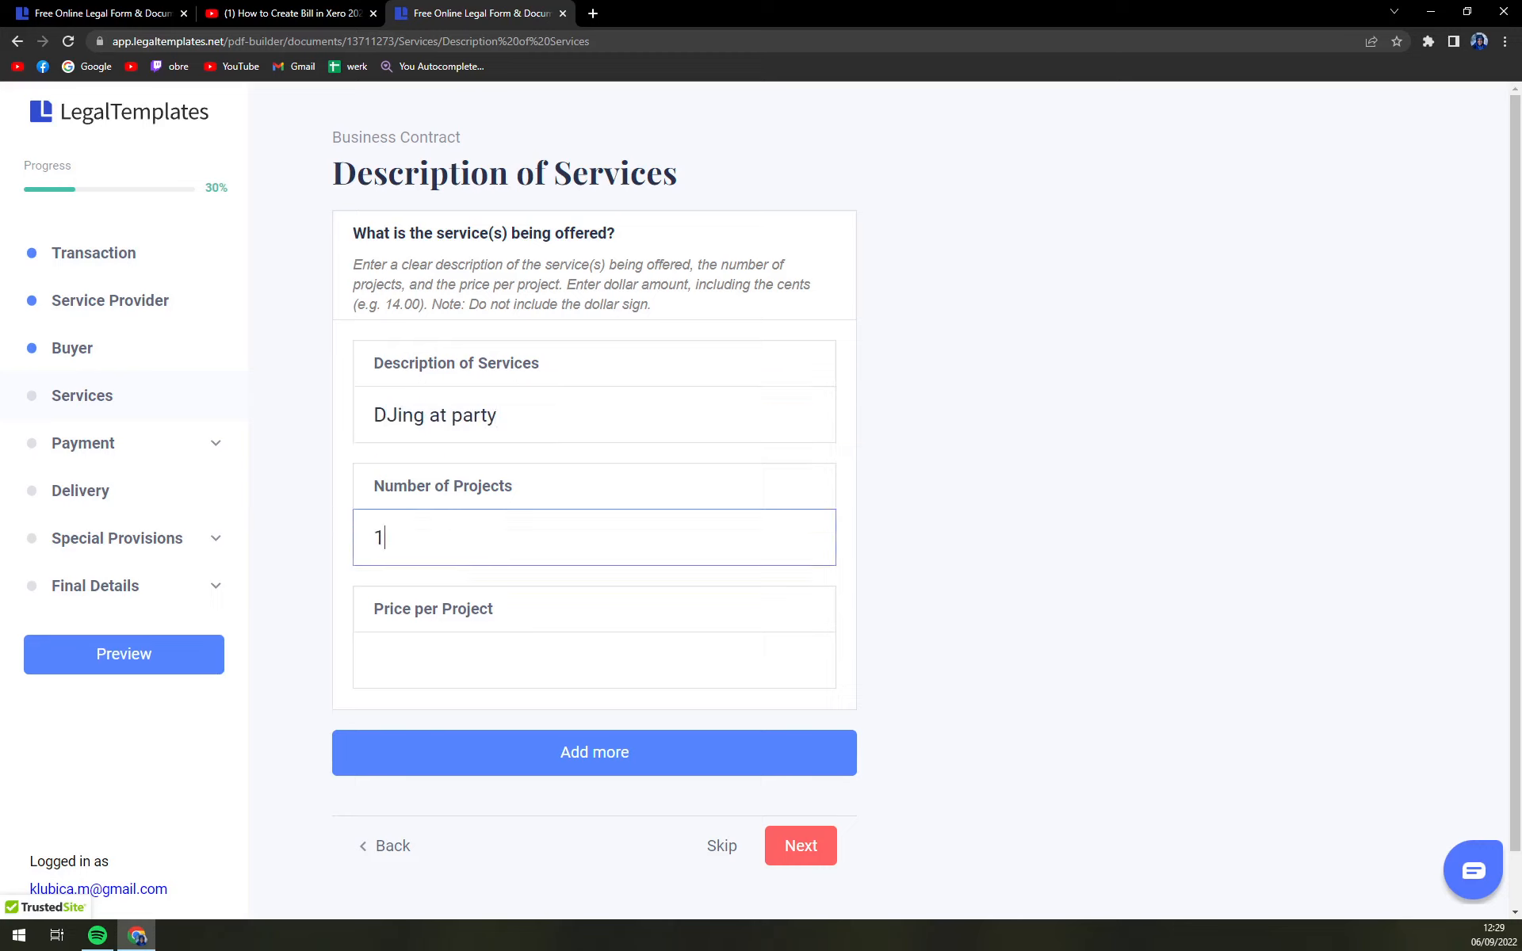
text(5)
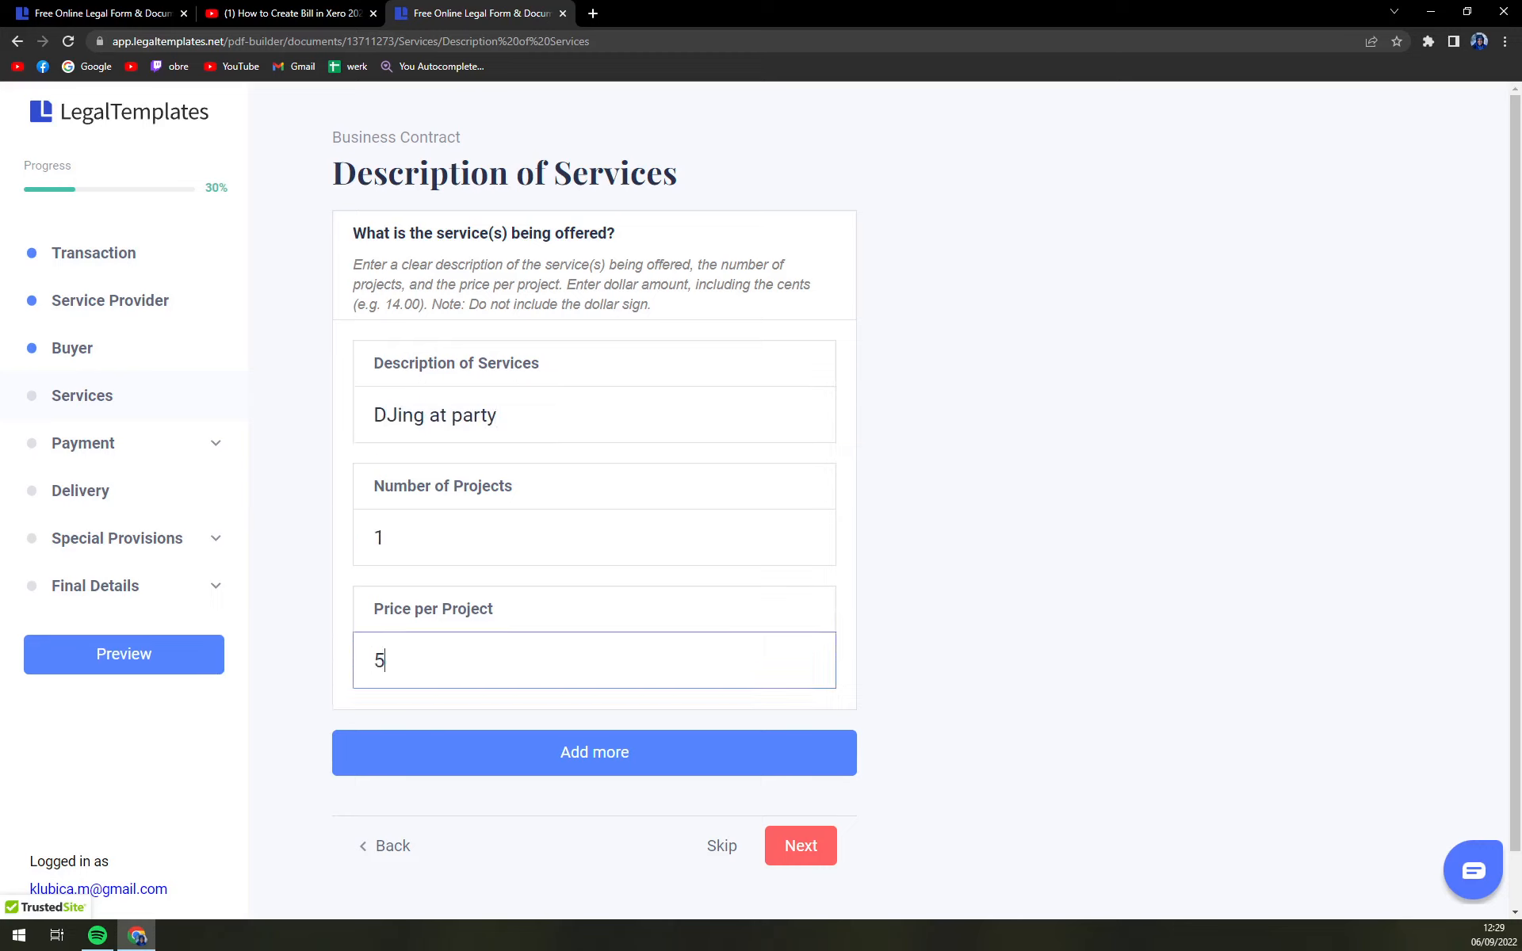
text(000)
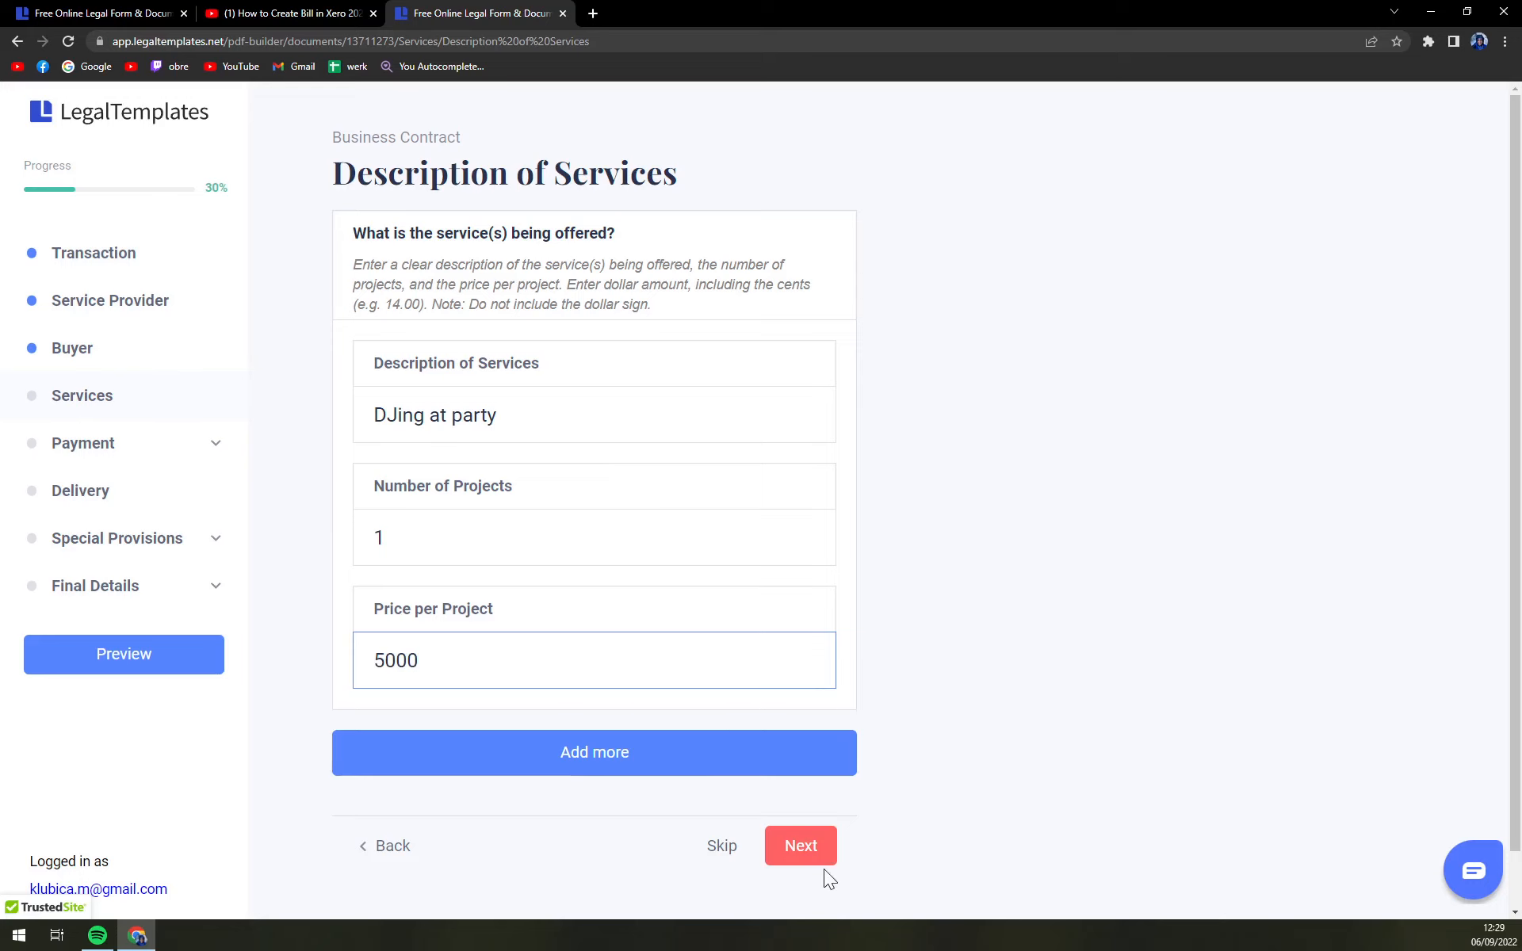
click(800, 847)
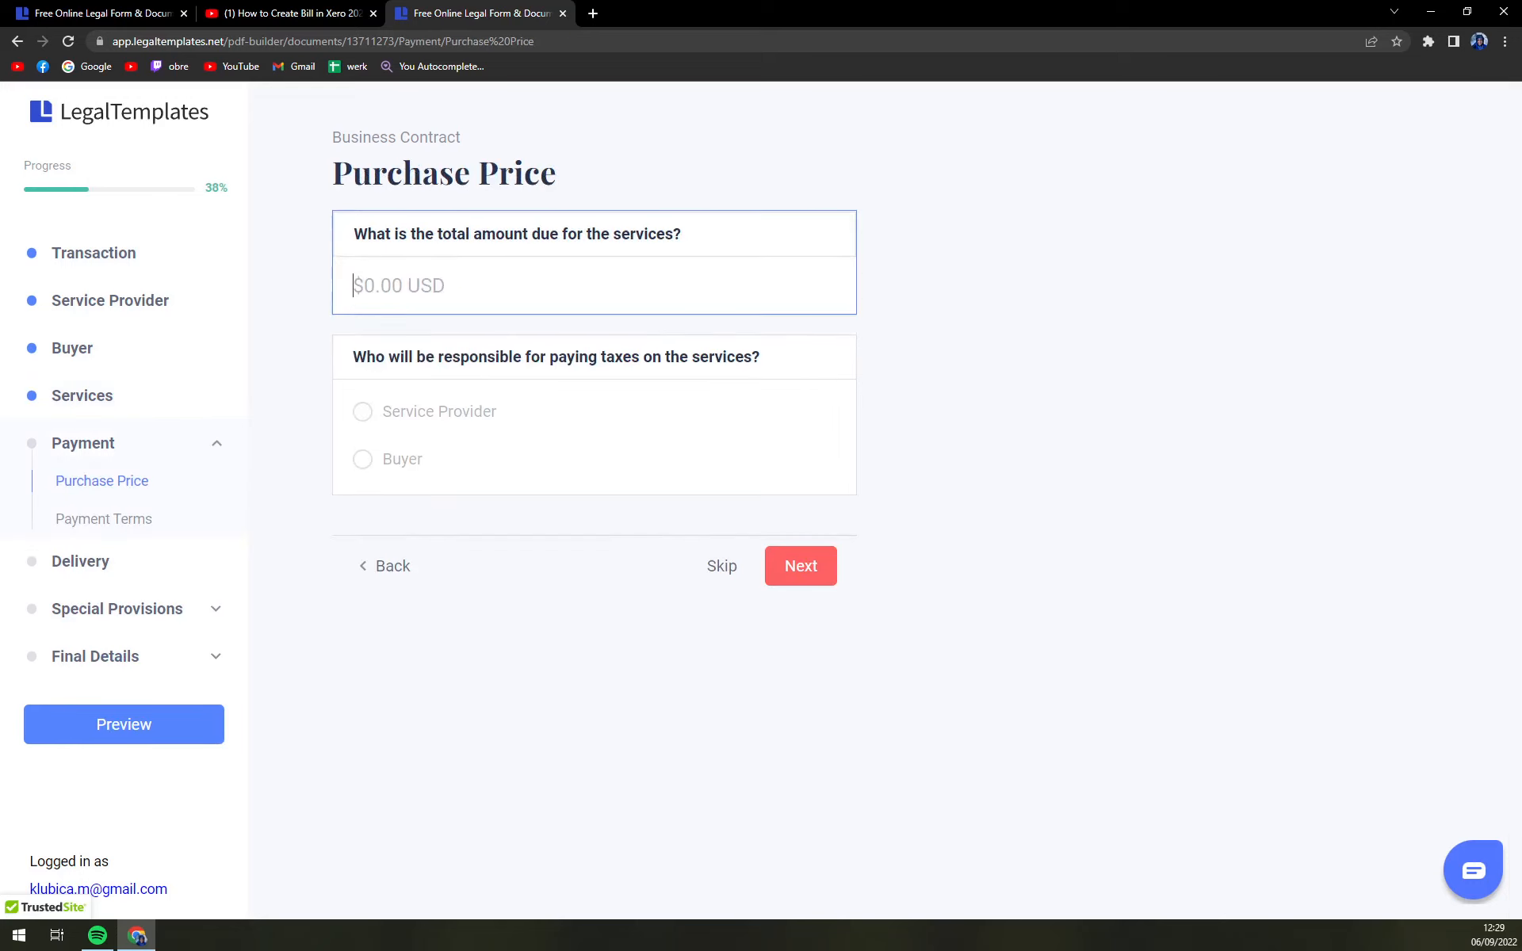
- Set the total amount due to 5000 with the service provider responsible for taxes
text(5000 USD)
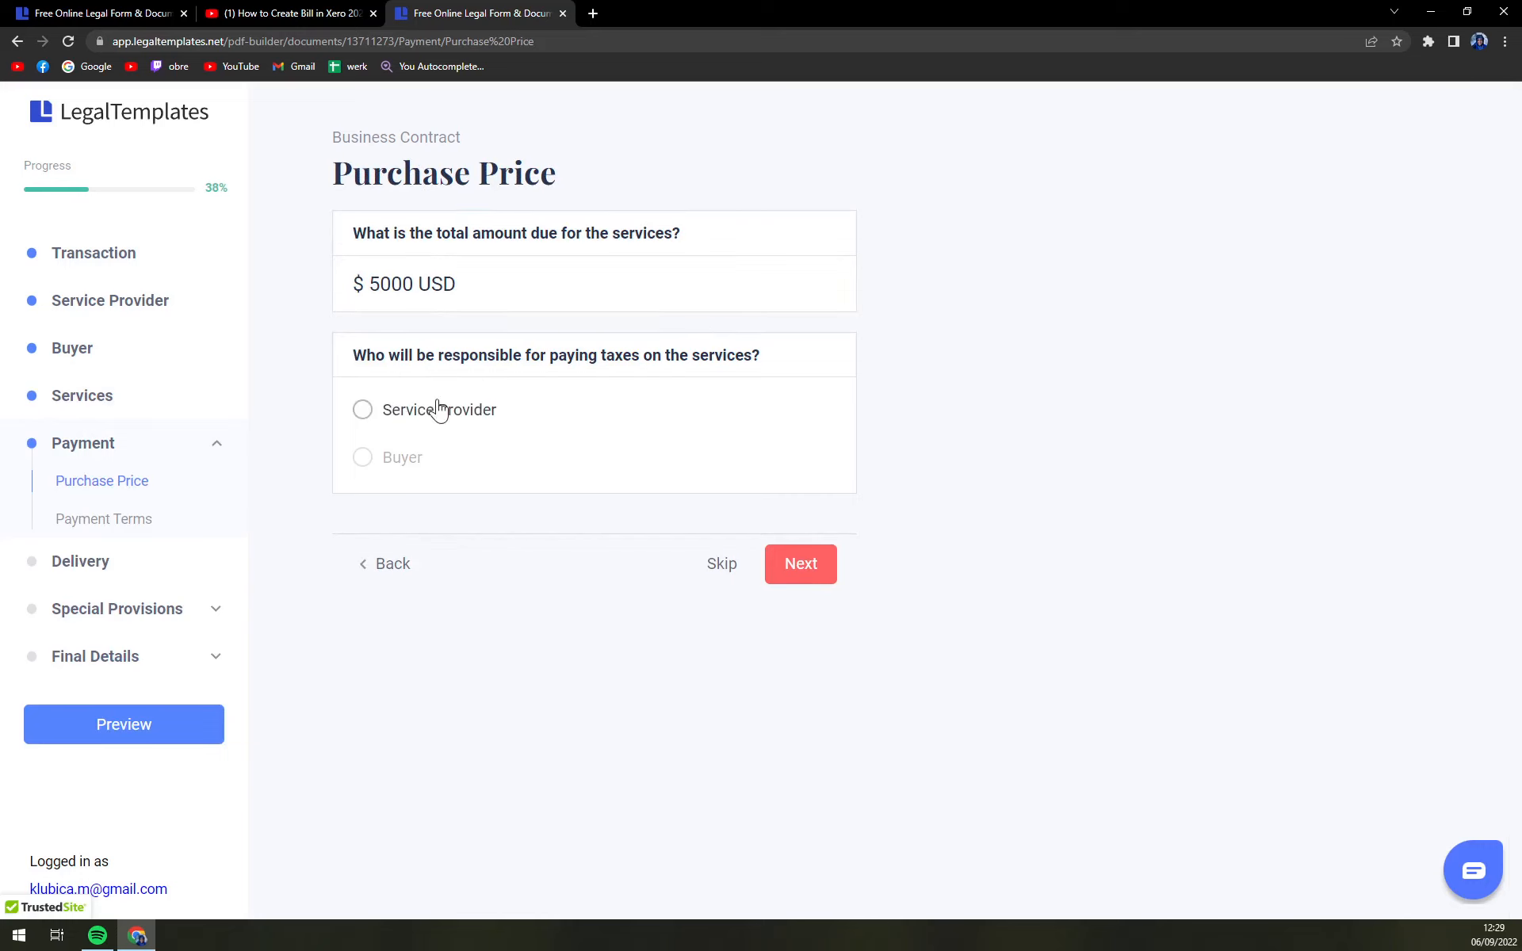
click(800, 565)
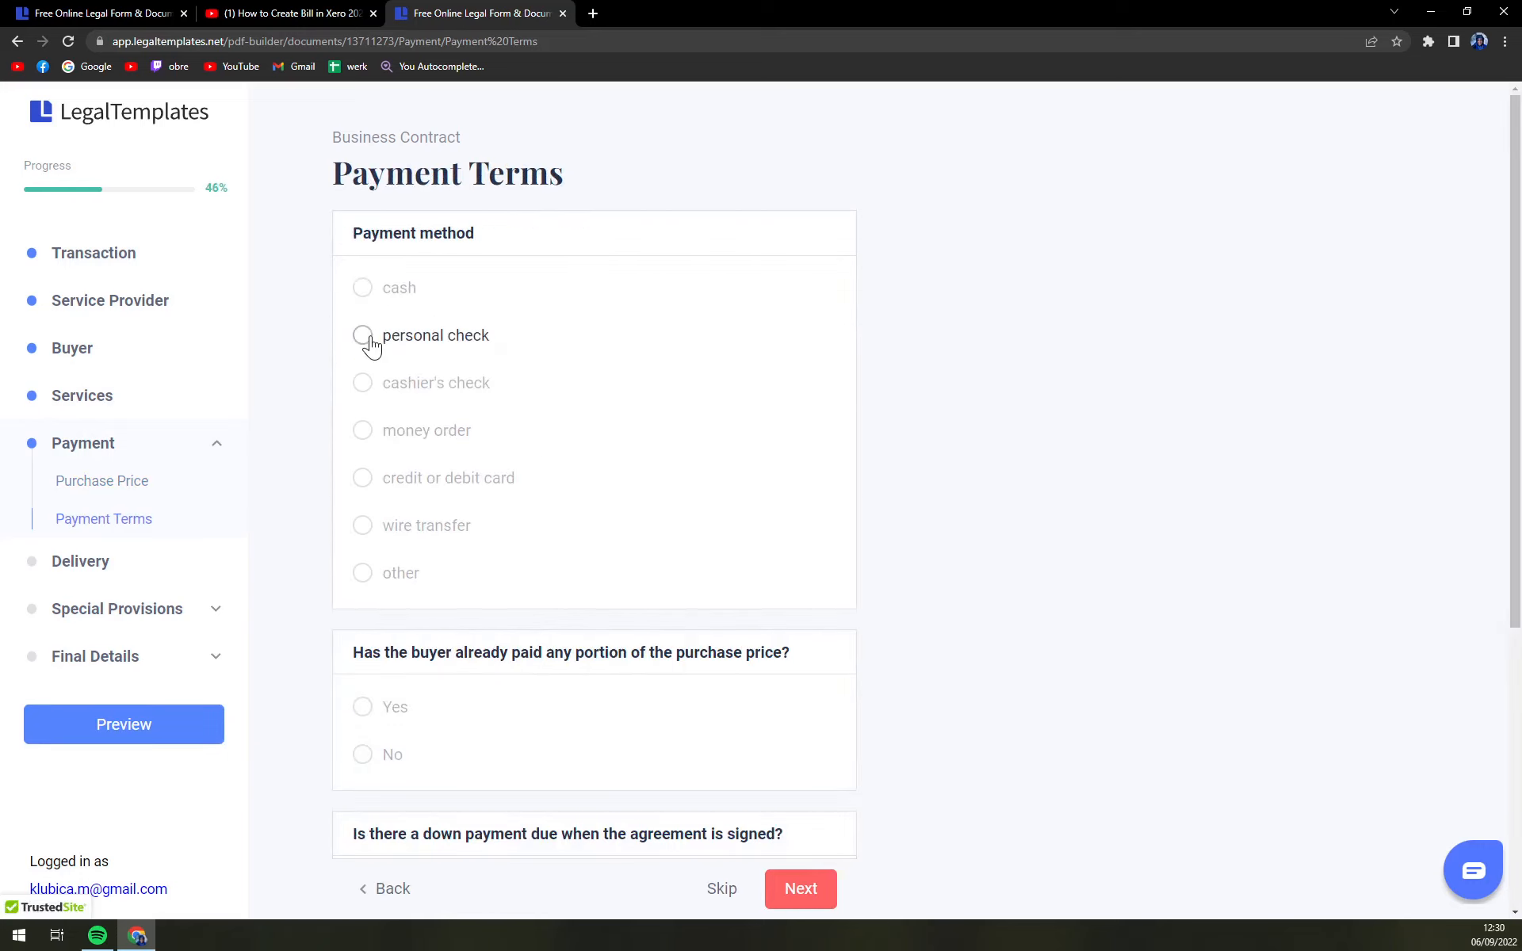
- Try the payment method options, keep cash, and finish the Payment Terms step
click(361, 288)
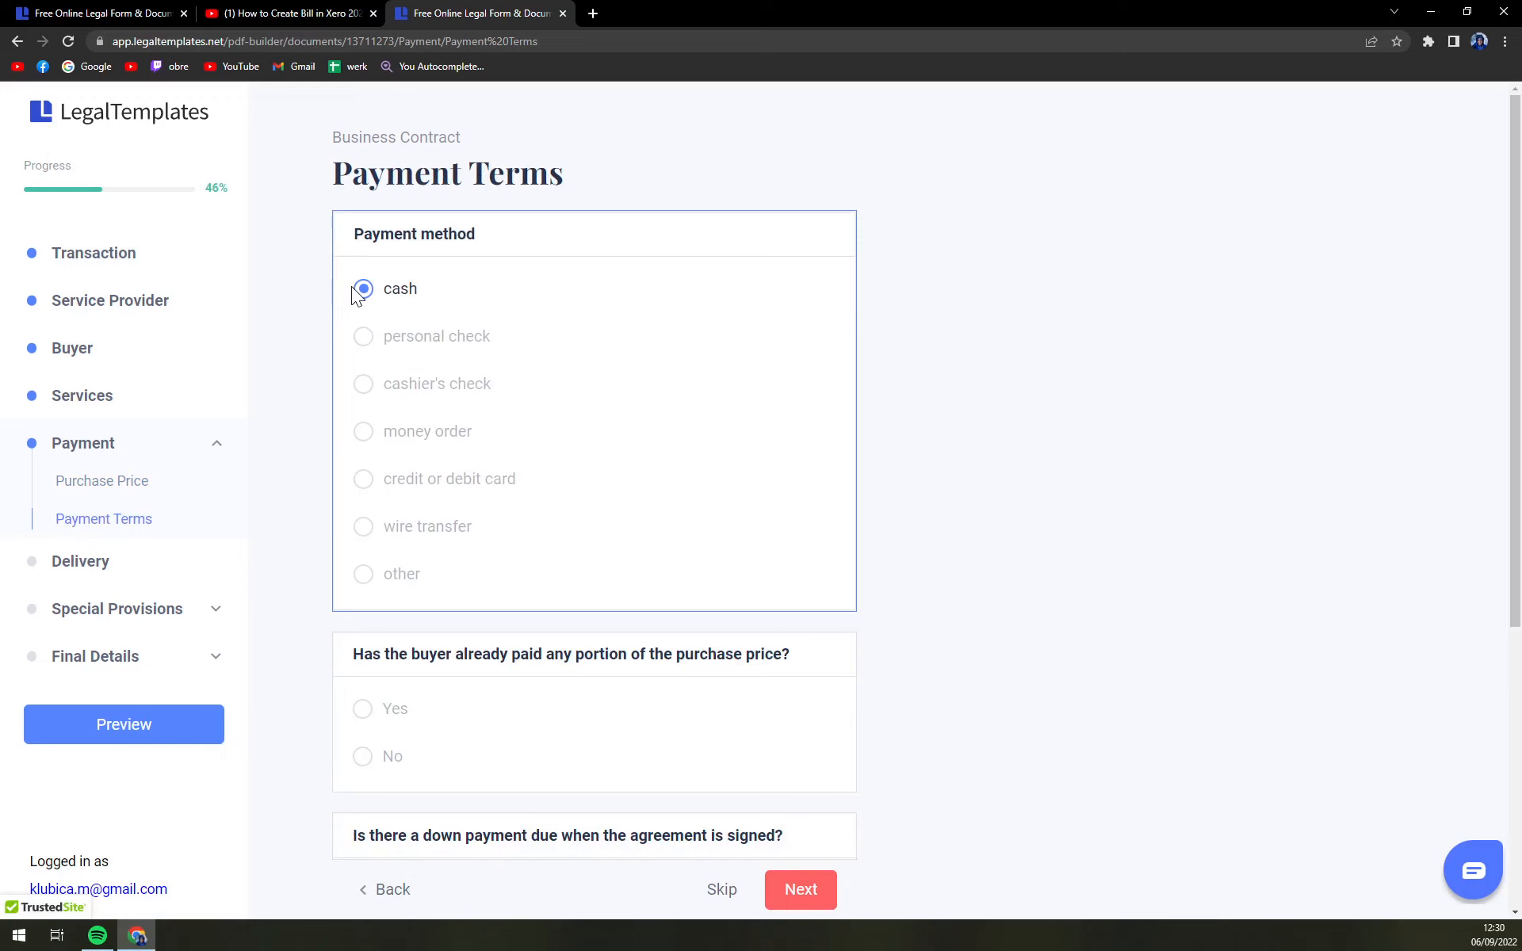
scroll(down, 3)
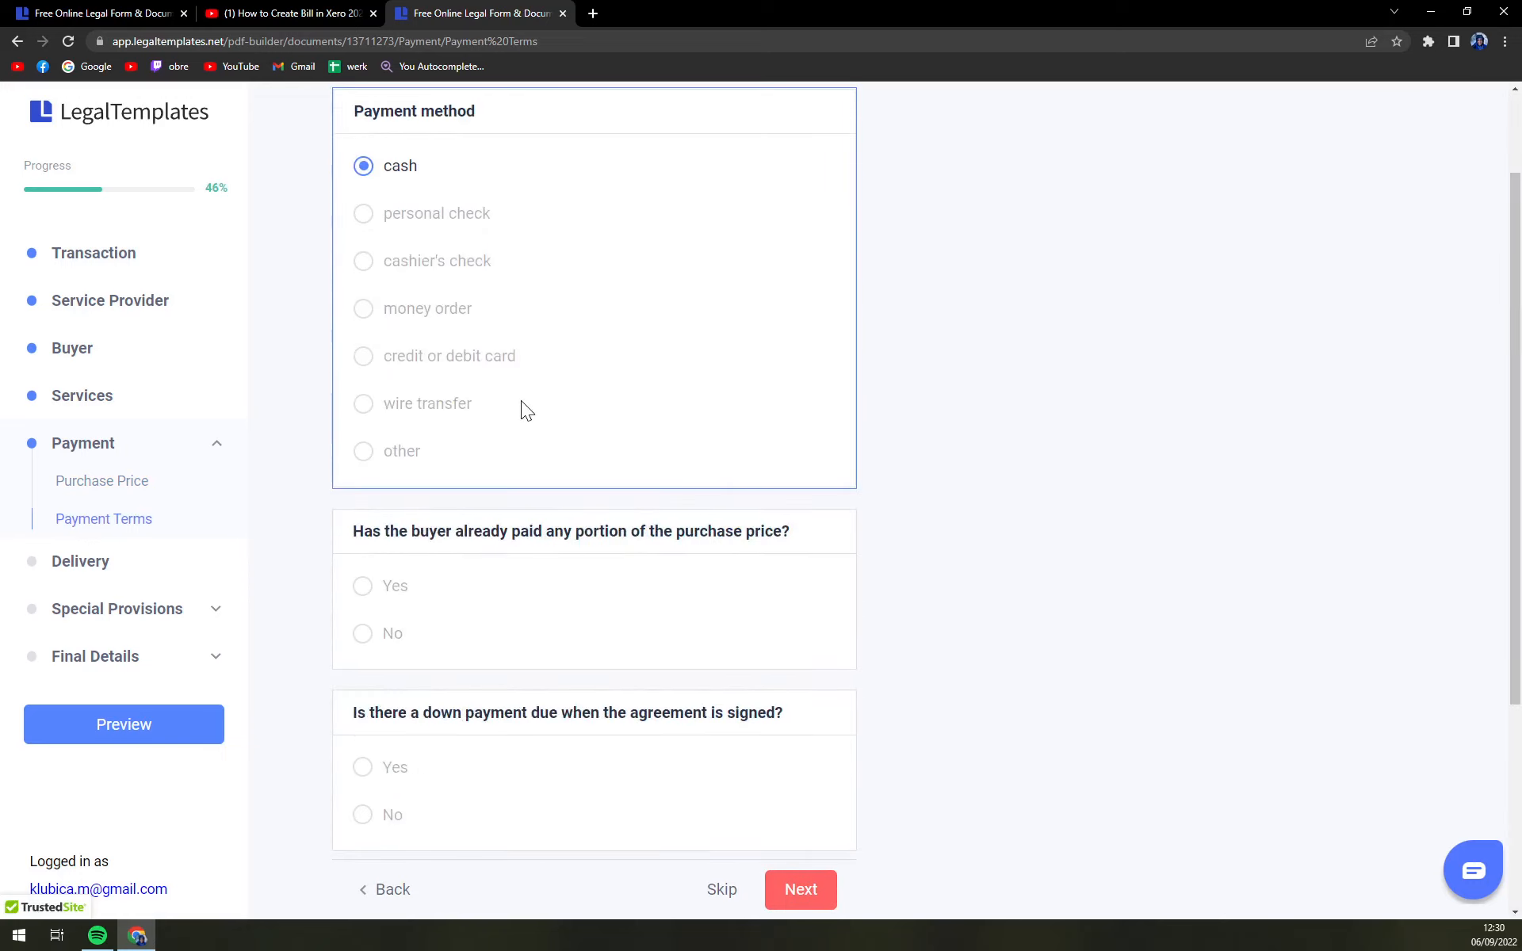
click(363, 260)
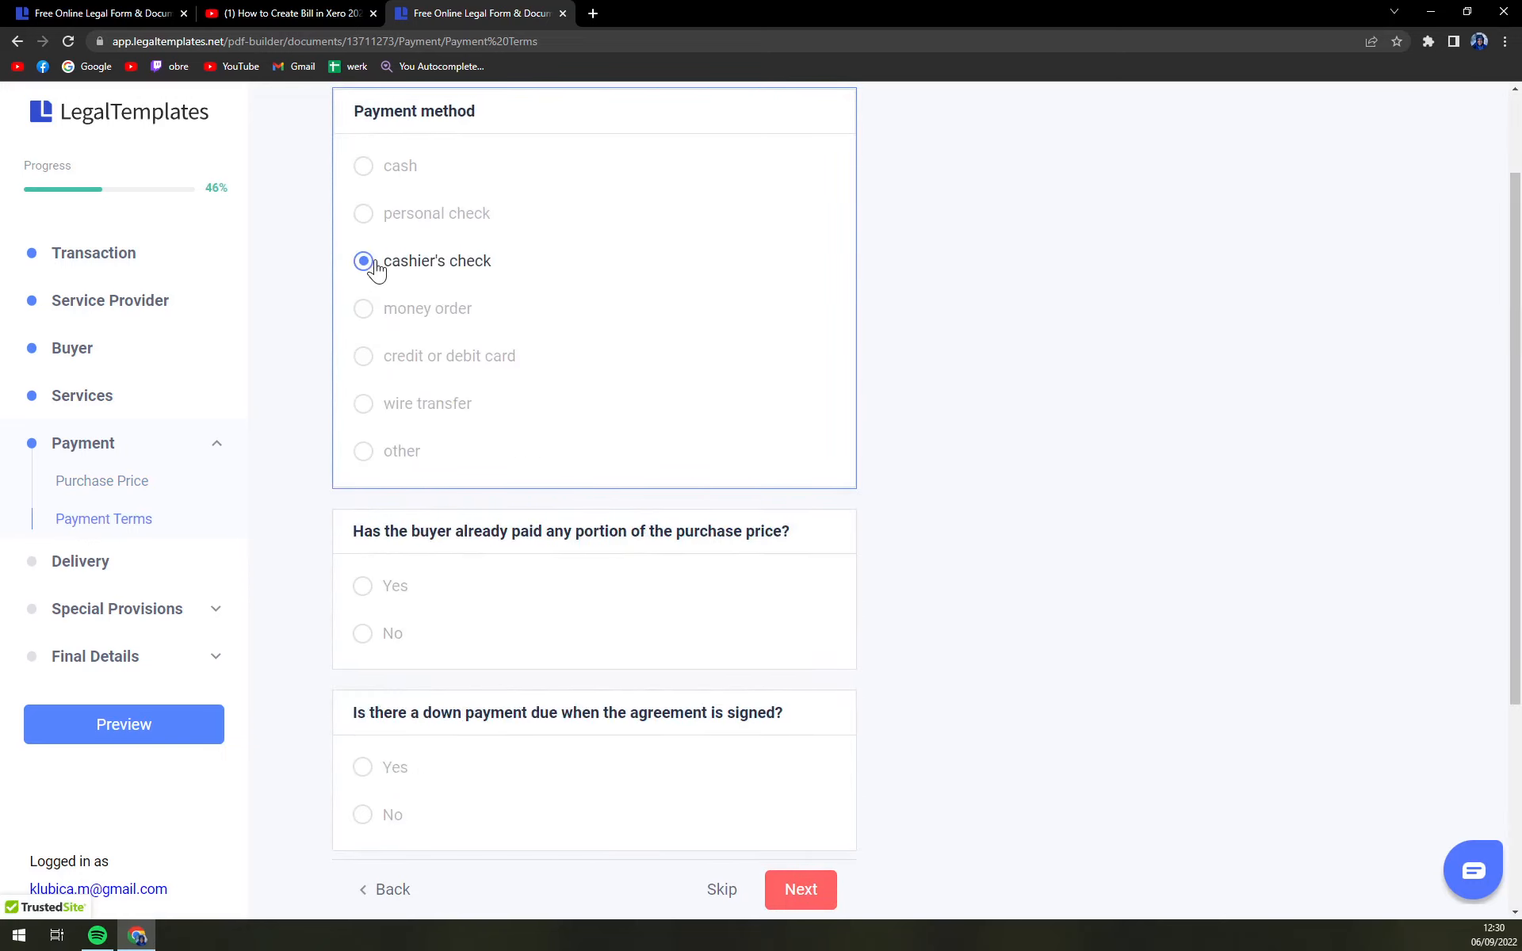
click(362, 404)
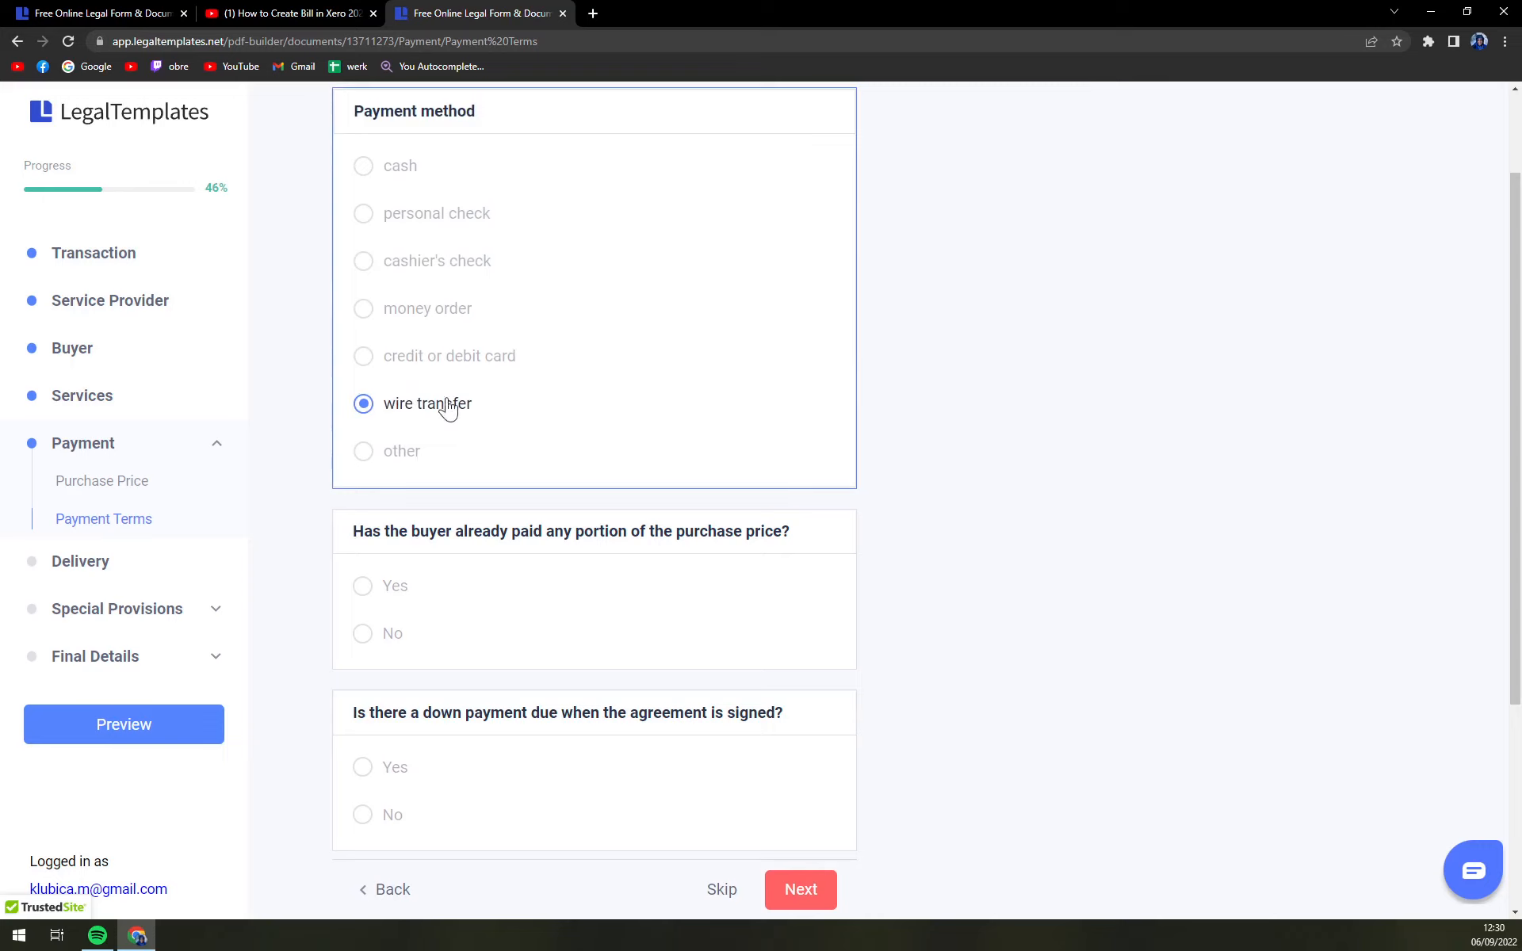
click(363, 450)
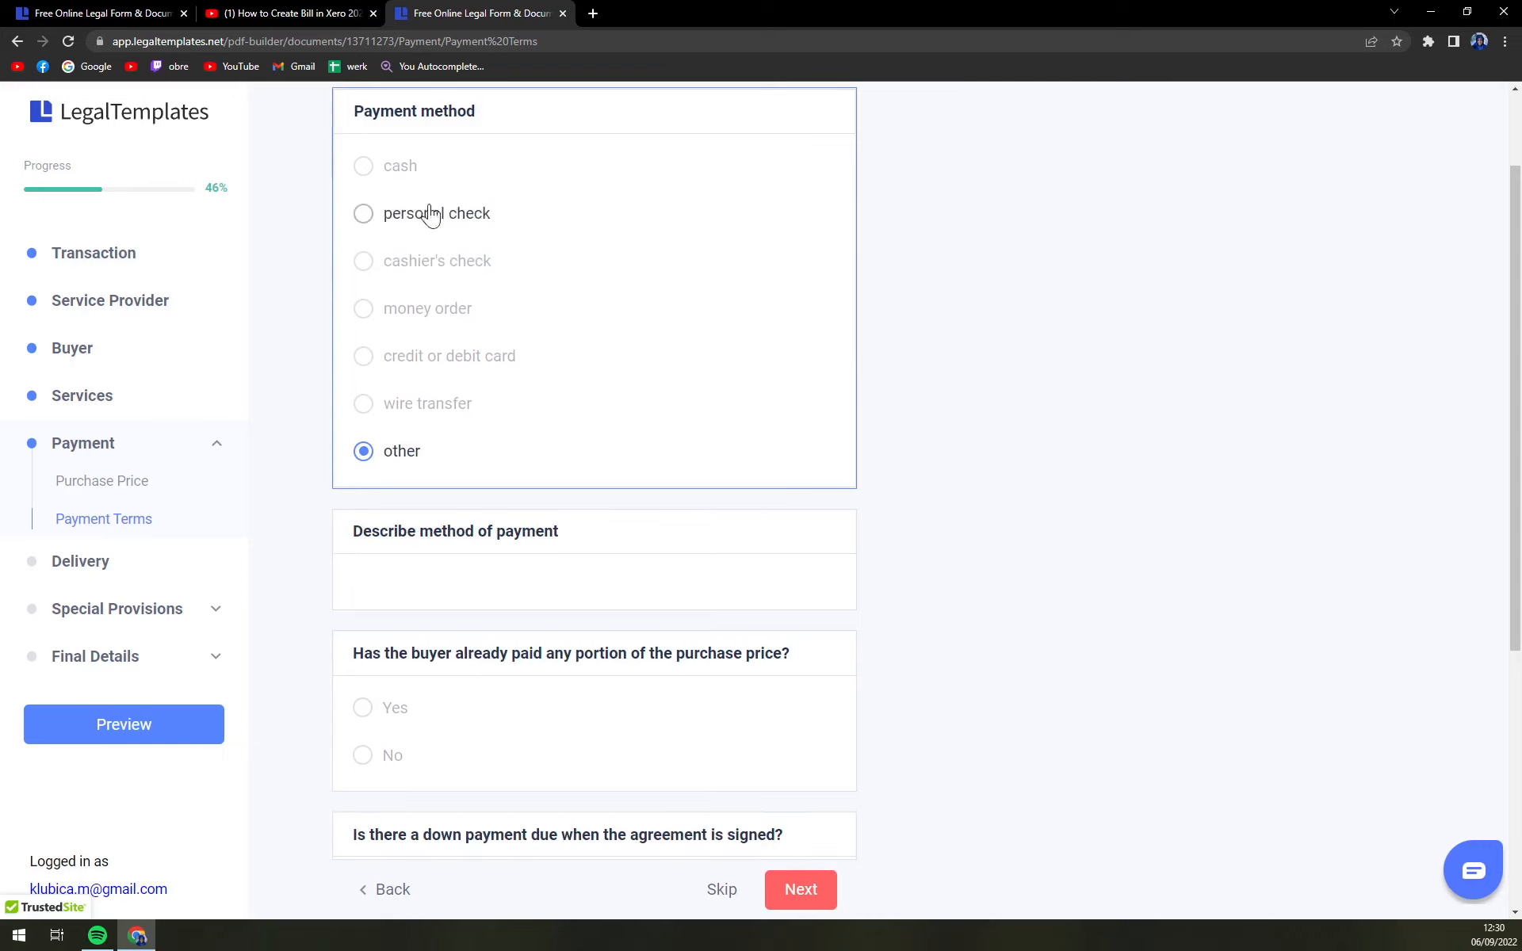
scroll(down, 3)
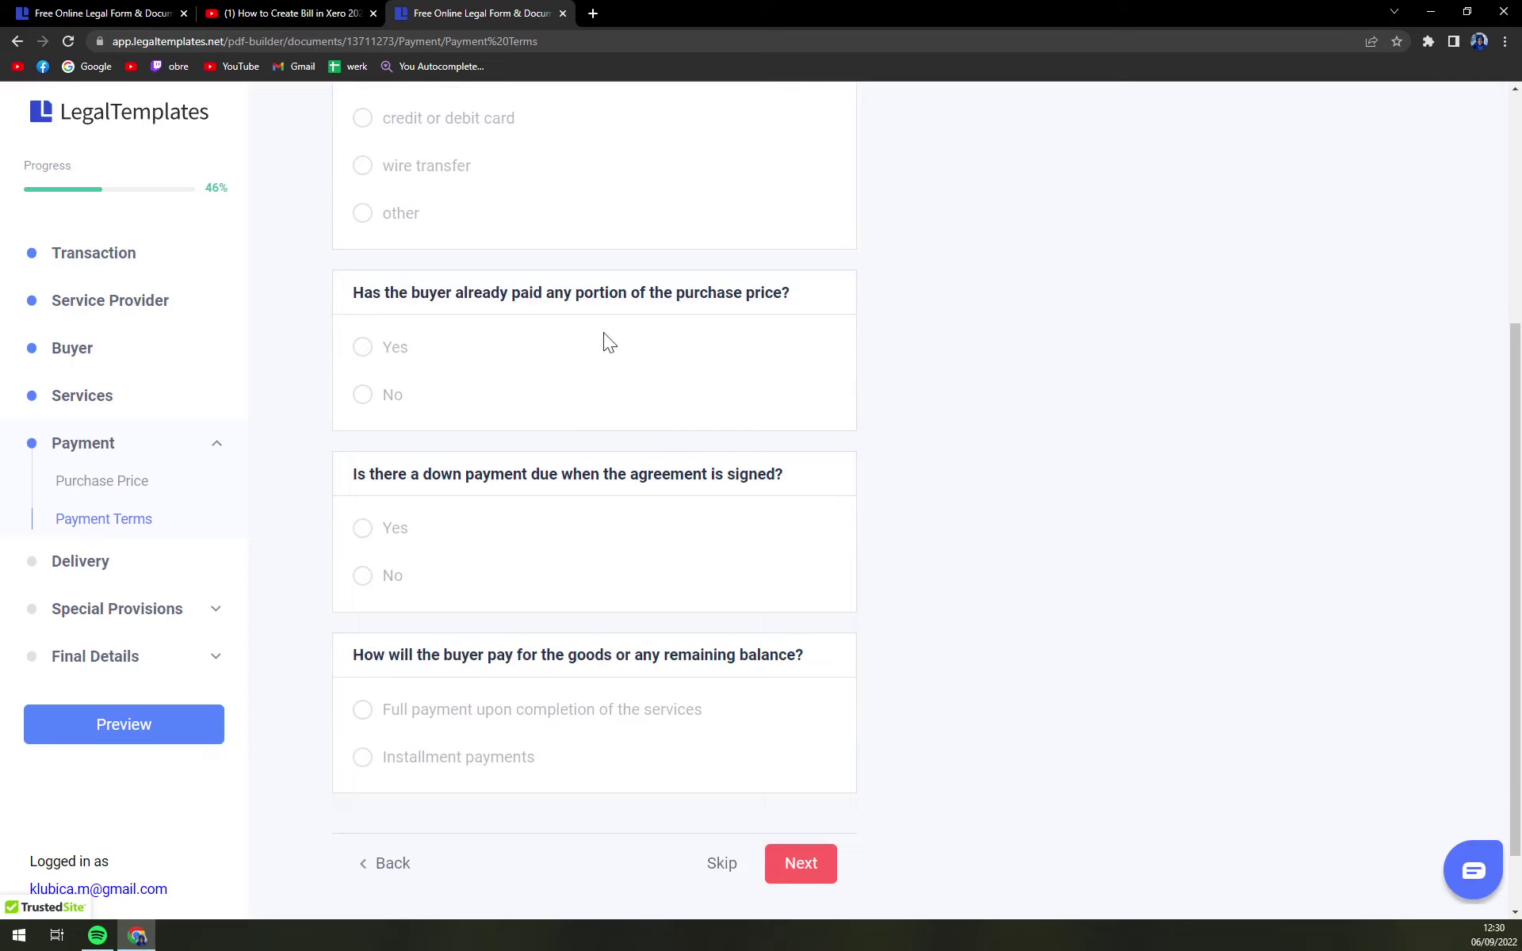
mouse_move(619, 349)
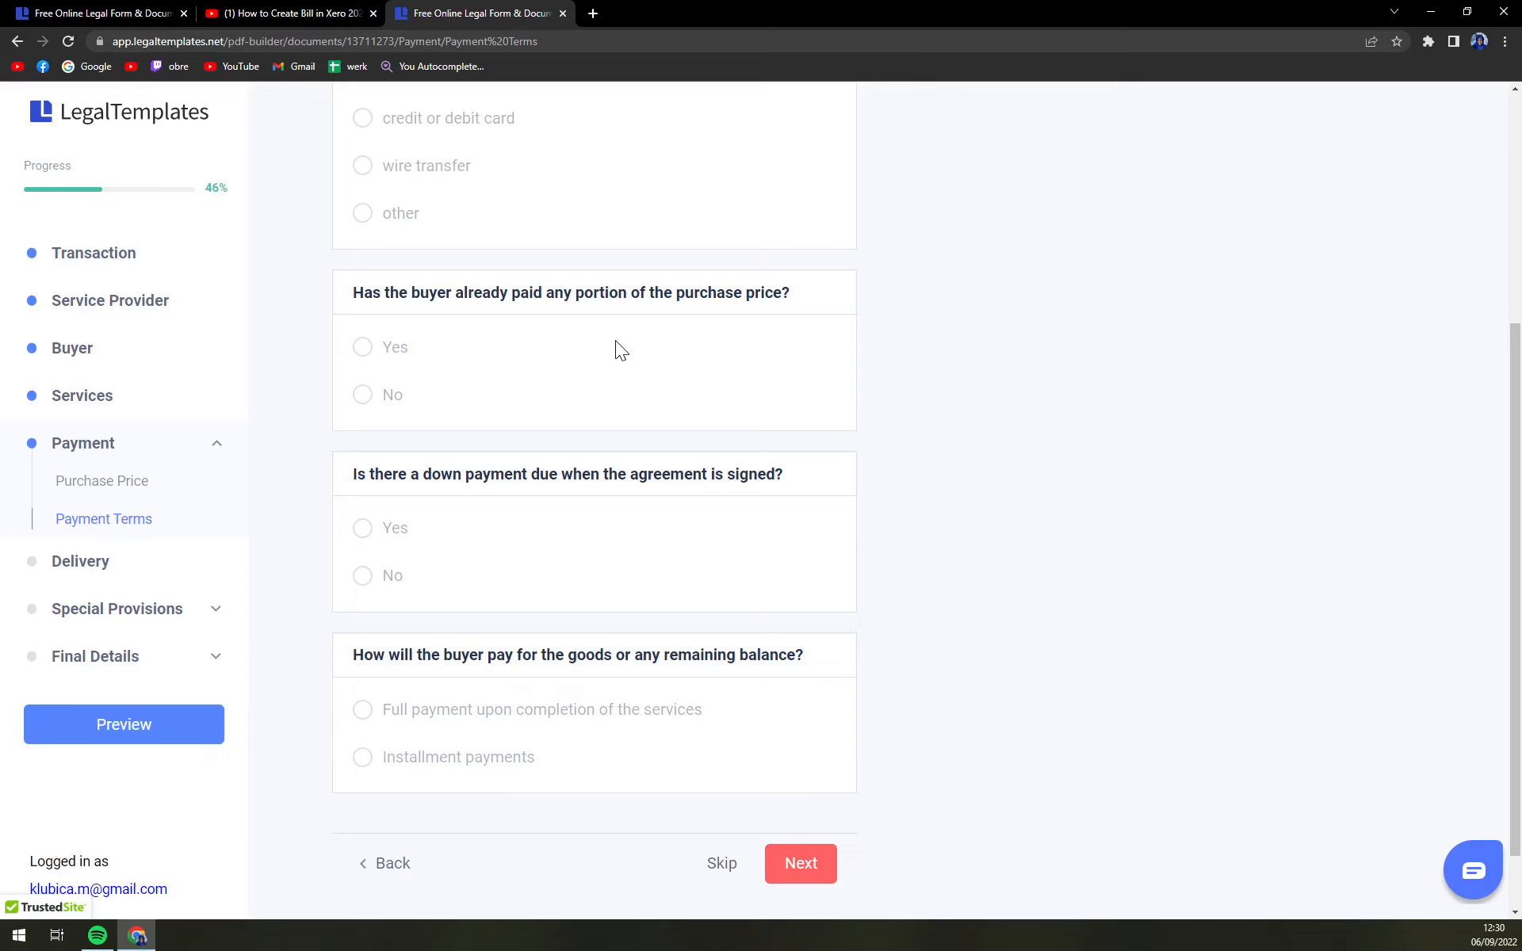
scroll(down, 3)
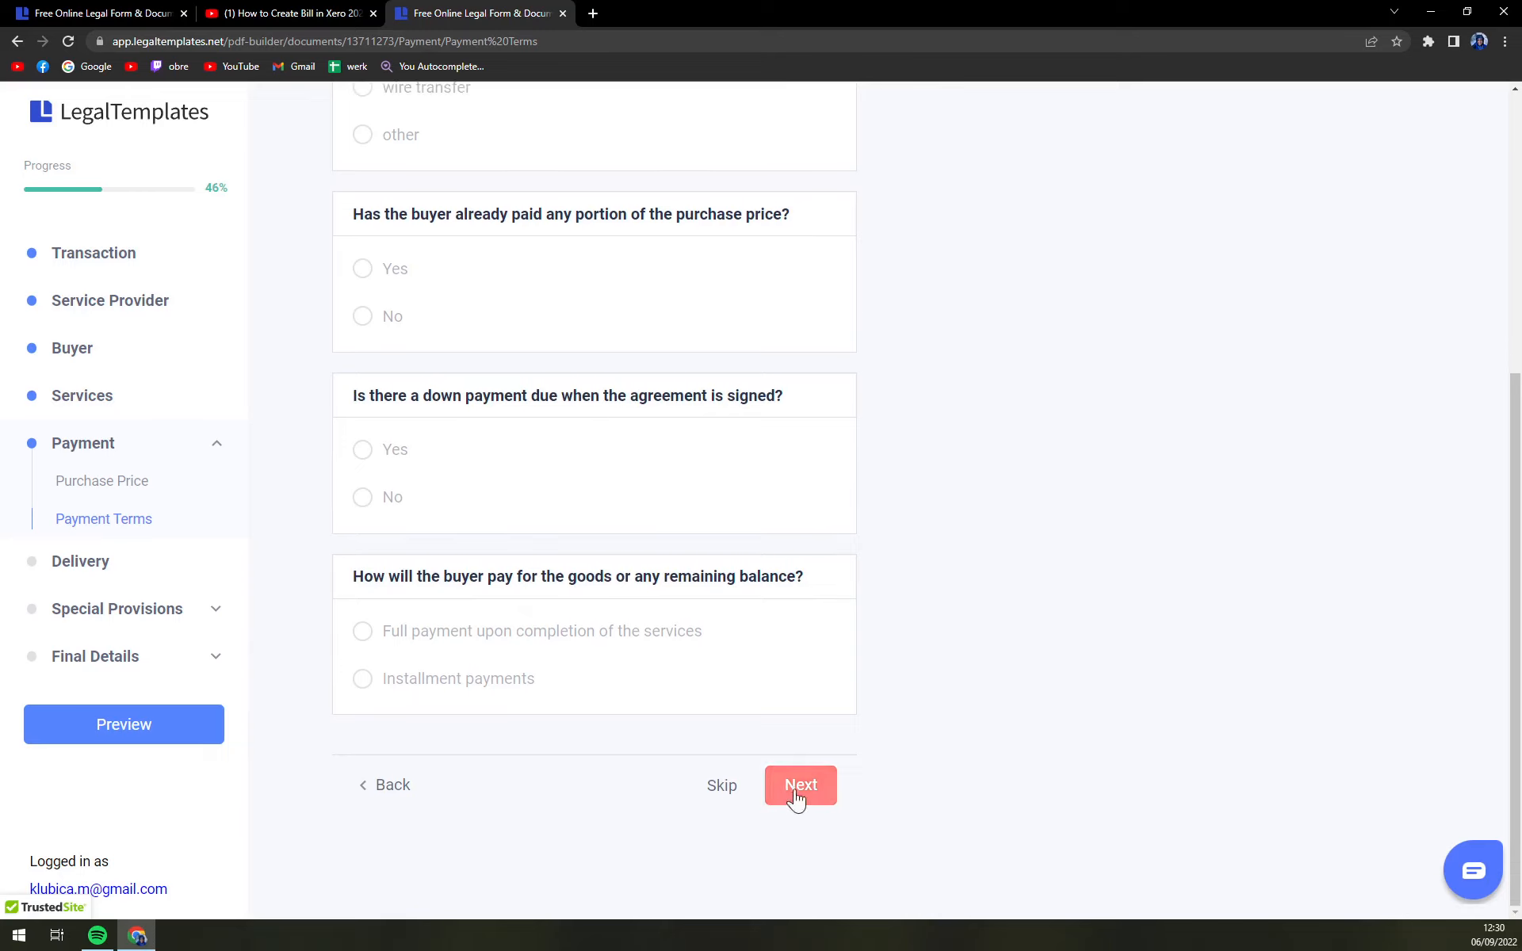
click(801, 784)
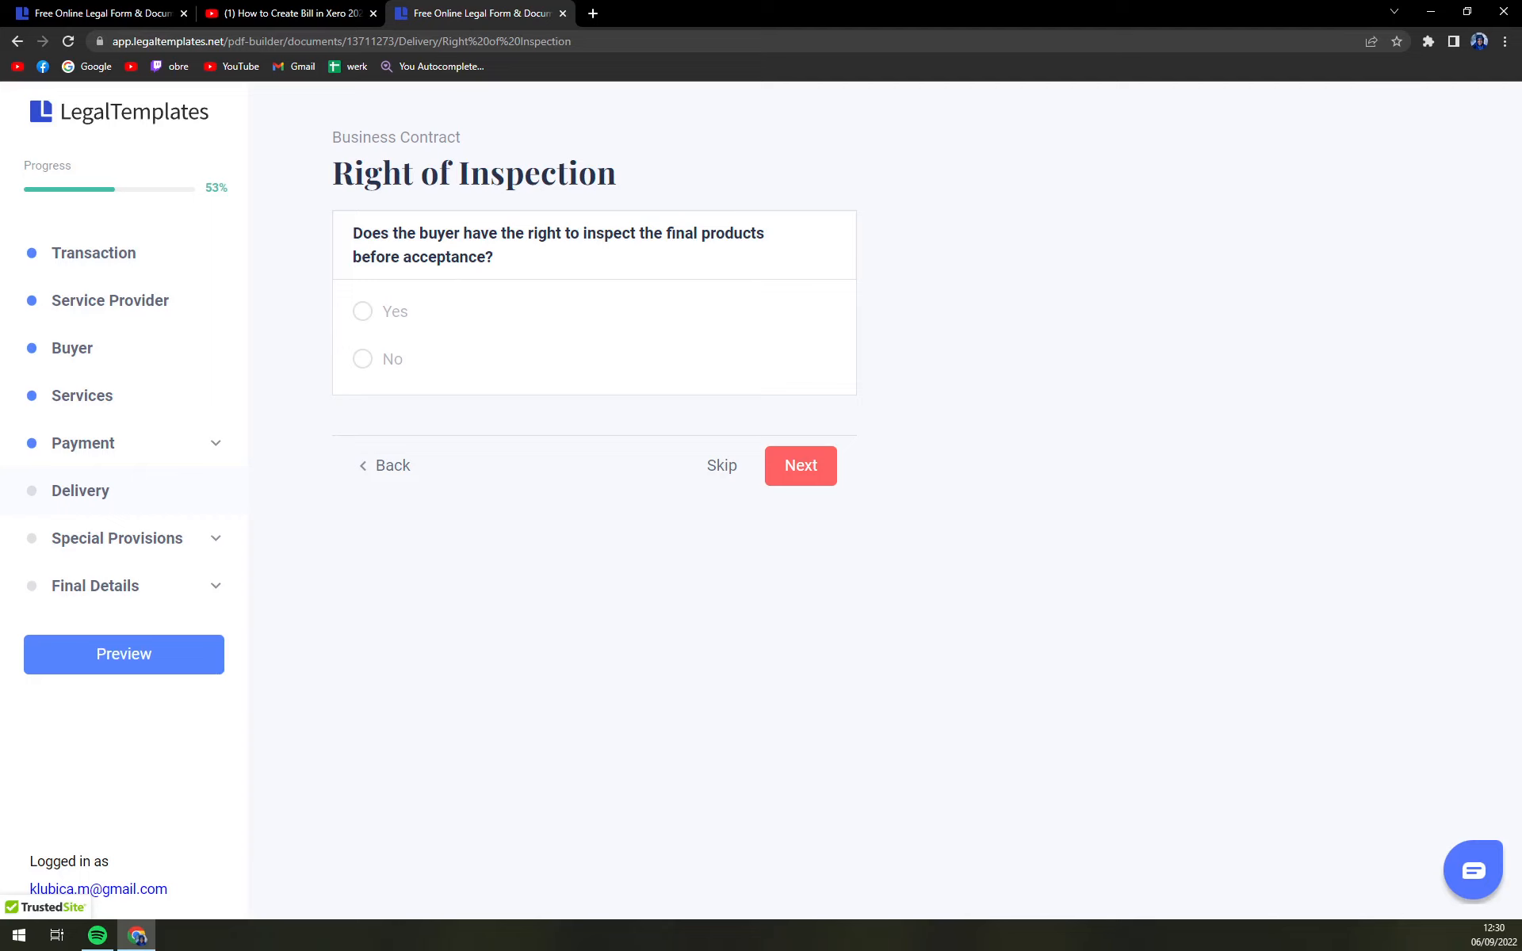
- Answer No to the buyer's right of inspection and continue
click(362, 310)
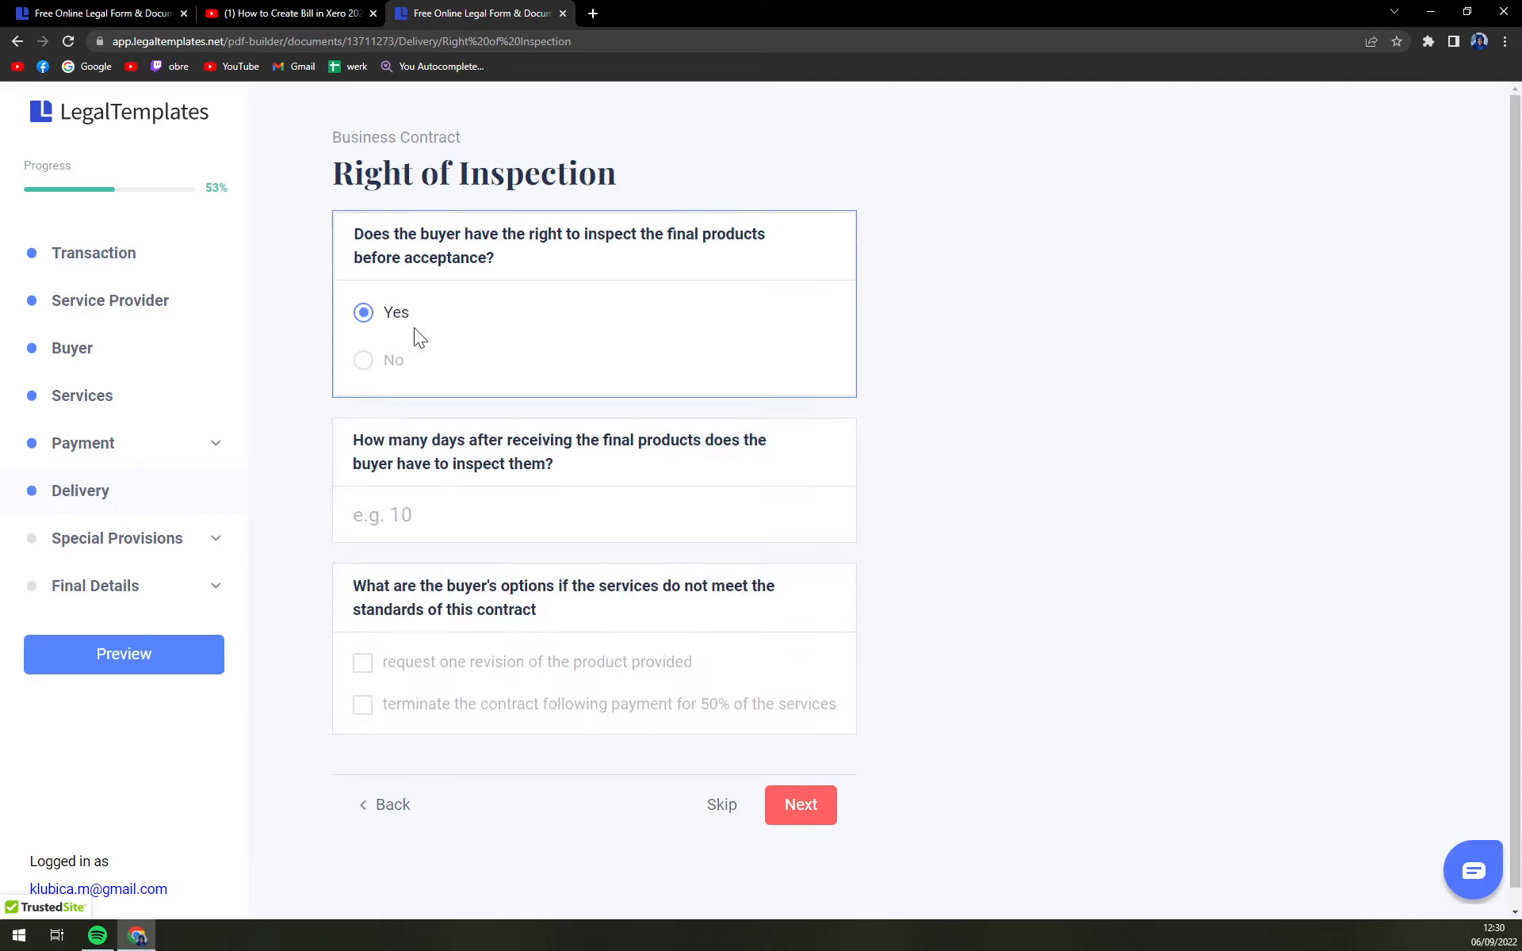
click(363, 360)
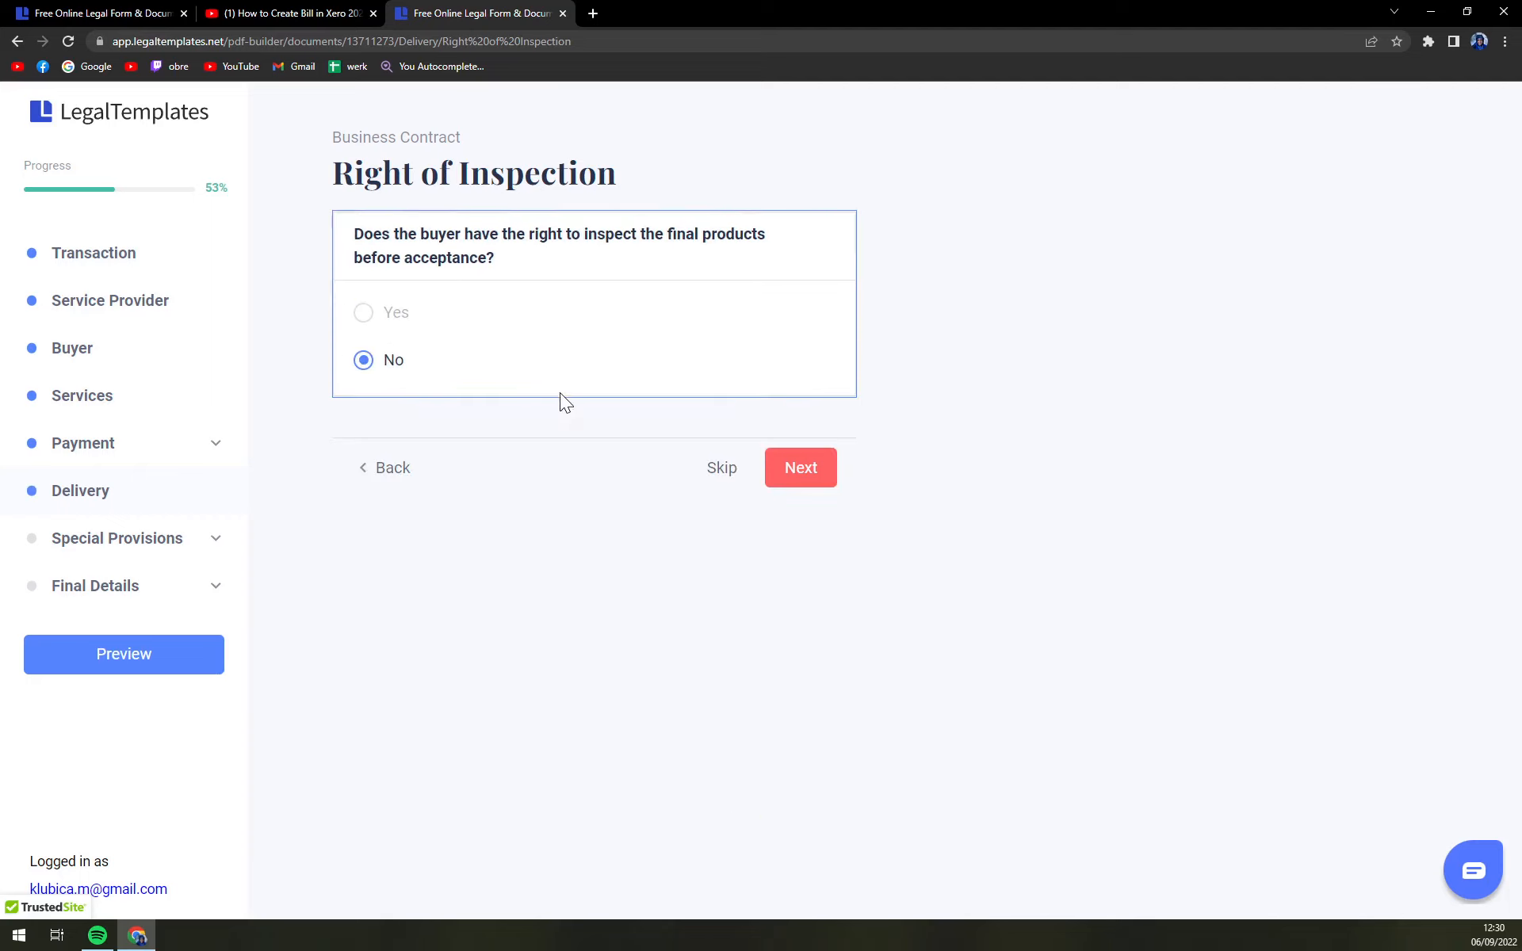
mouse_move(666, 479)
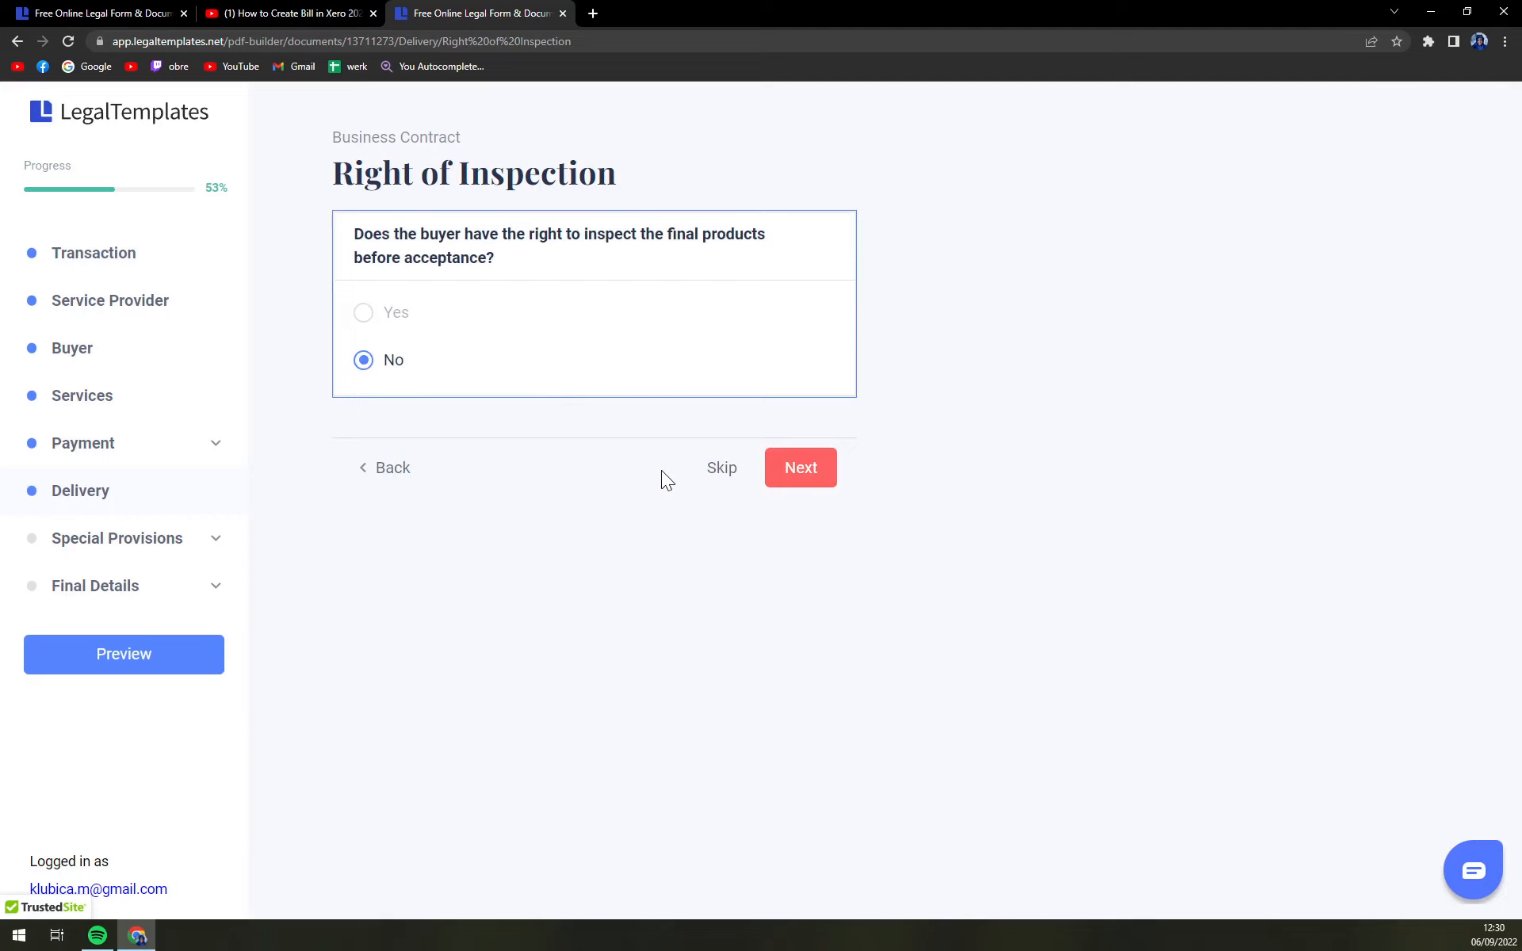
click(800, 466)
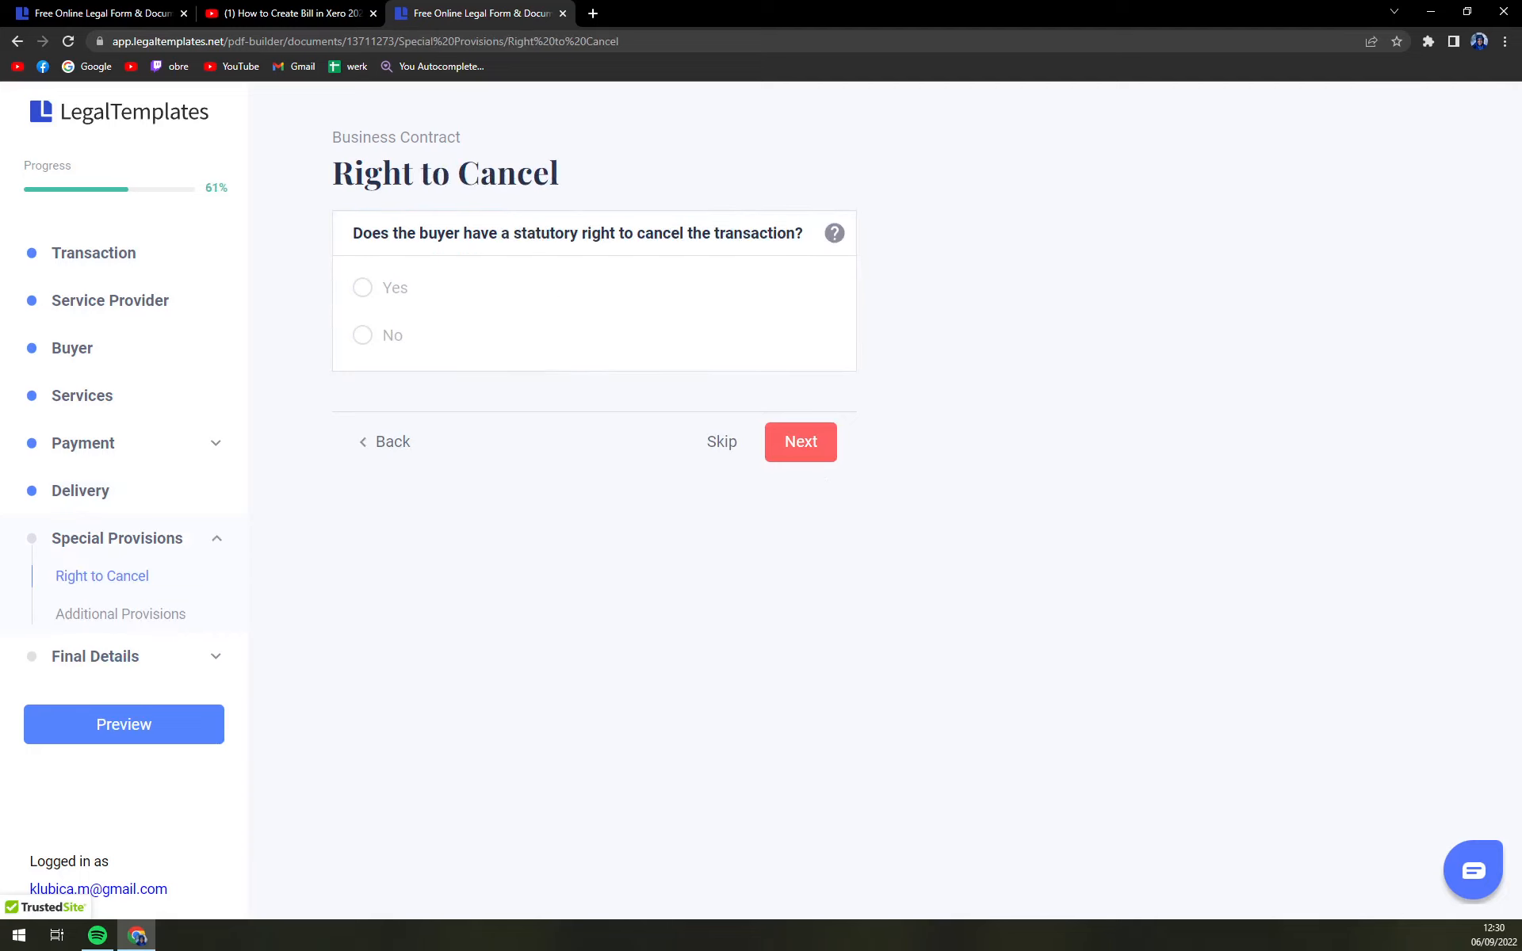
- Answer Yes to the right to cancel and No to additional provisions
click(362, 289)
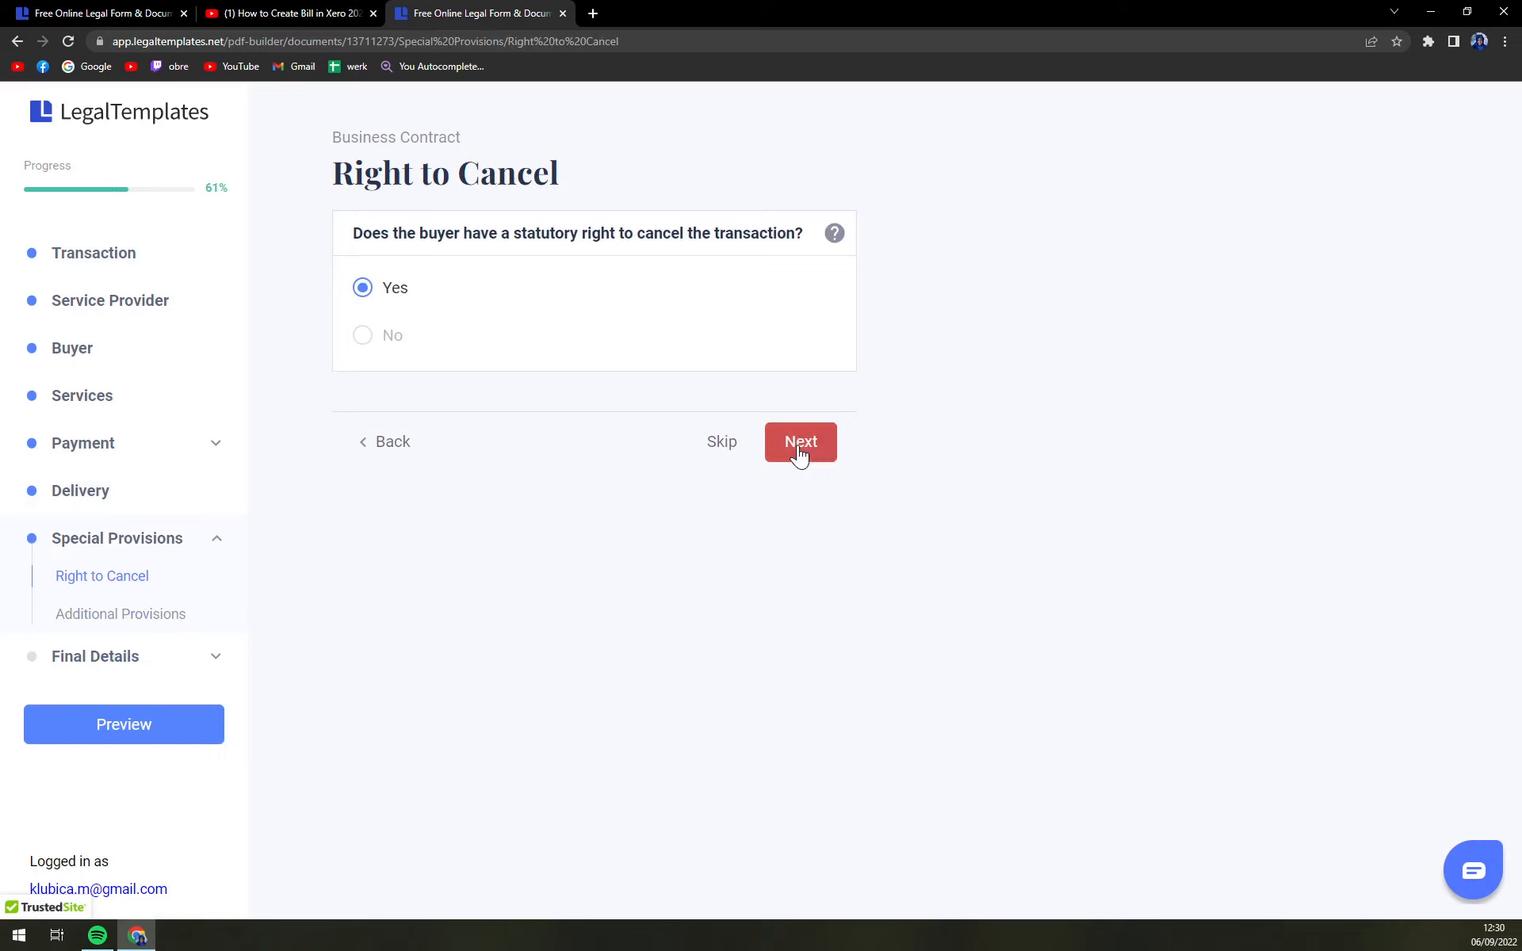
click(800, 441)
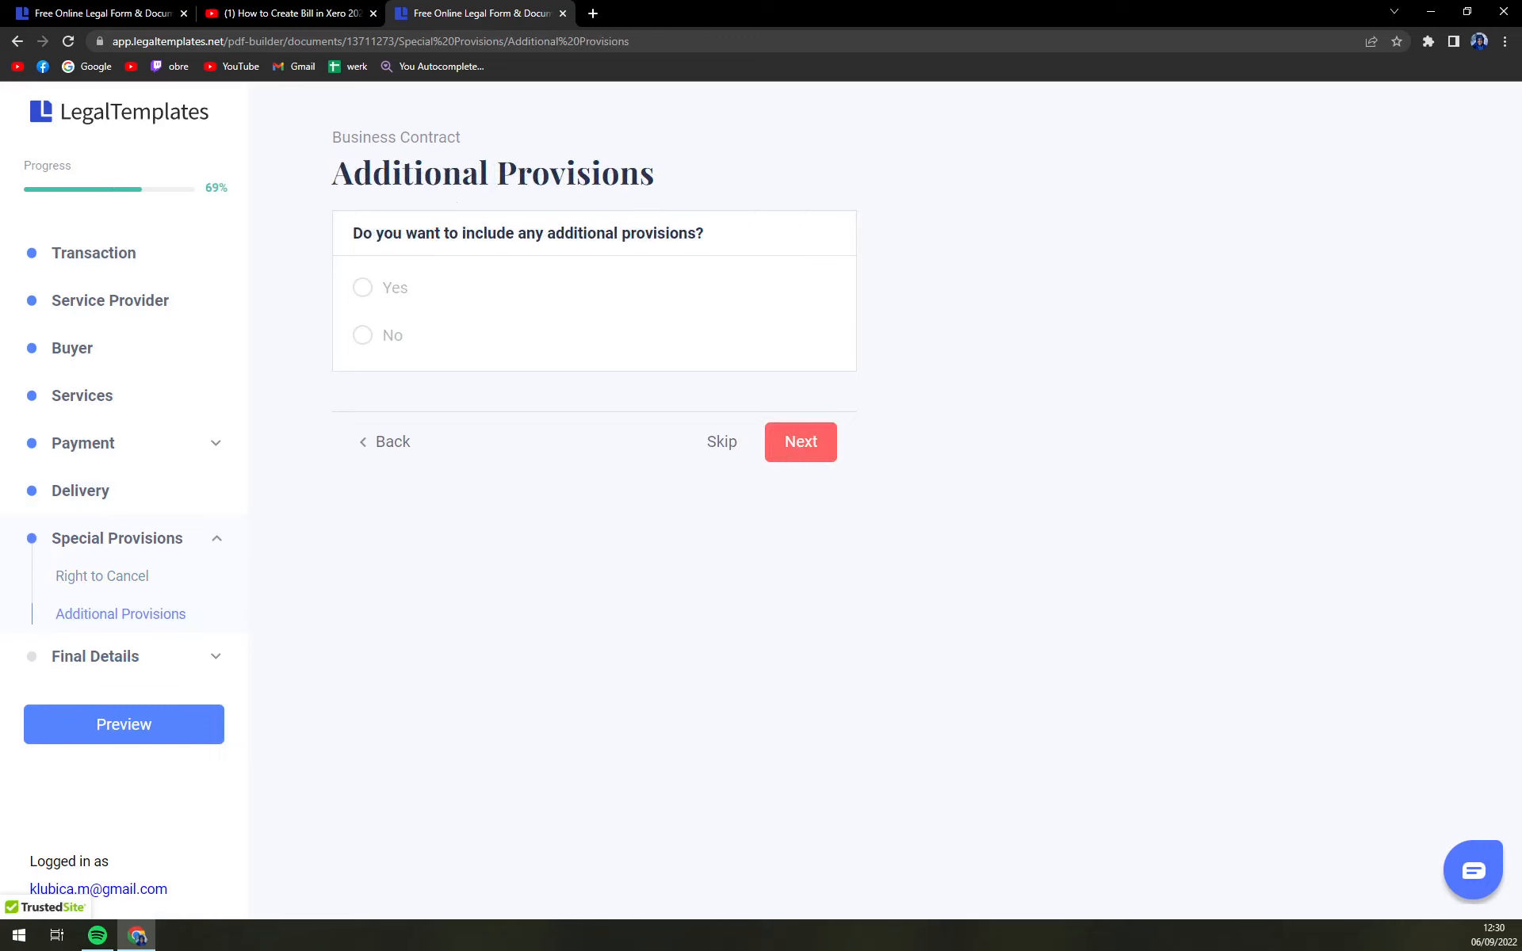
click(363, 336)
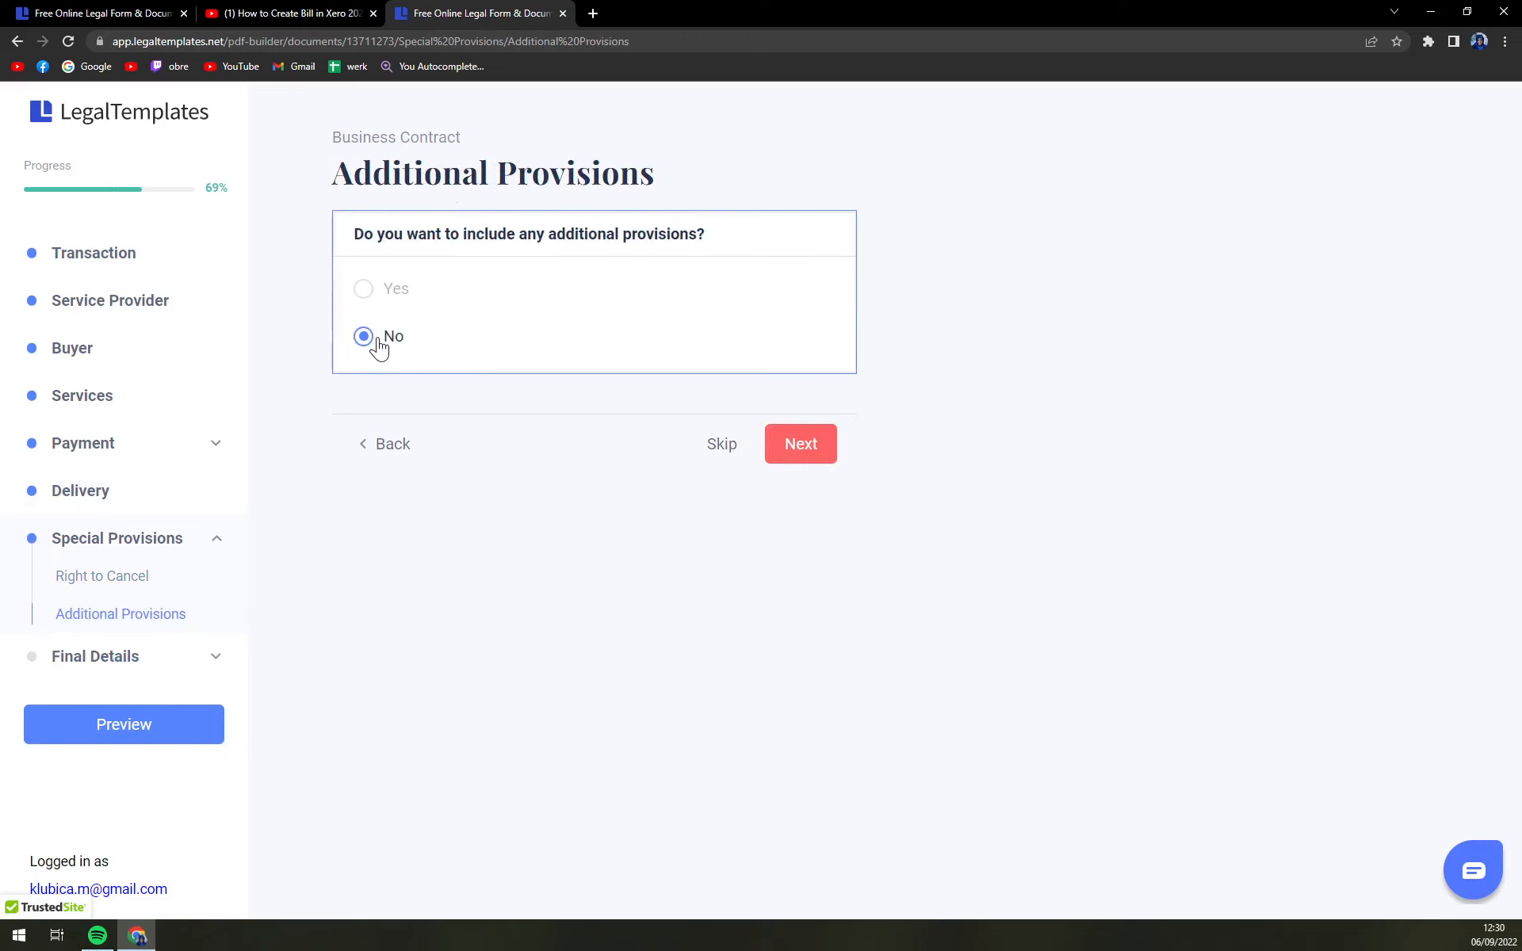
click(800, 444)
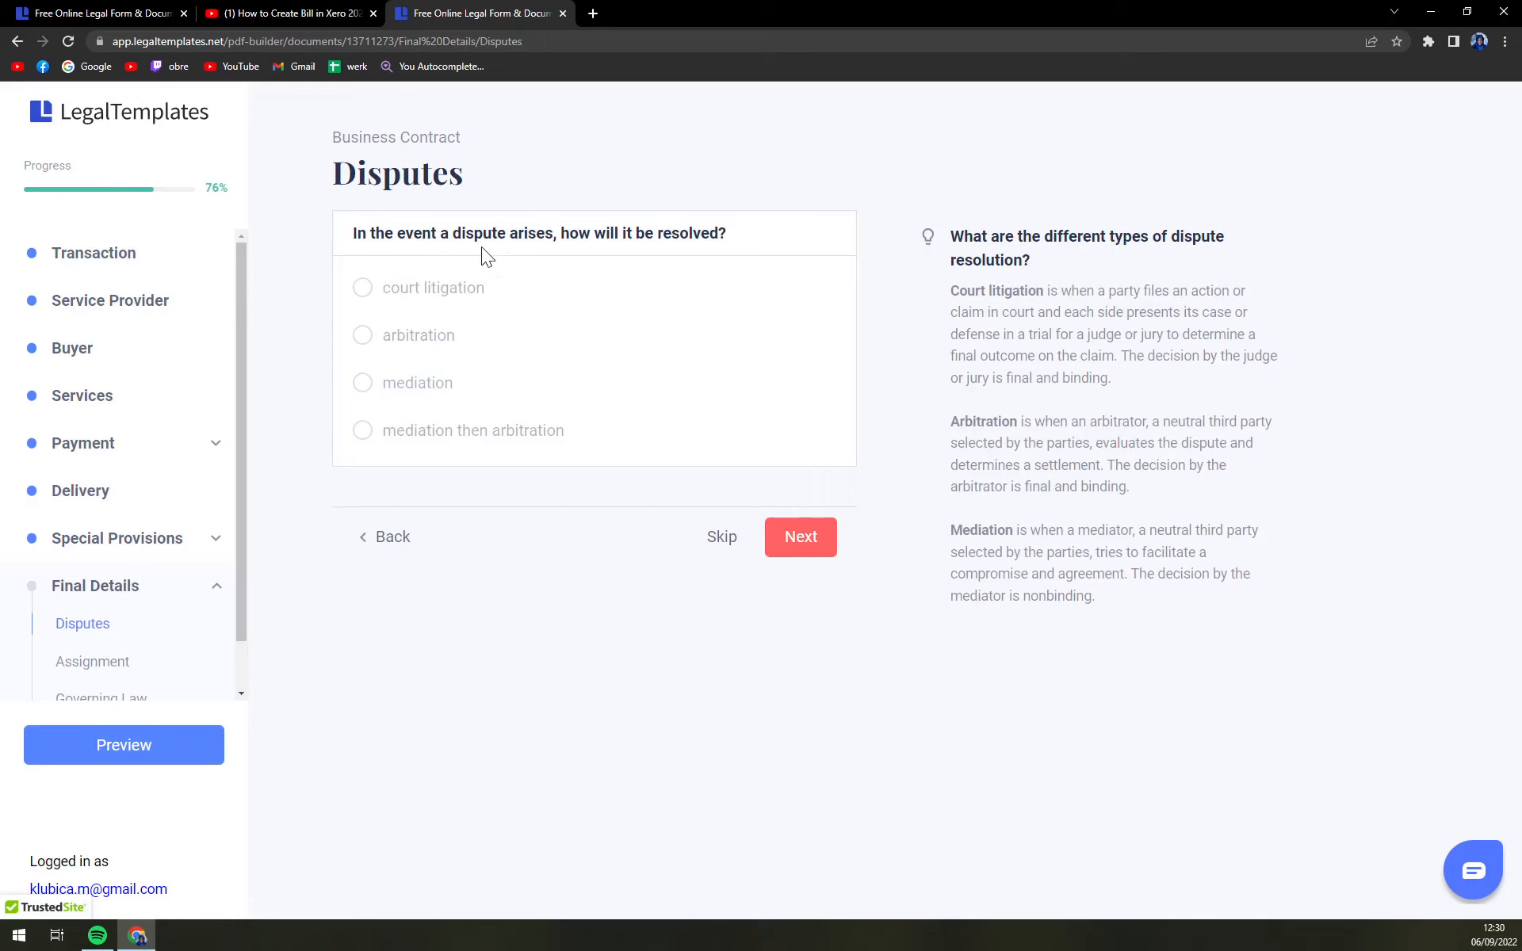
mouse_move(474, 277)
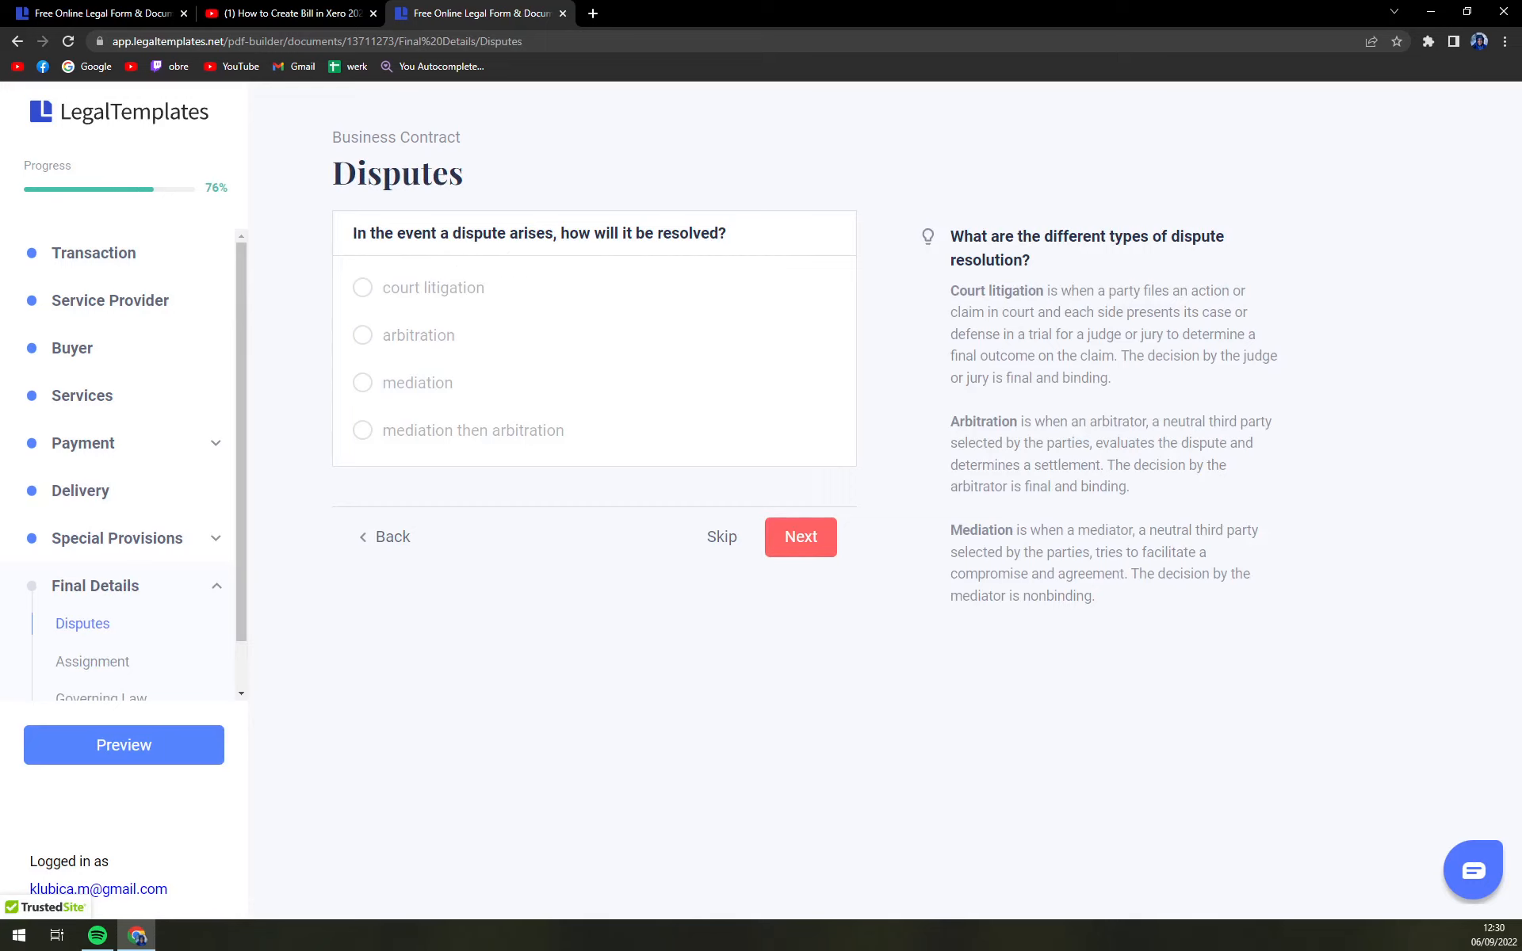
- Skip the disputes question and choose Texas as the governing law
click(800, 536)
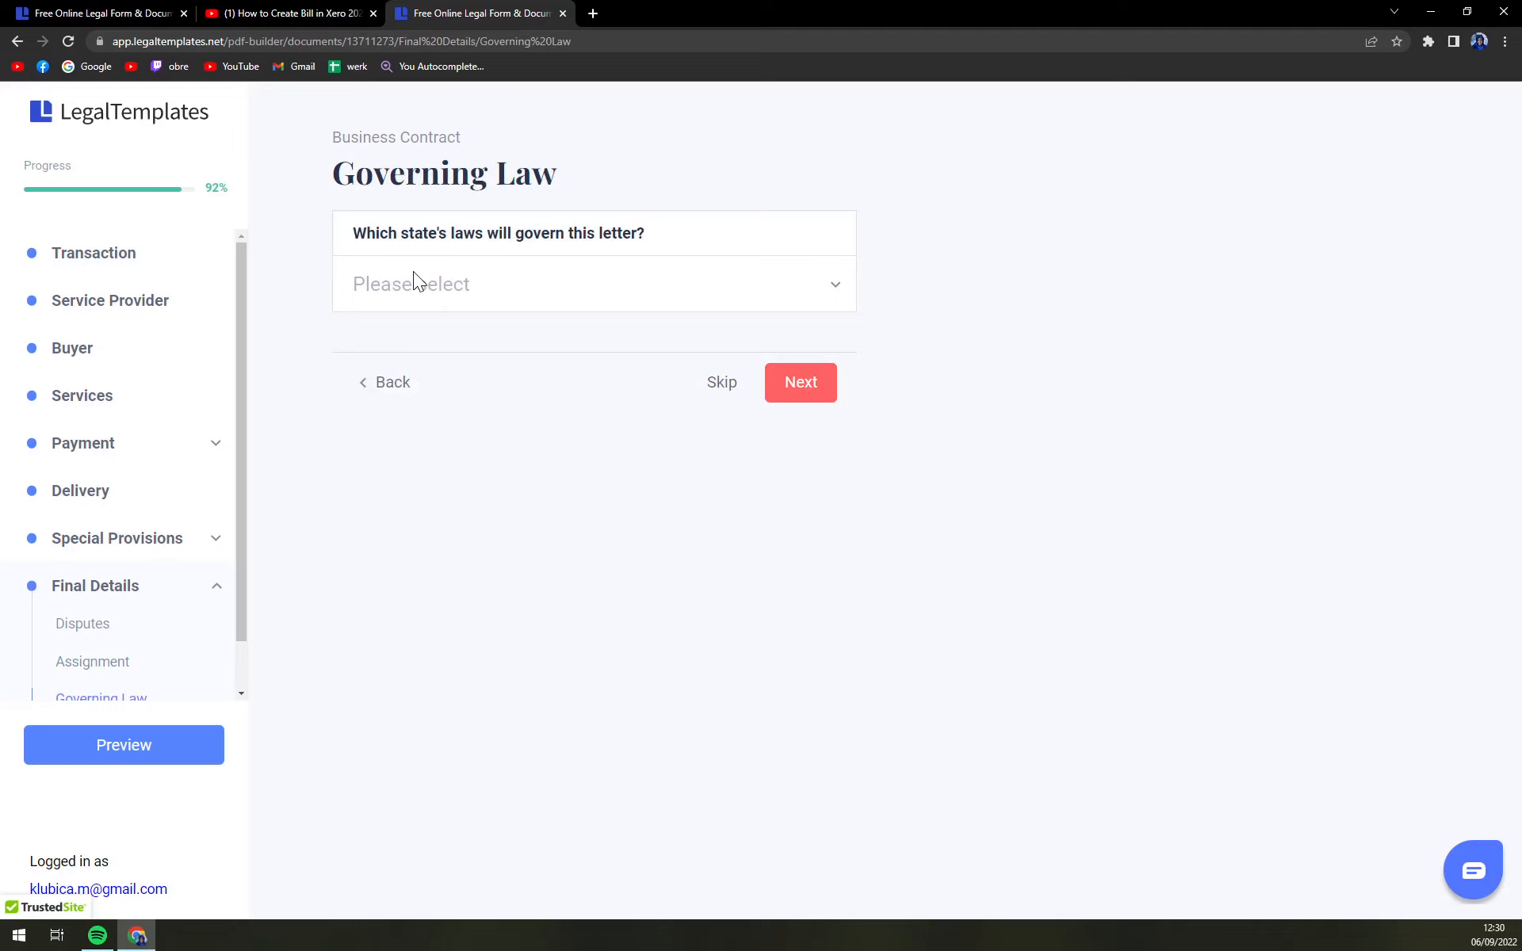
click(593, 283)
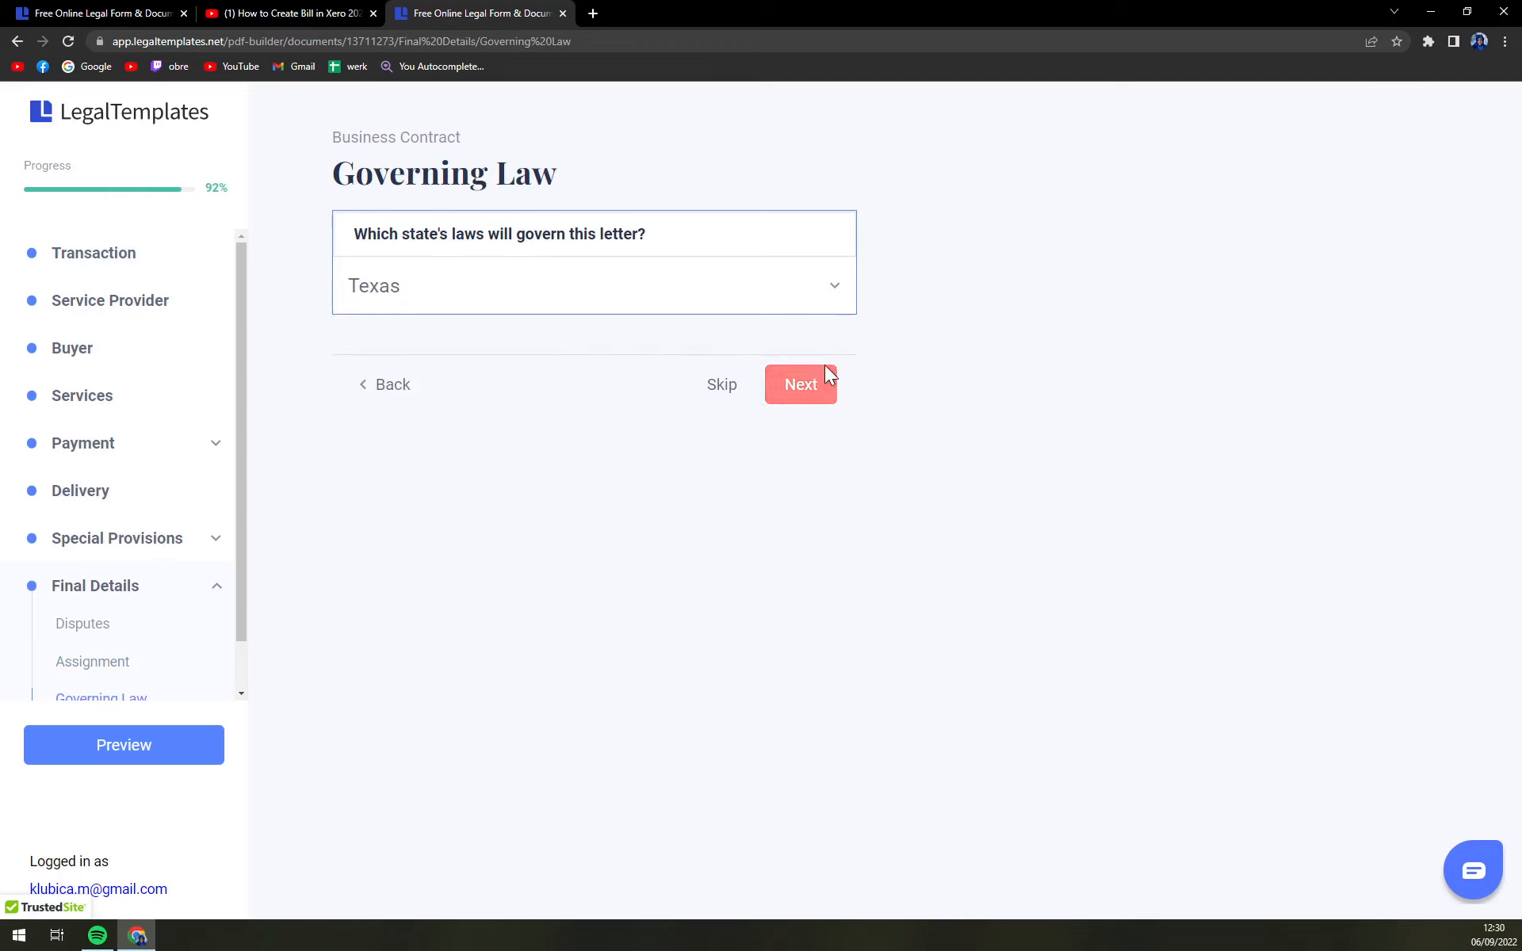
click(801, 384)
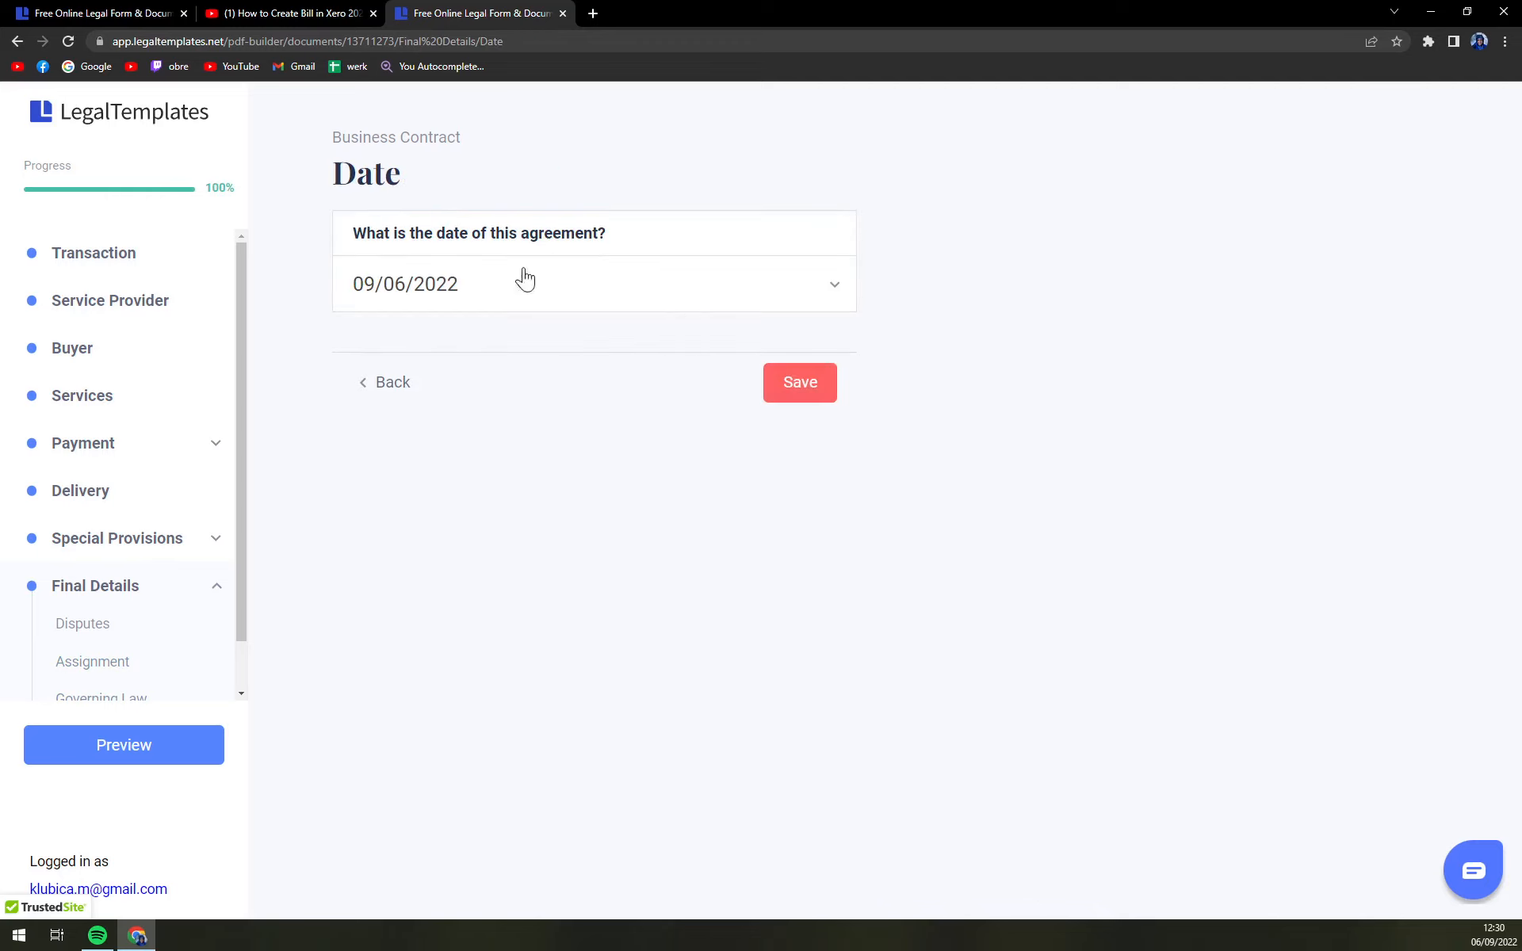
mouse_move(555, 276)
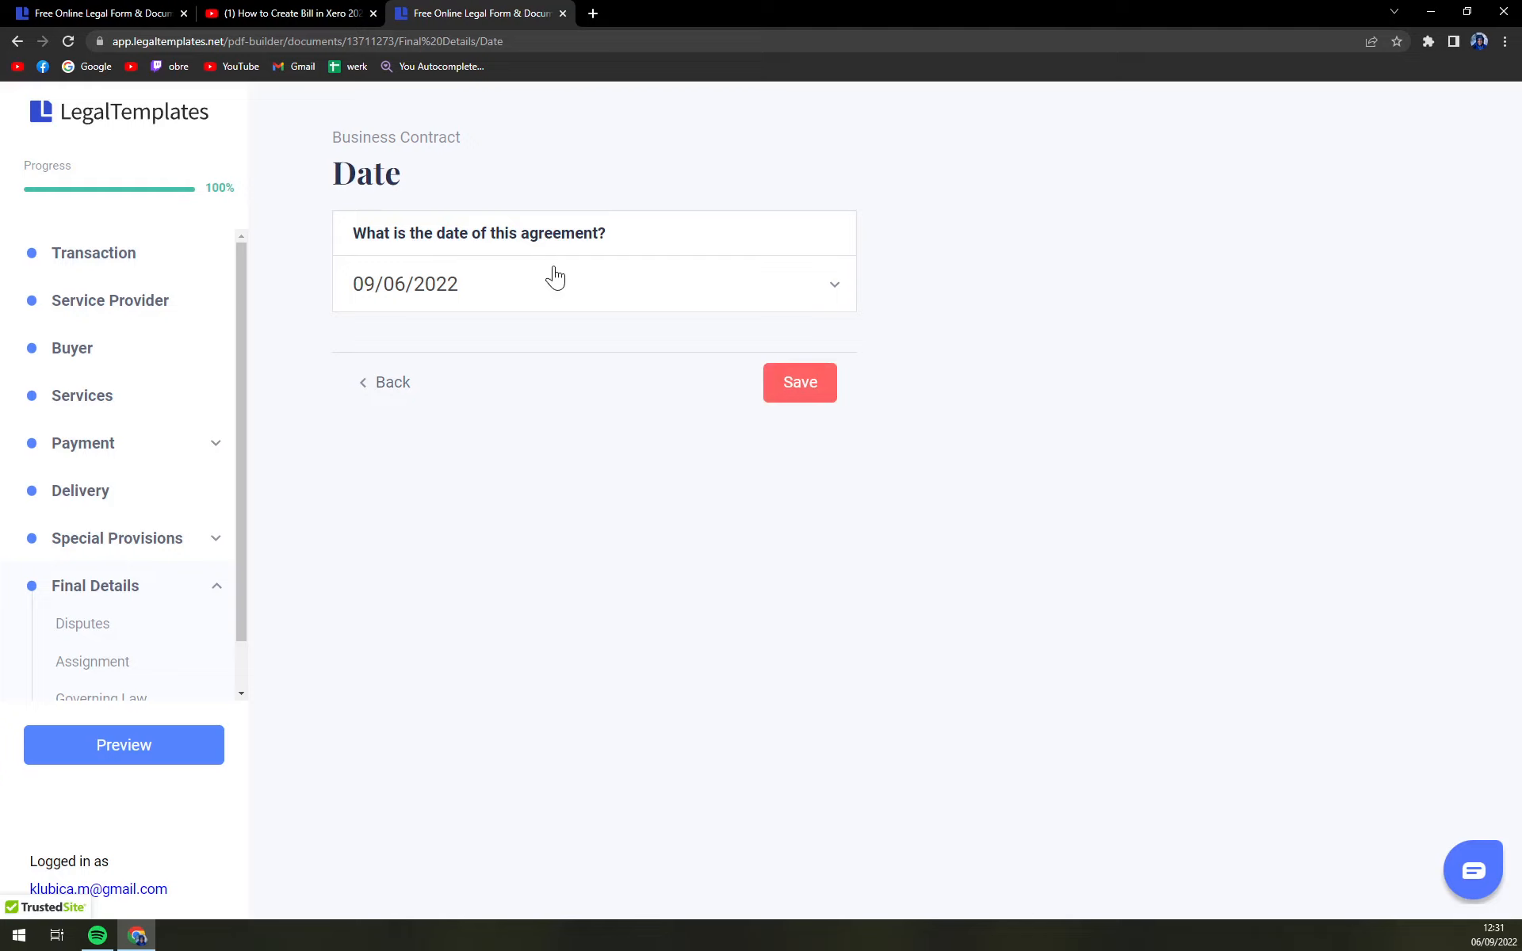
mouse_move(577, 567)
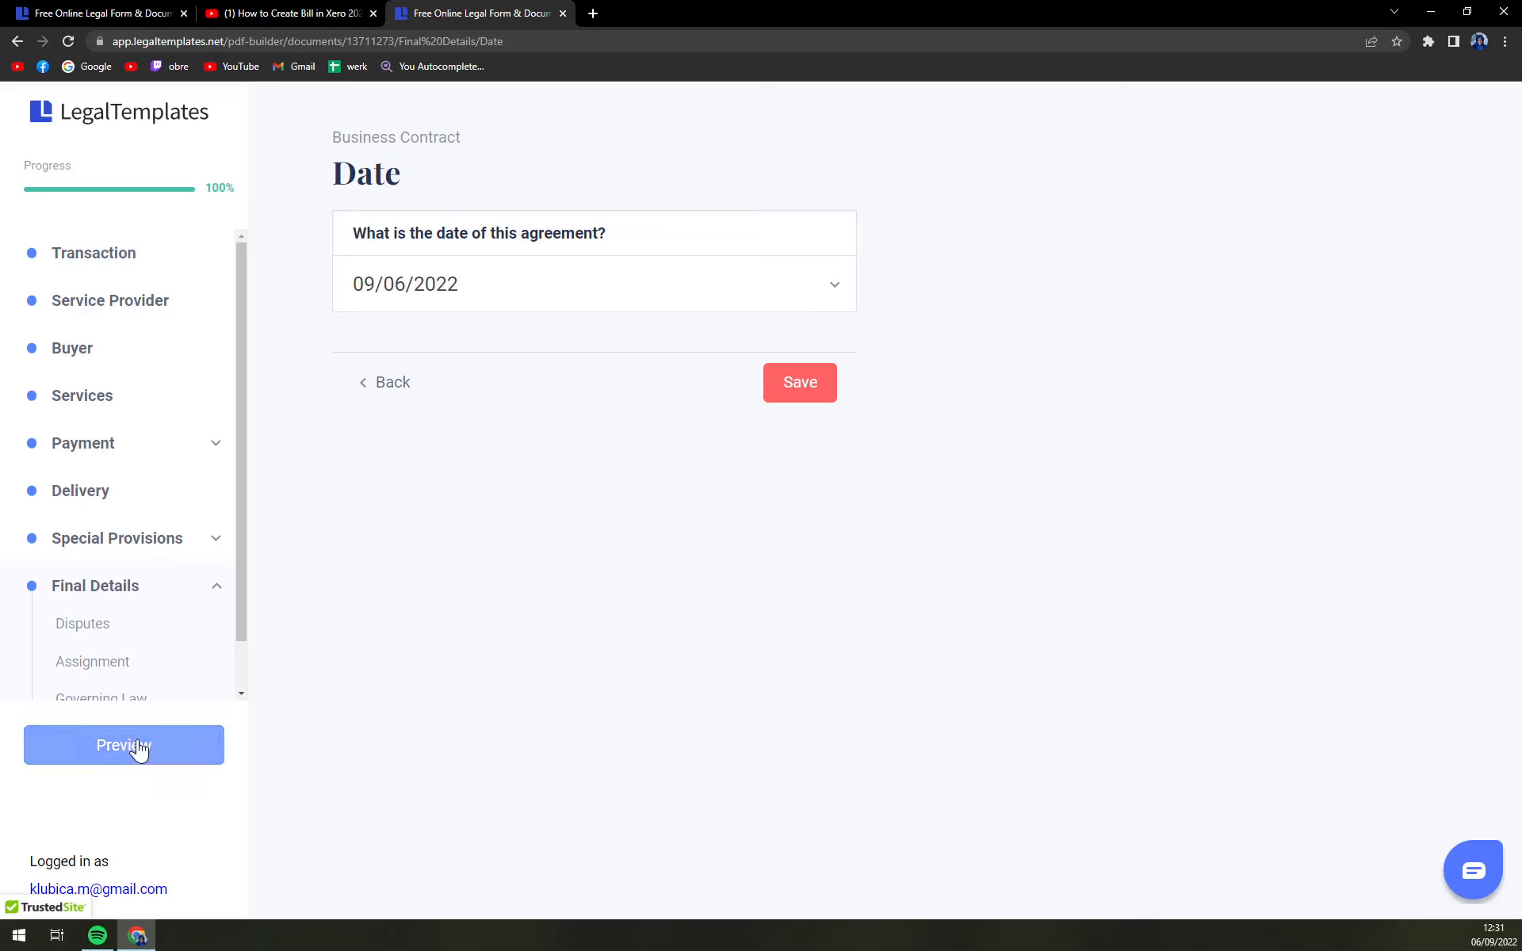
click(124, 745)
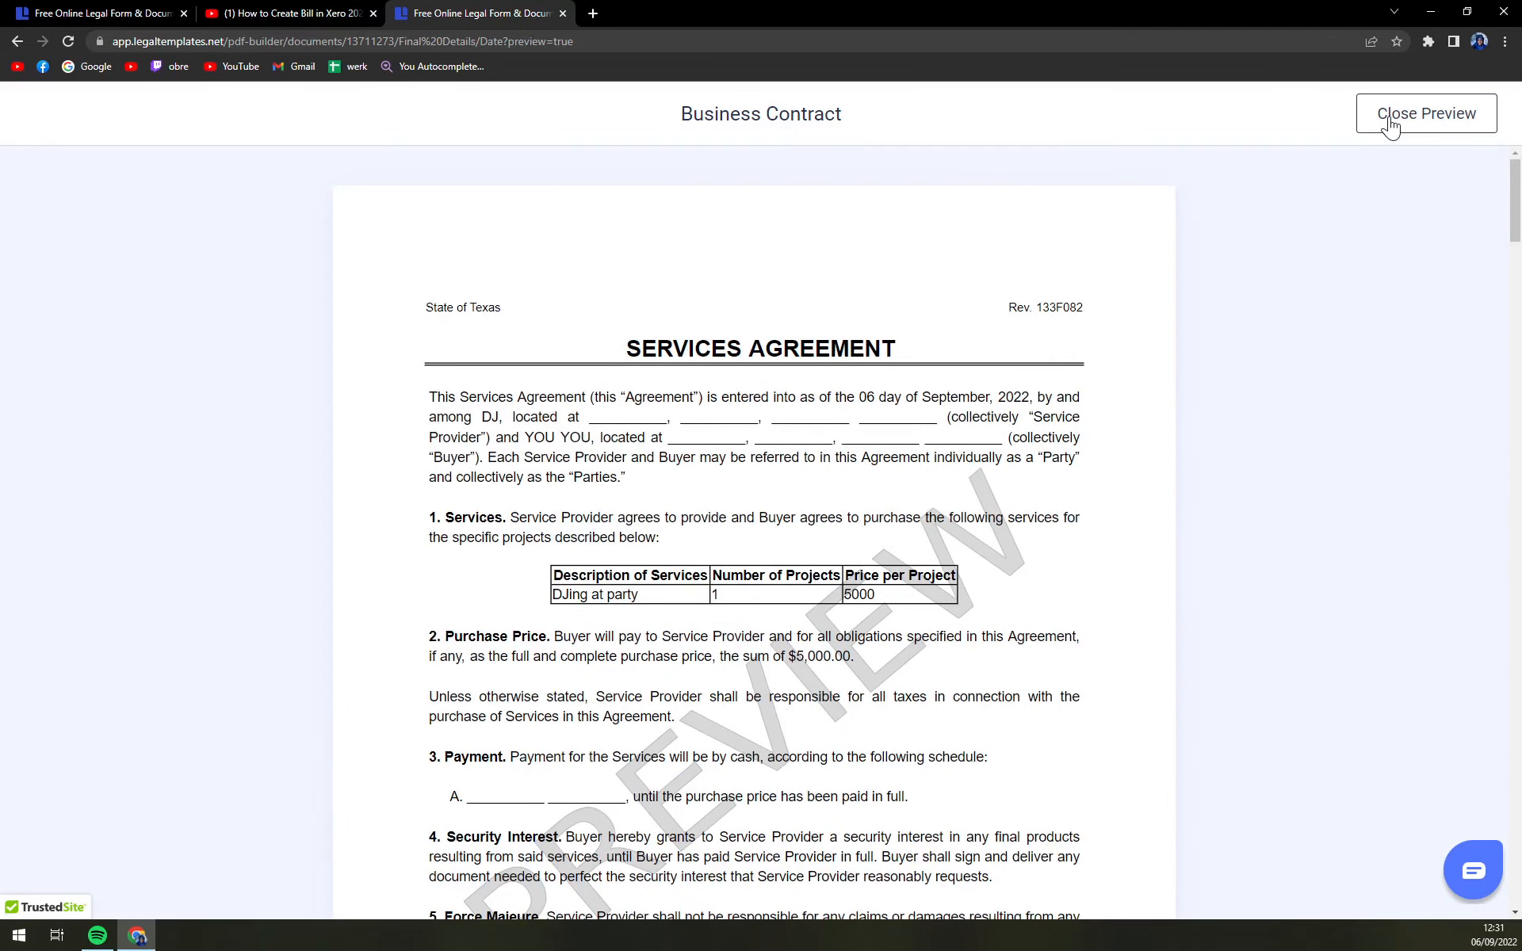
click(1427, 112)
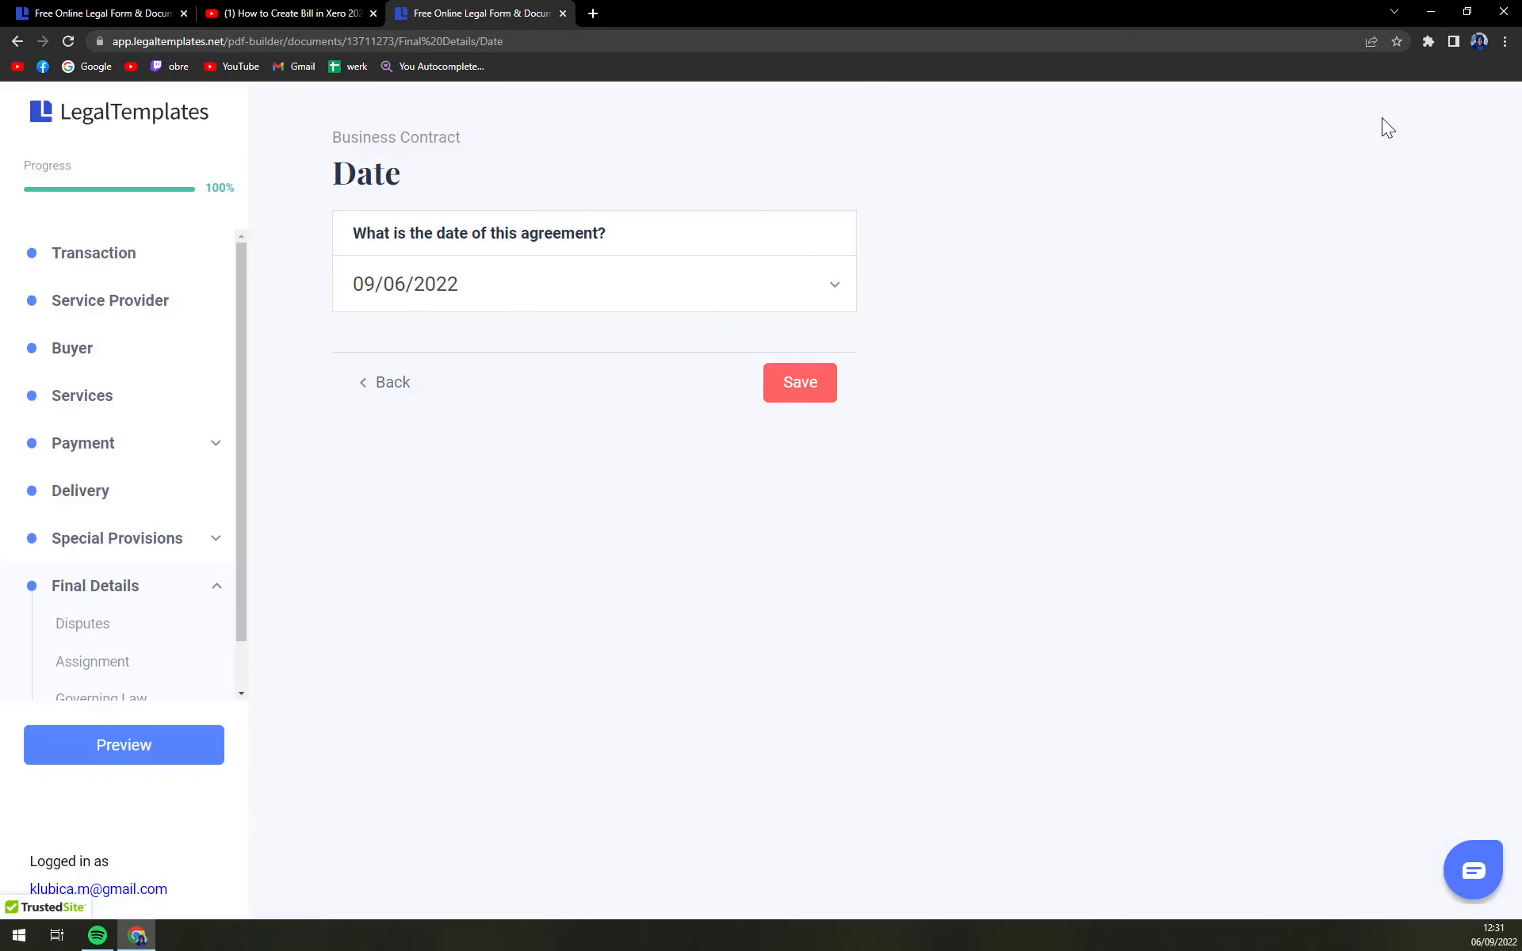
mouse_move(806, 380)
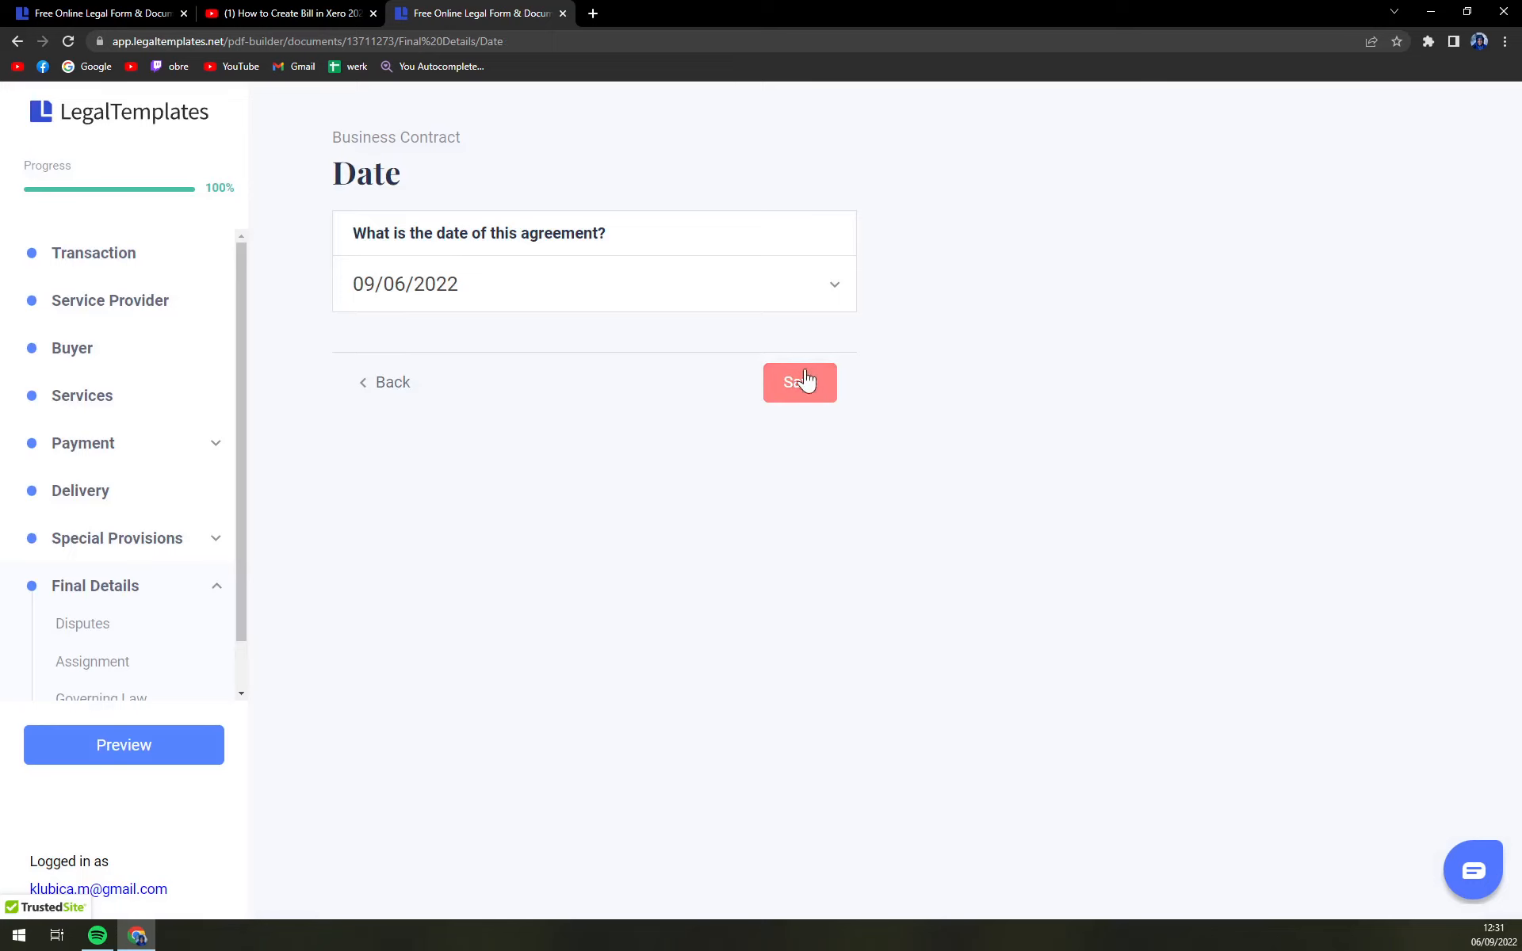
- Save the finished agreement, reaching the print and download pricing page
click(799, 383)
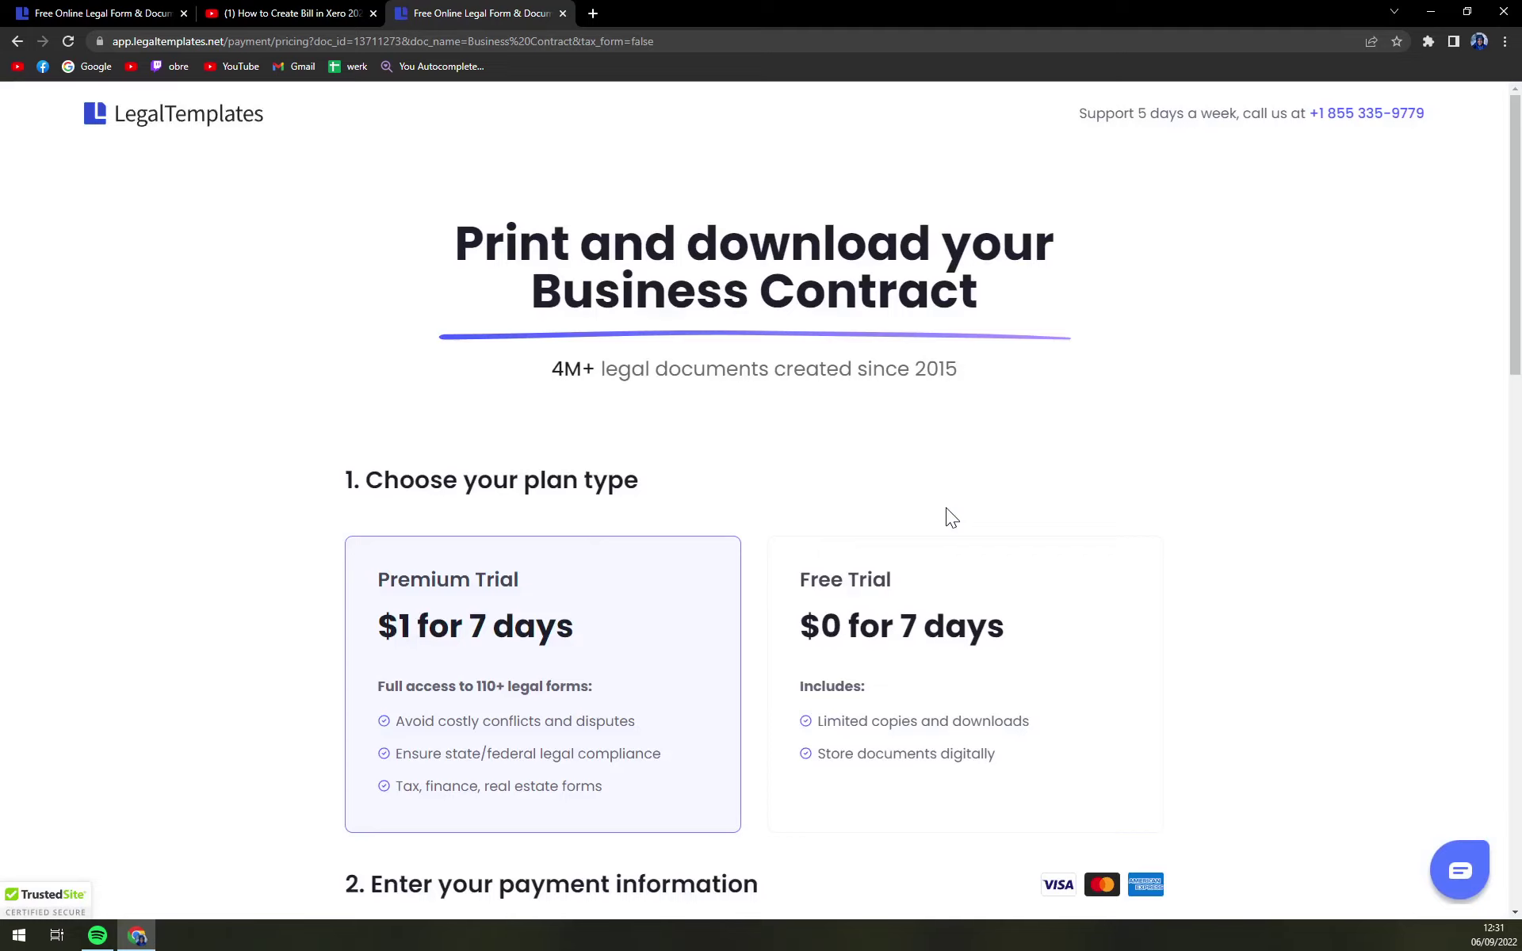
mouse_move(666, 472)
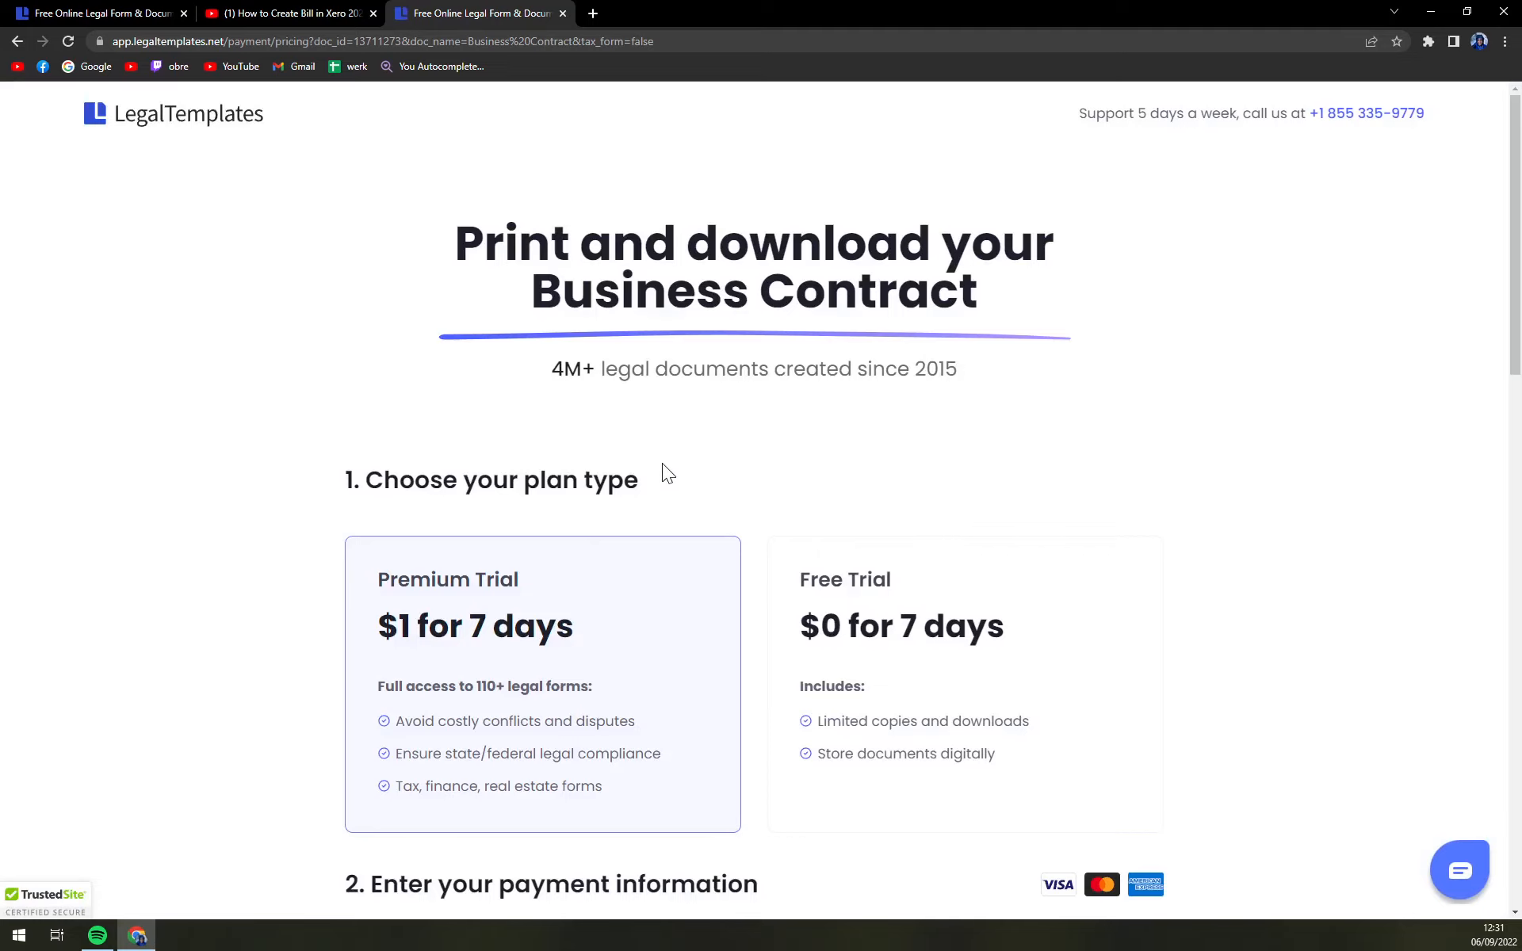
mouse_move(262, 649)
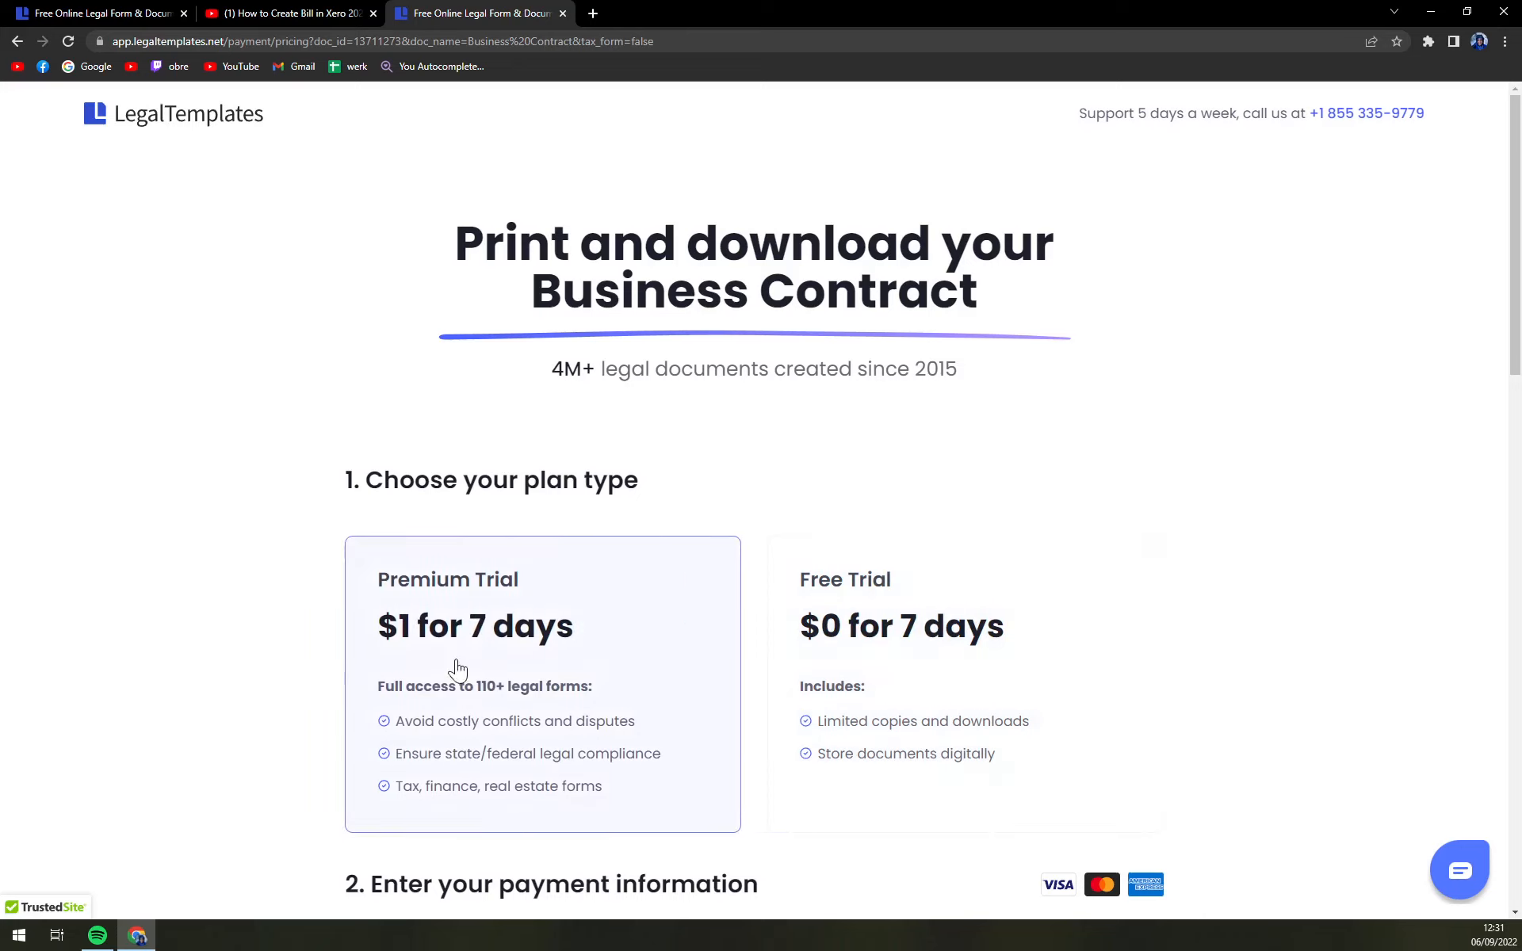
mouse_move(252, 654)
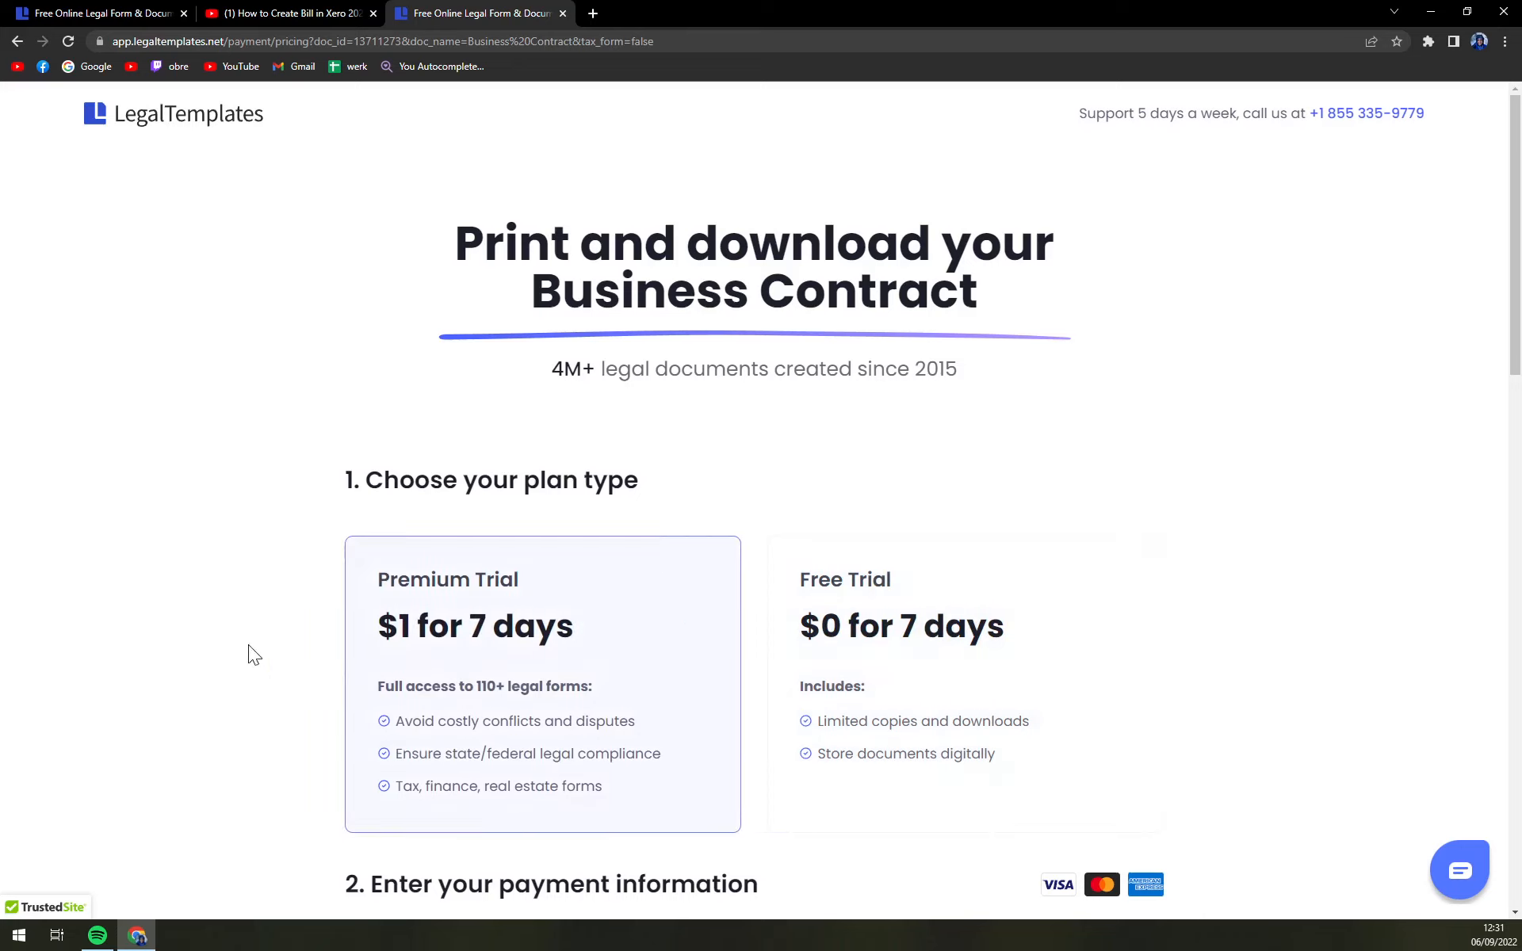